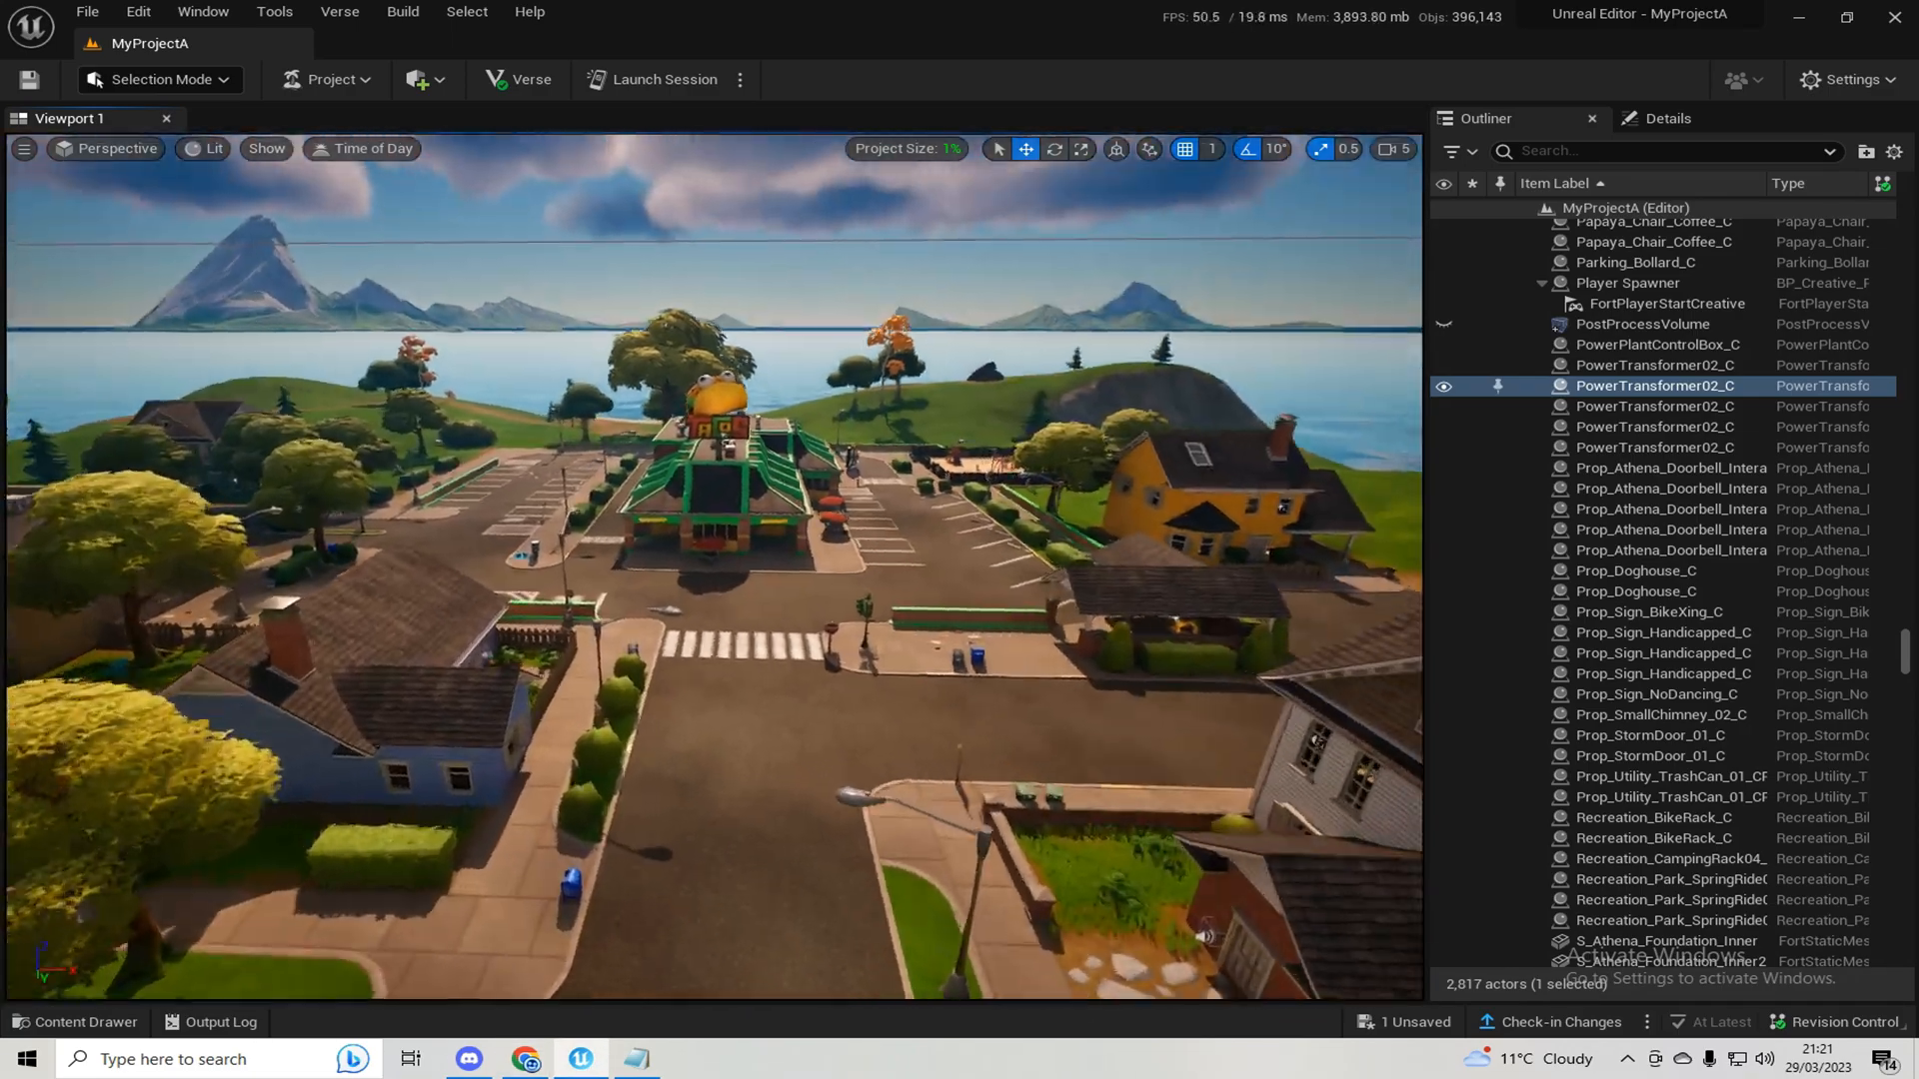
- Select the existing PostProcessVolume in the Outliner and delete it from the level
click(1642, 323)
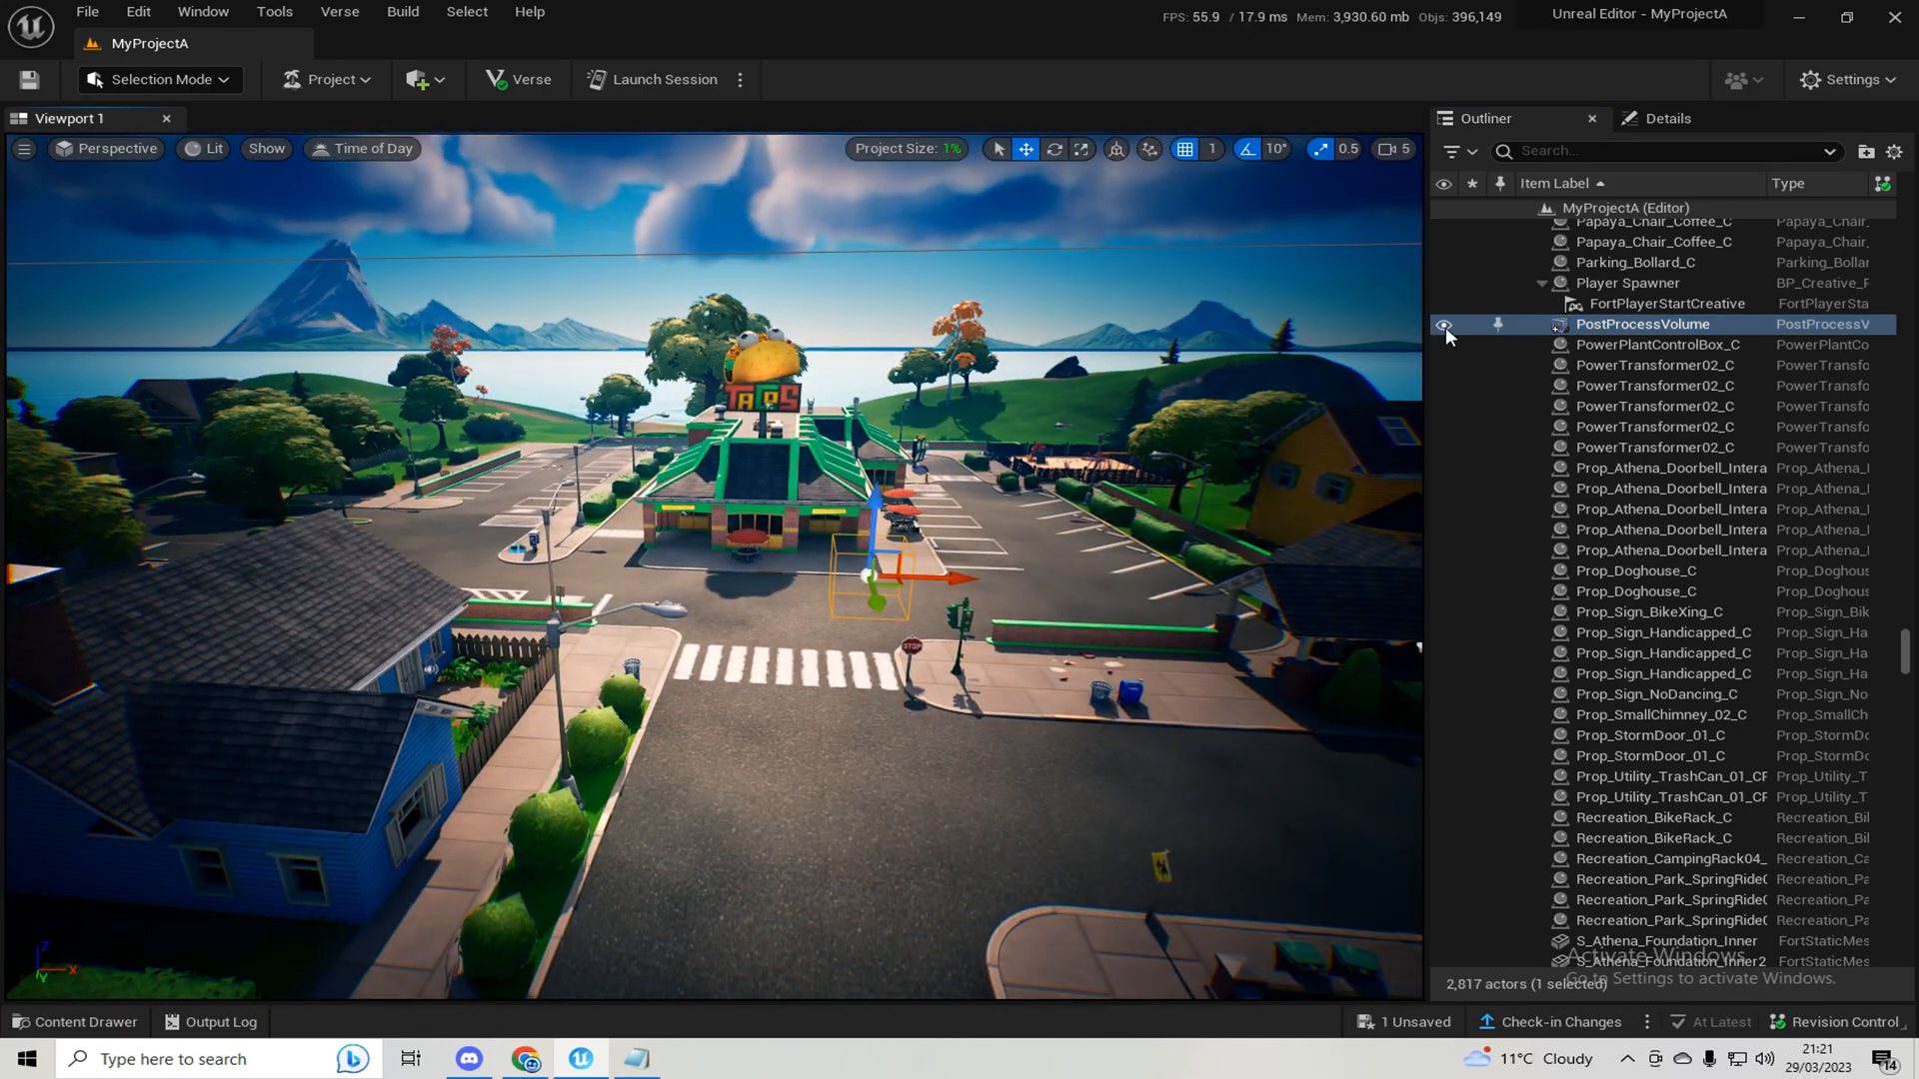
click(1643, 324)
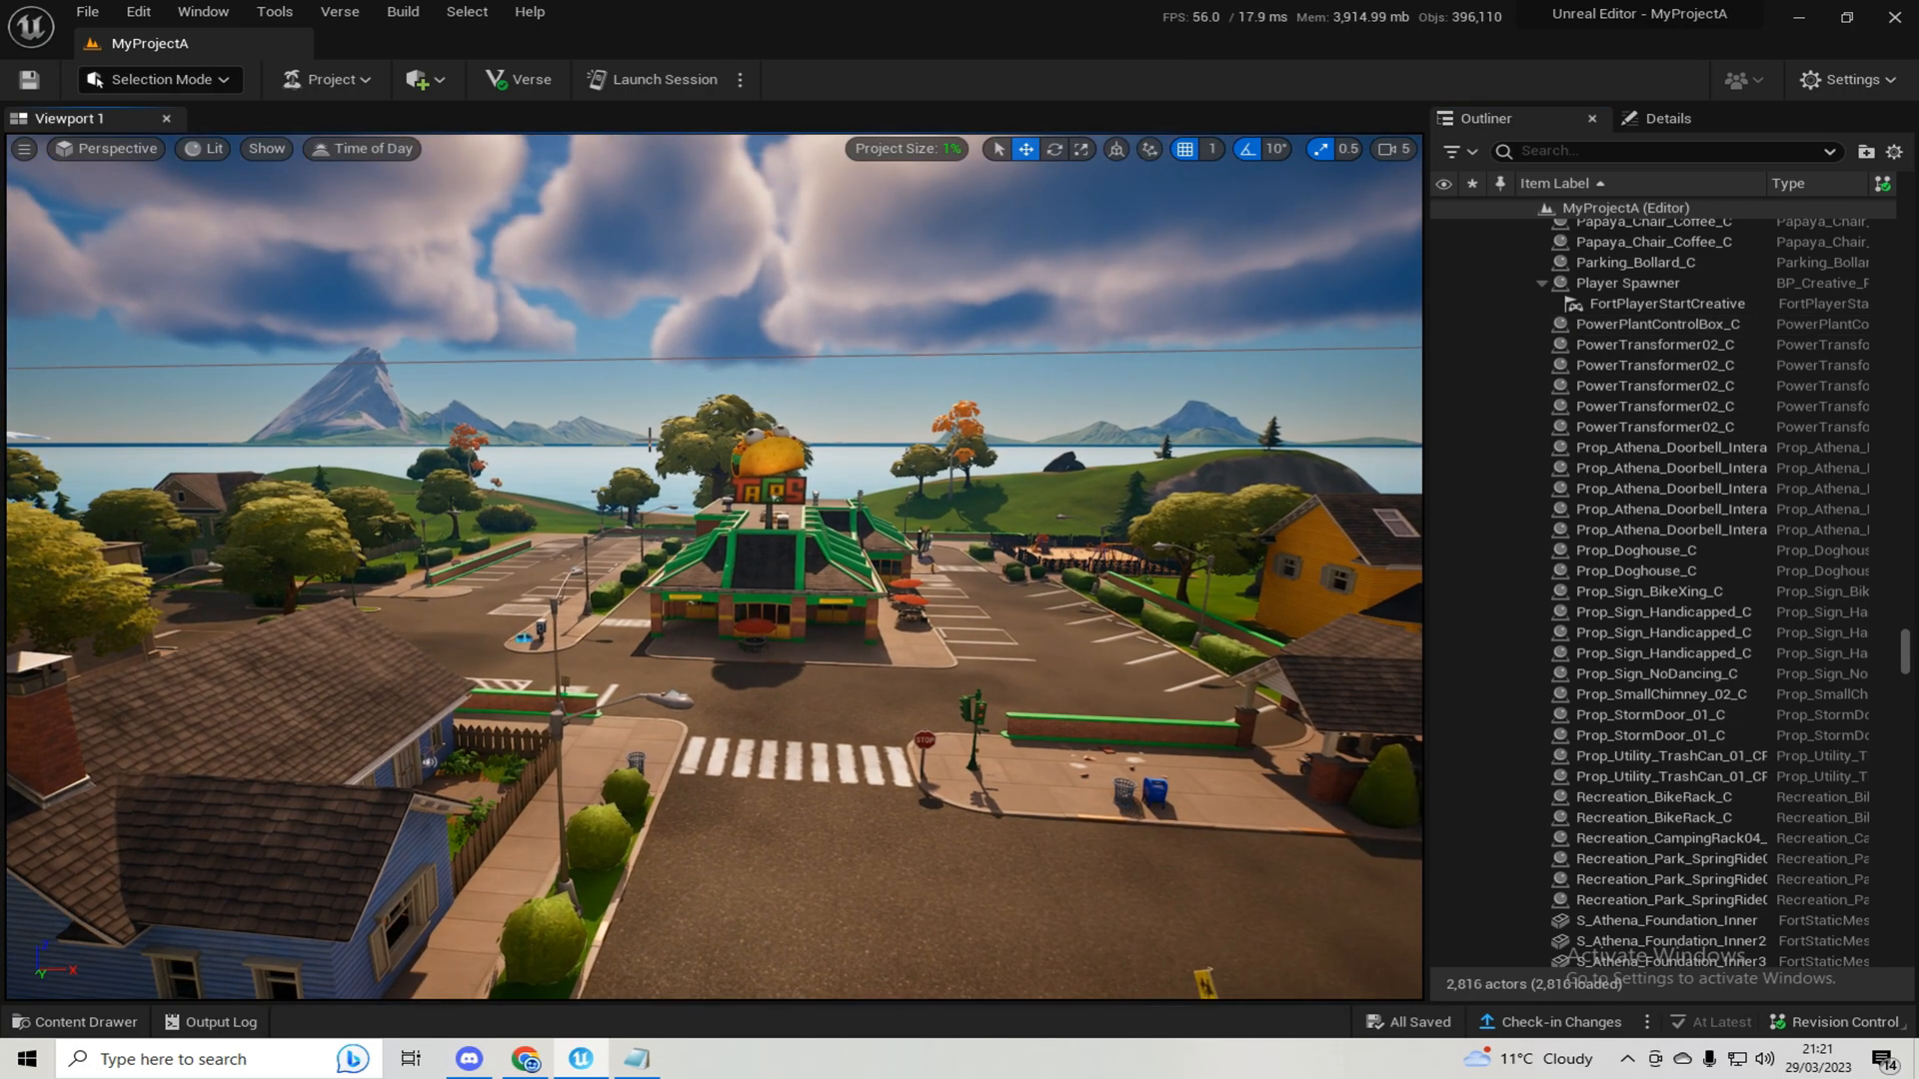
mouse_move(419, 79)
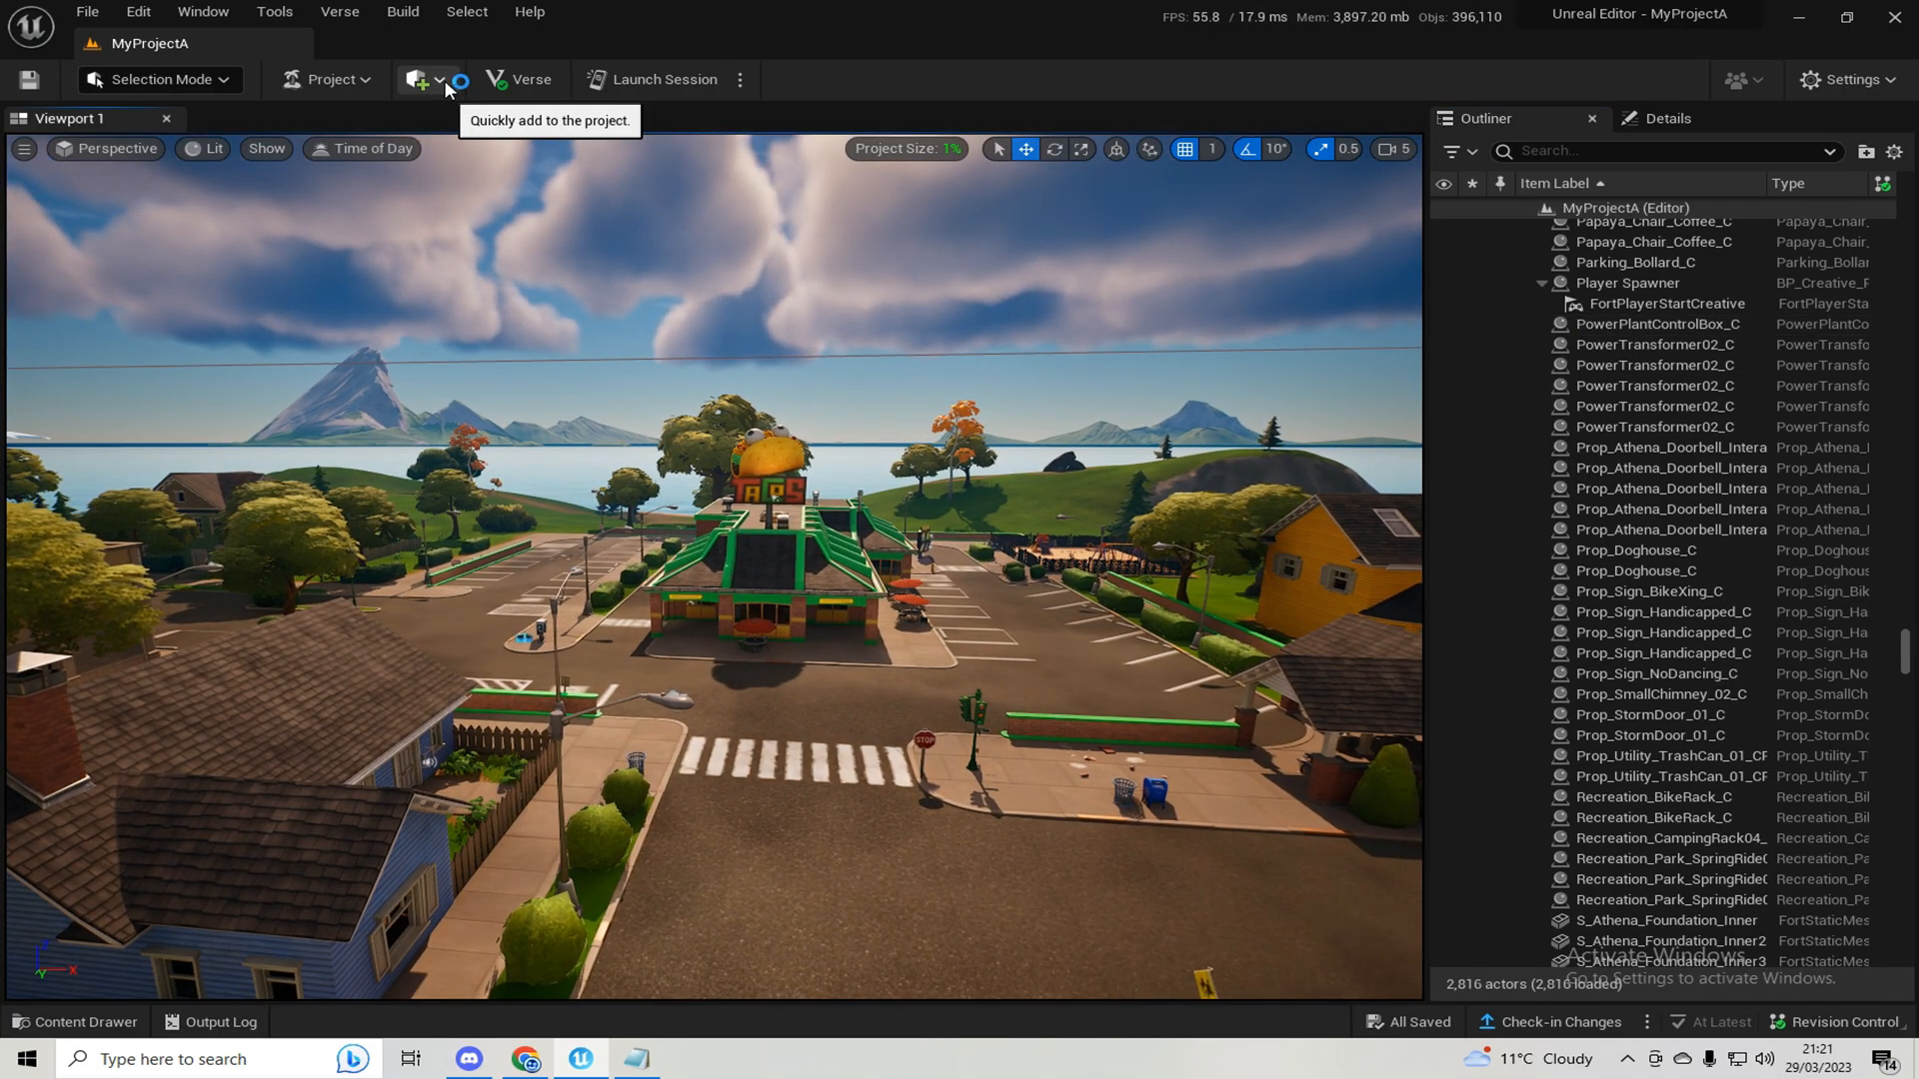
- Place a Post Process Volume from Quick Add's Visual Effects and select it in the Outliner
click(418, 79)
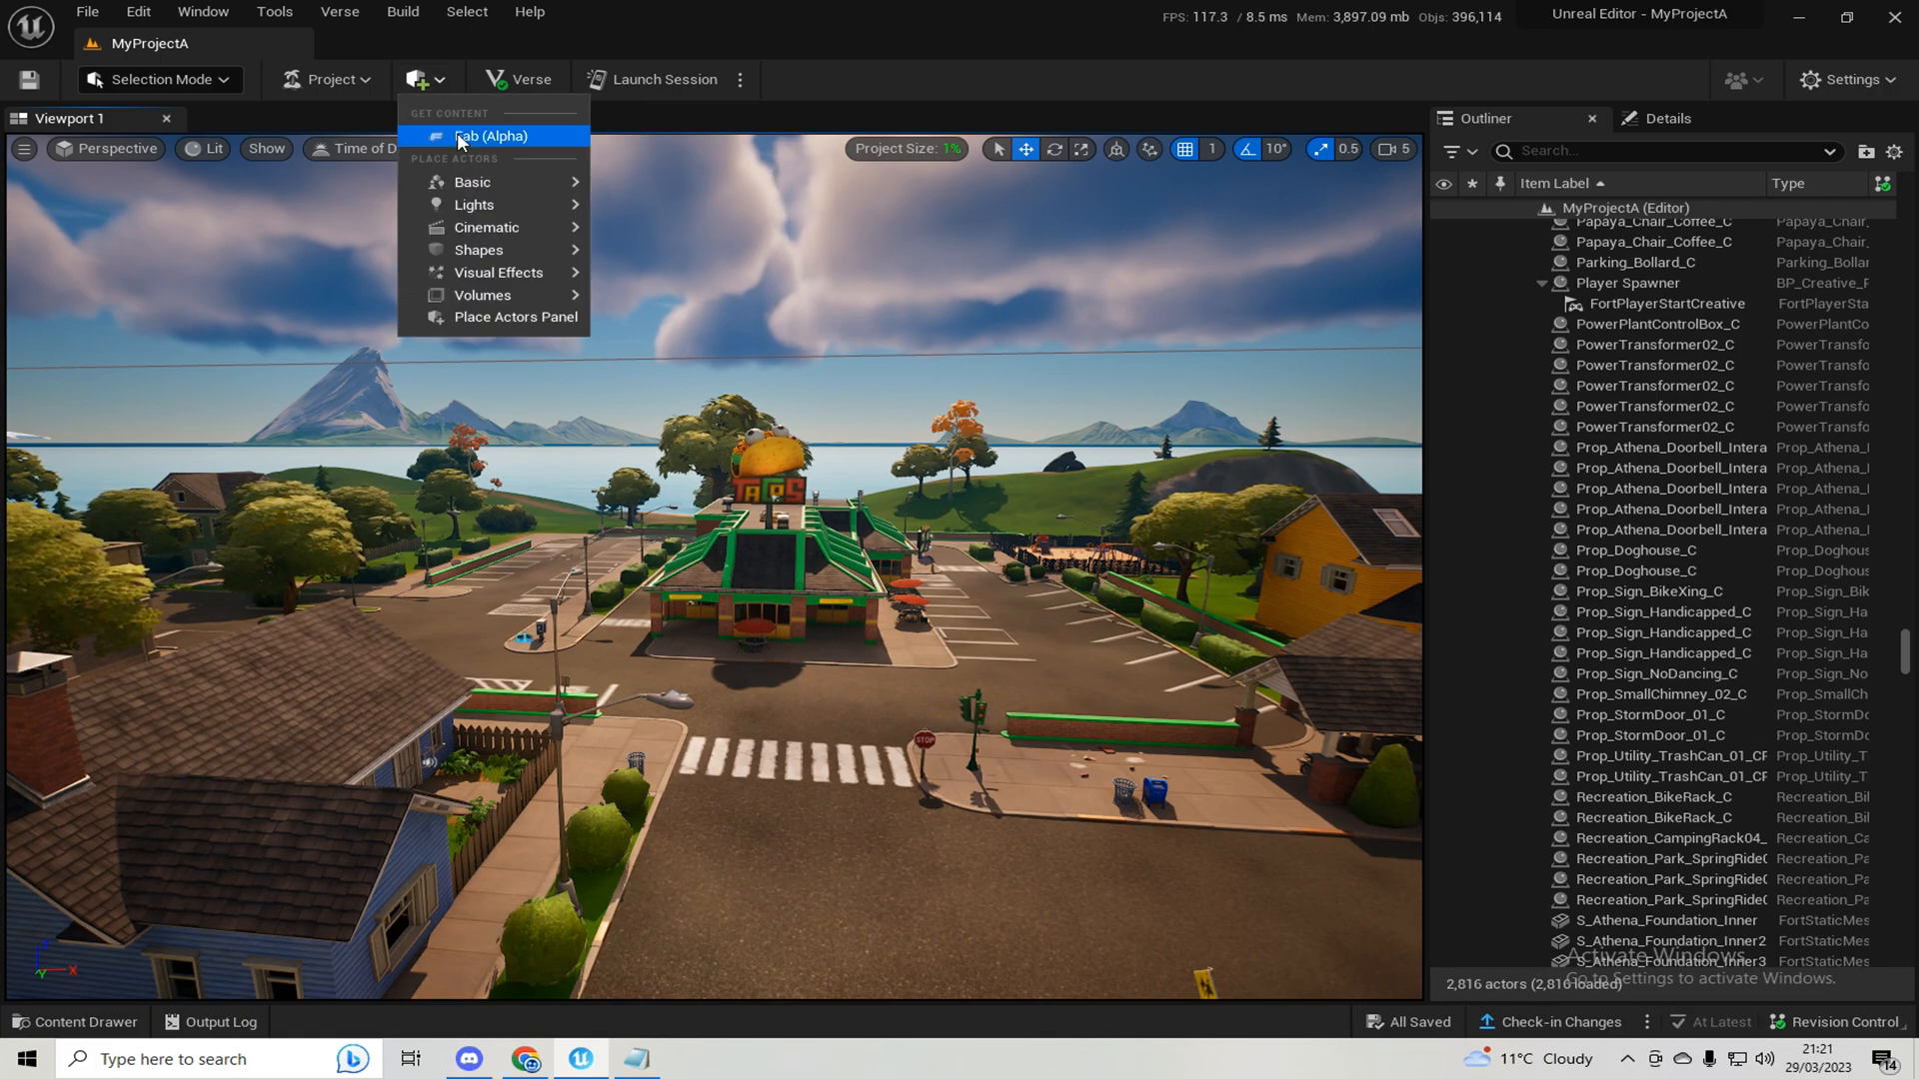
mouse_move(497, 272)
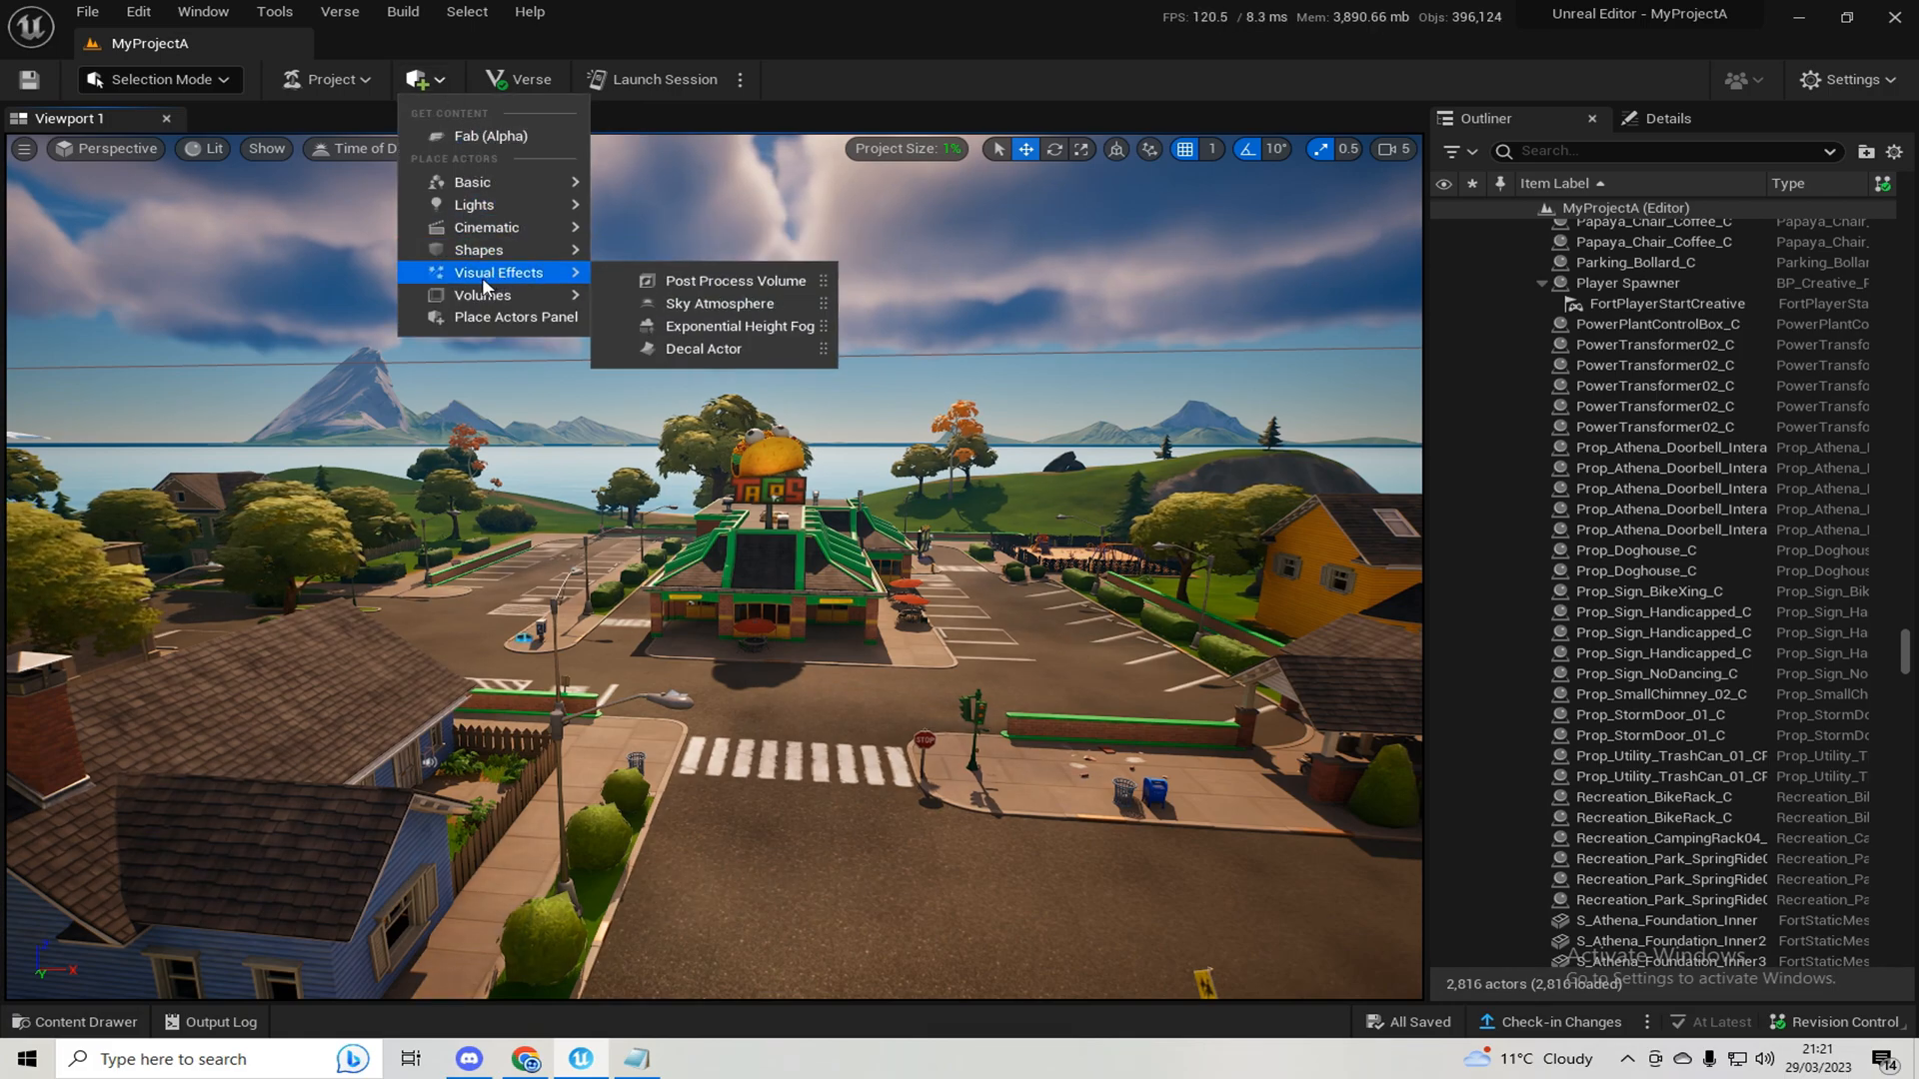
click(735, 281)
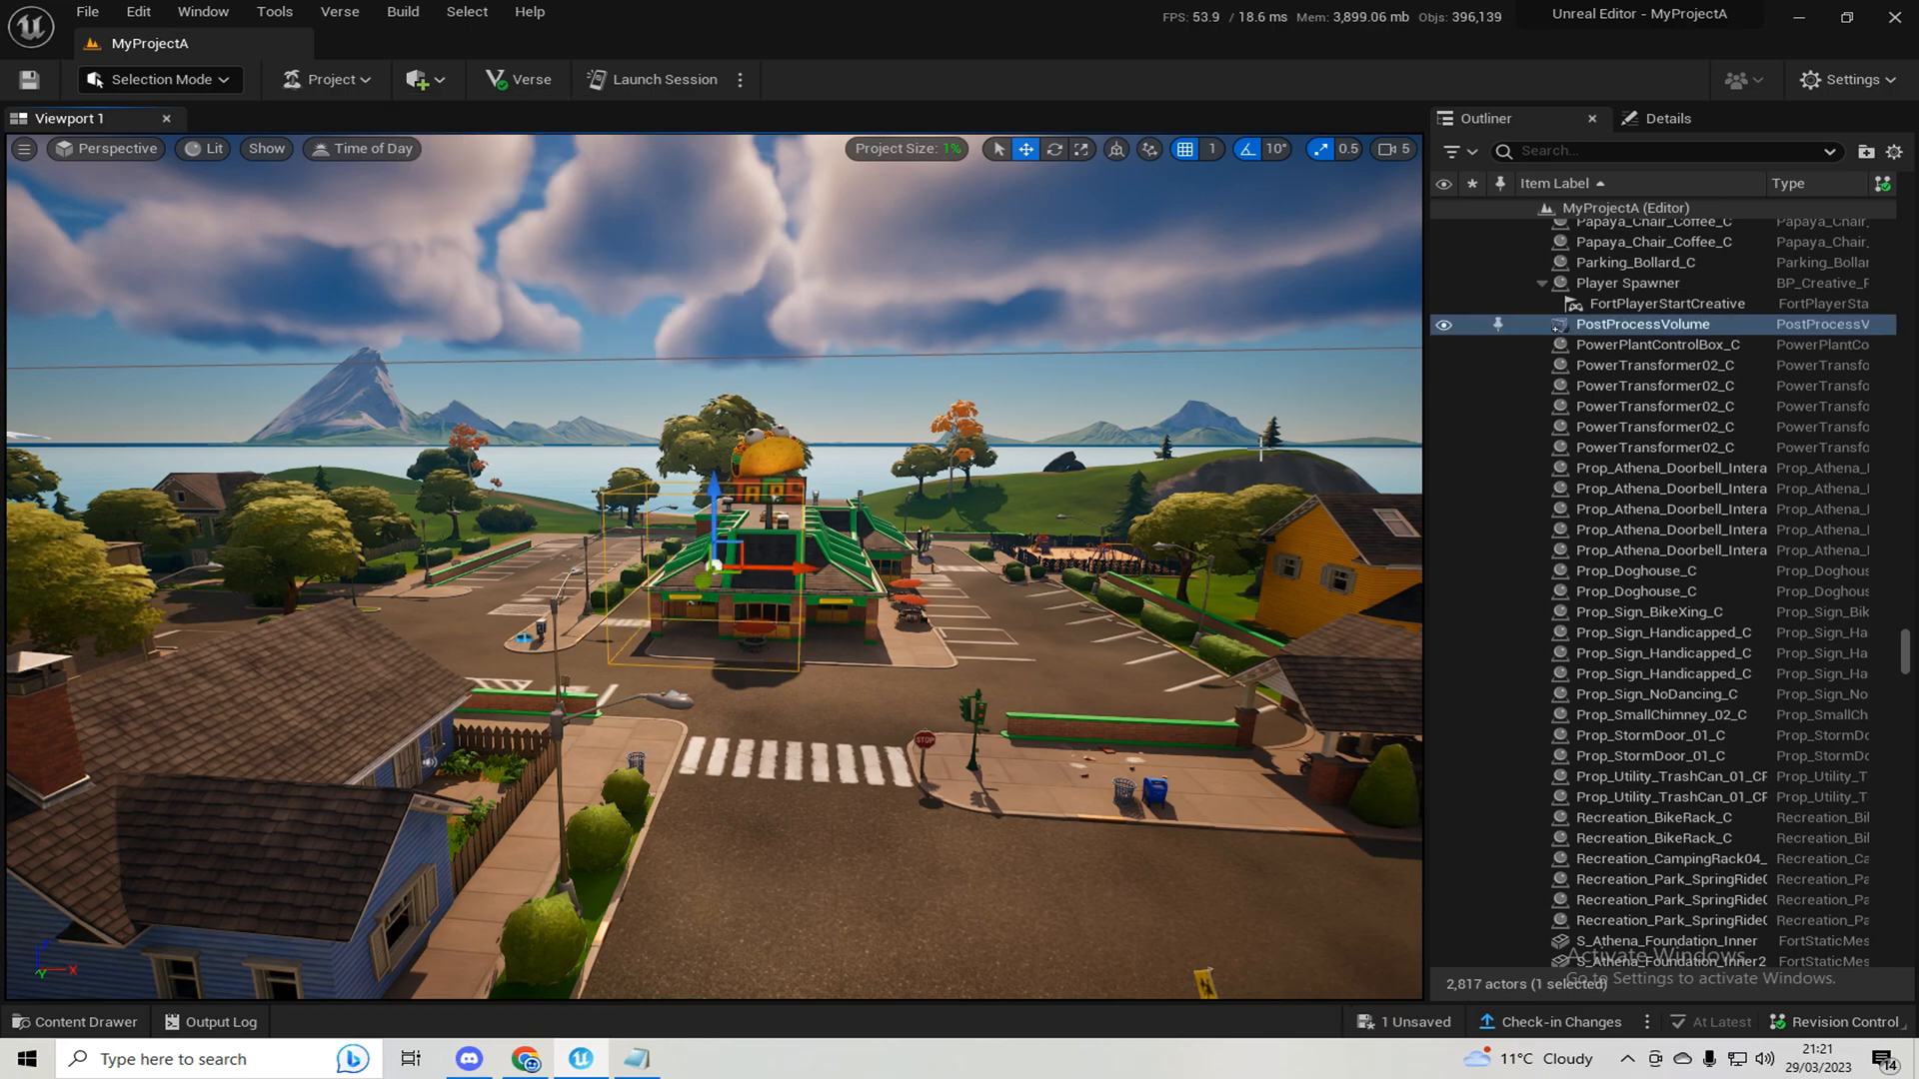
click(1443, 323)
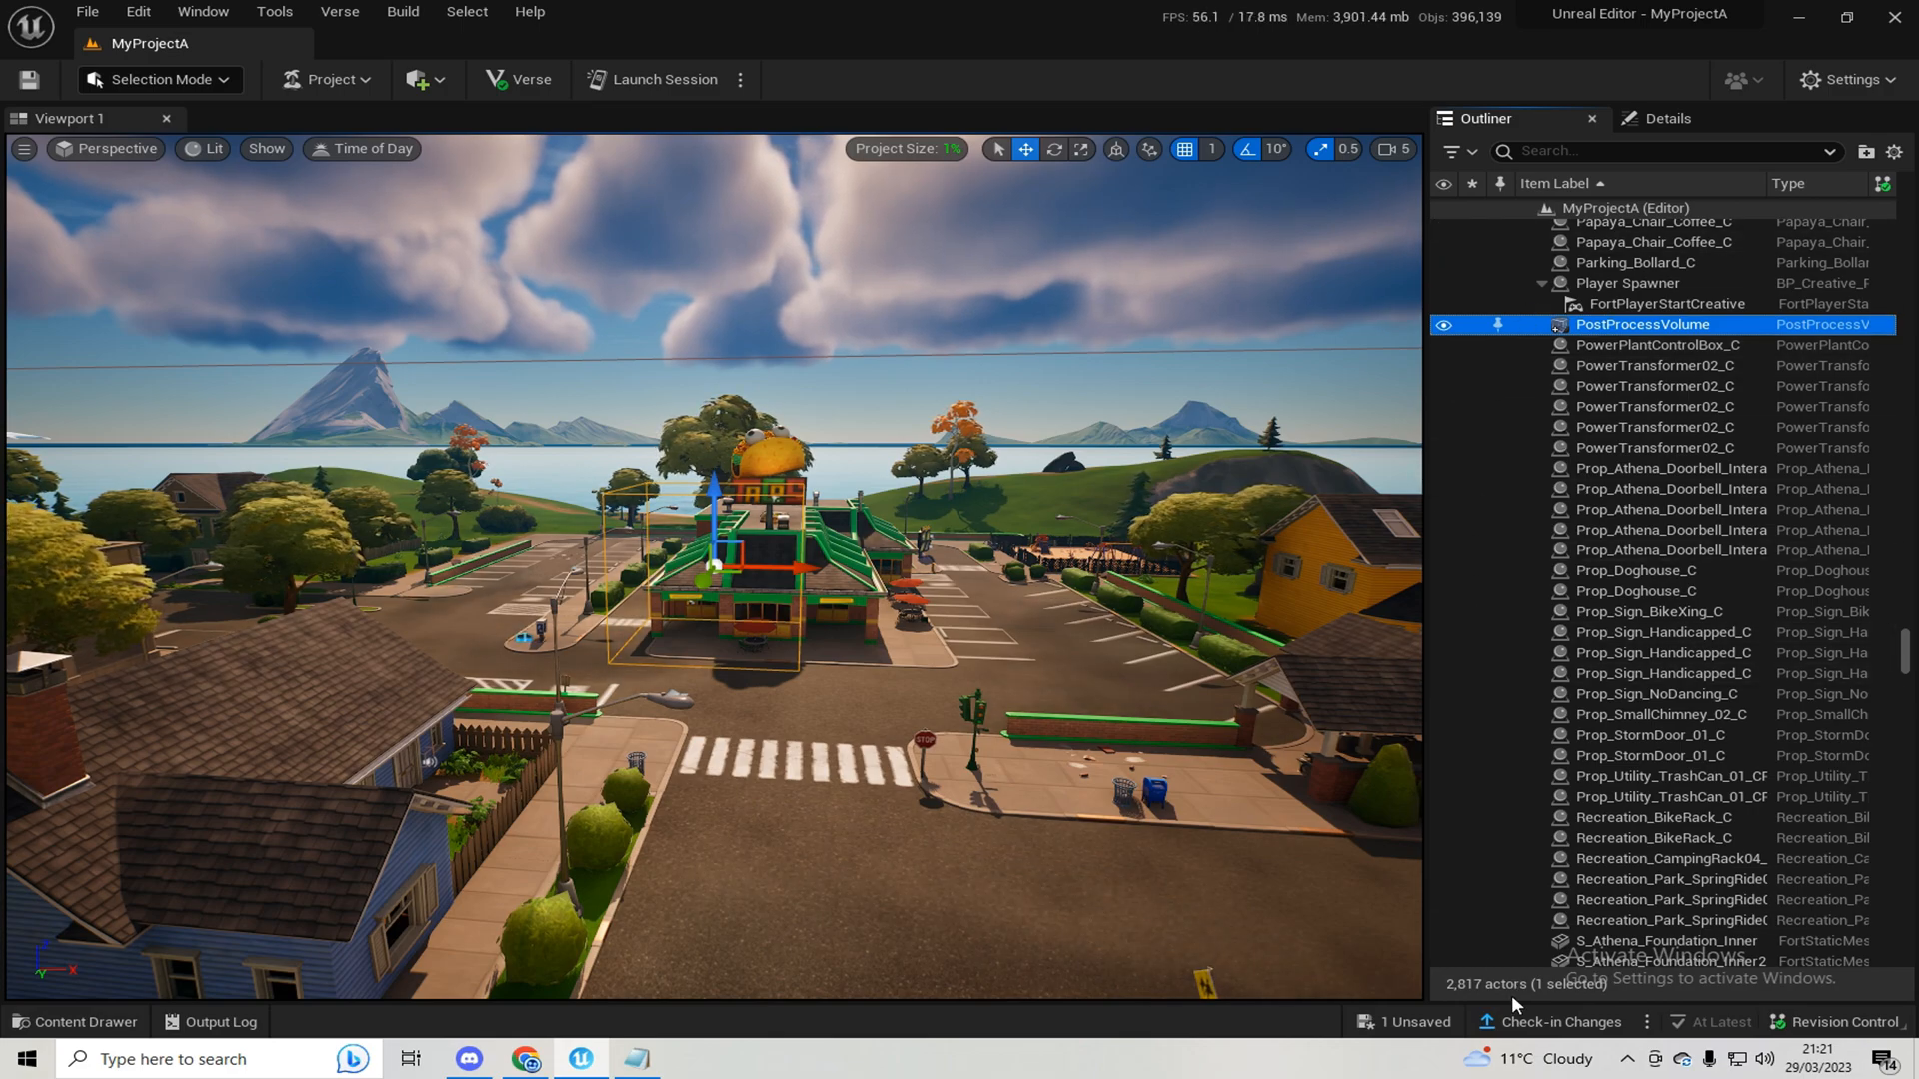
click(1660, 118)
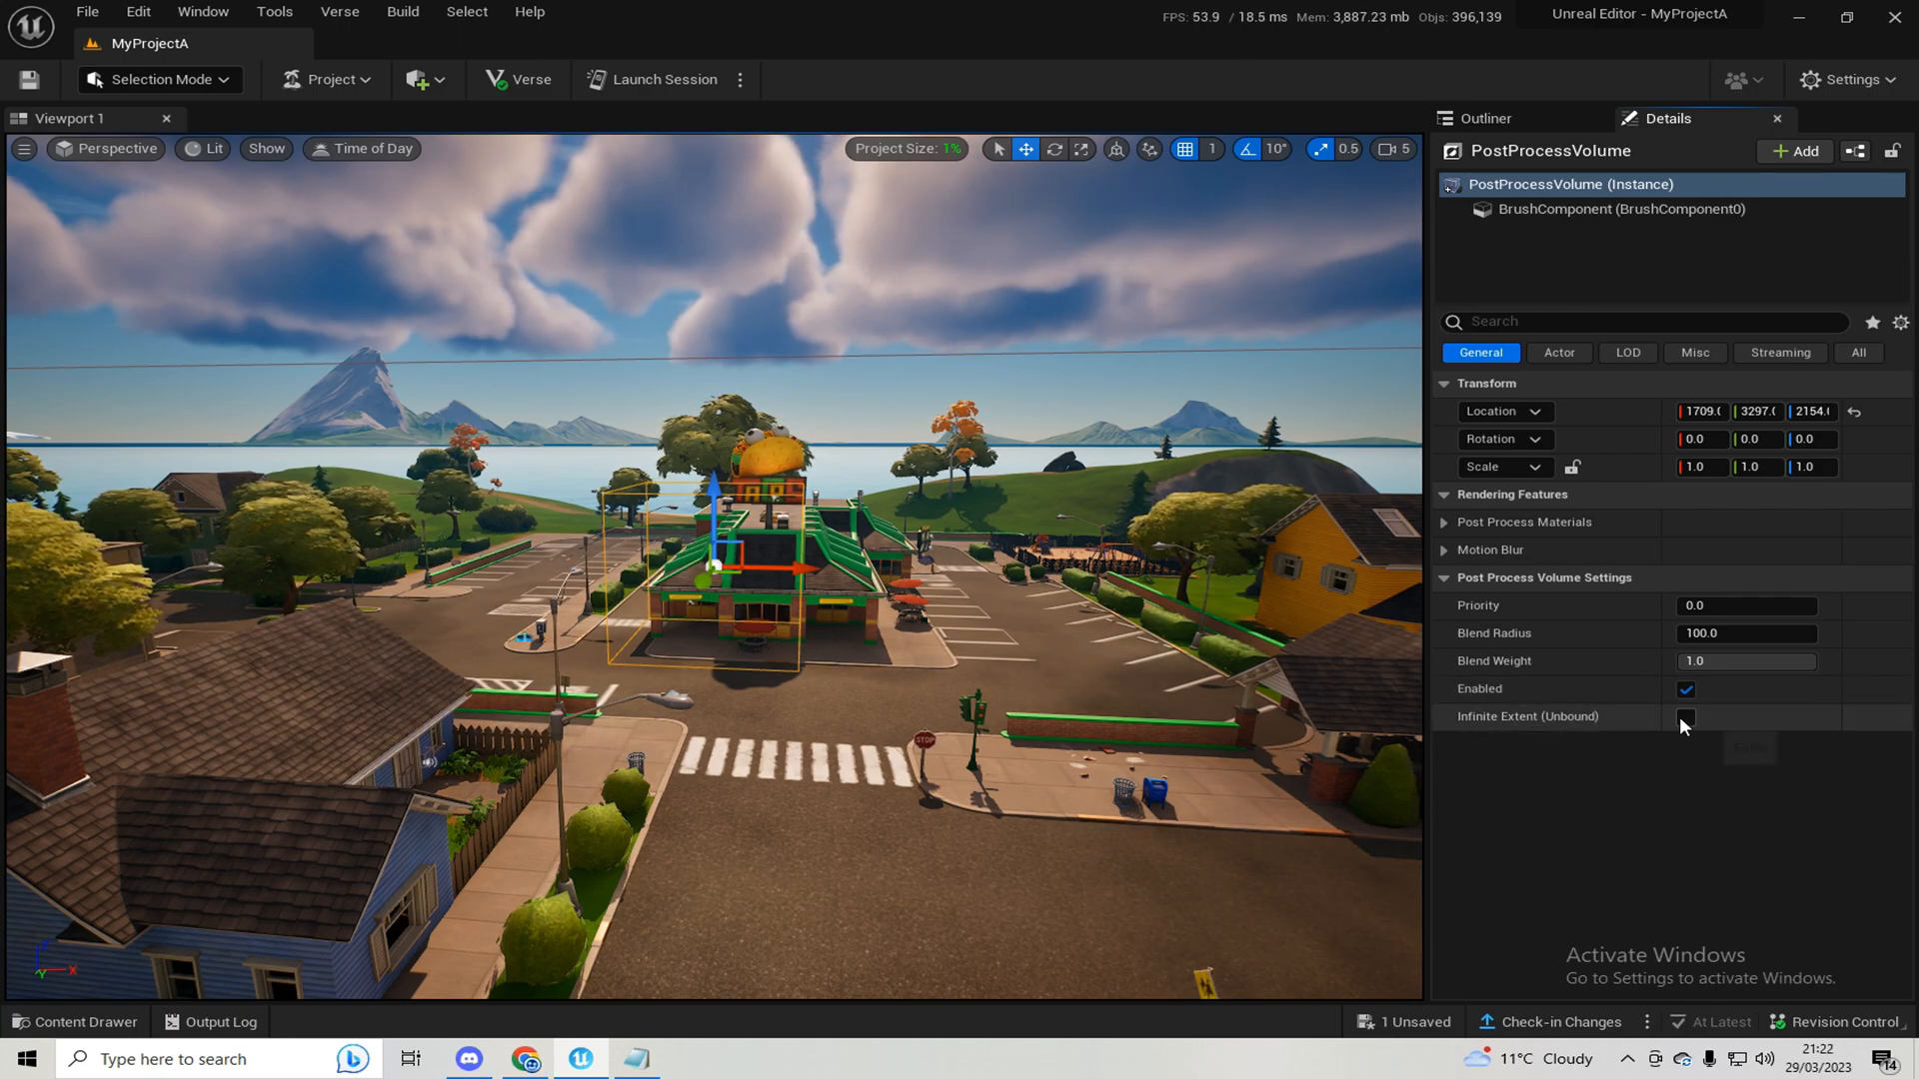
mouse_move(1686, 722)
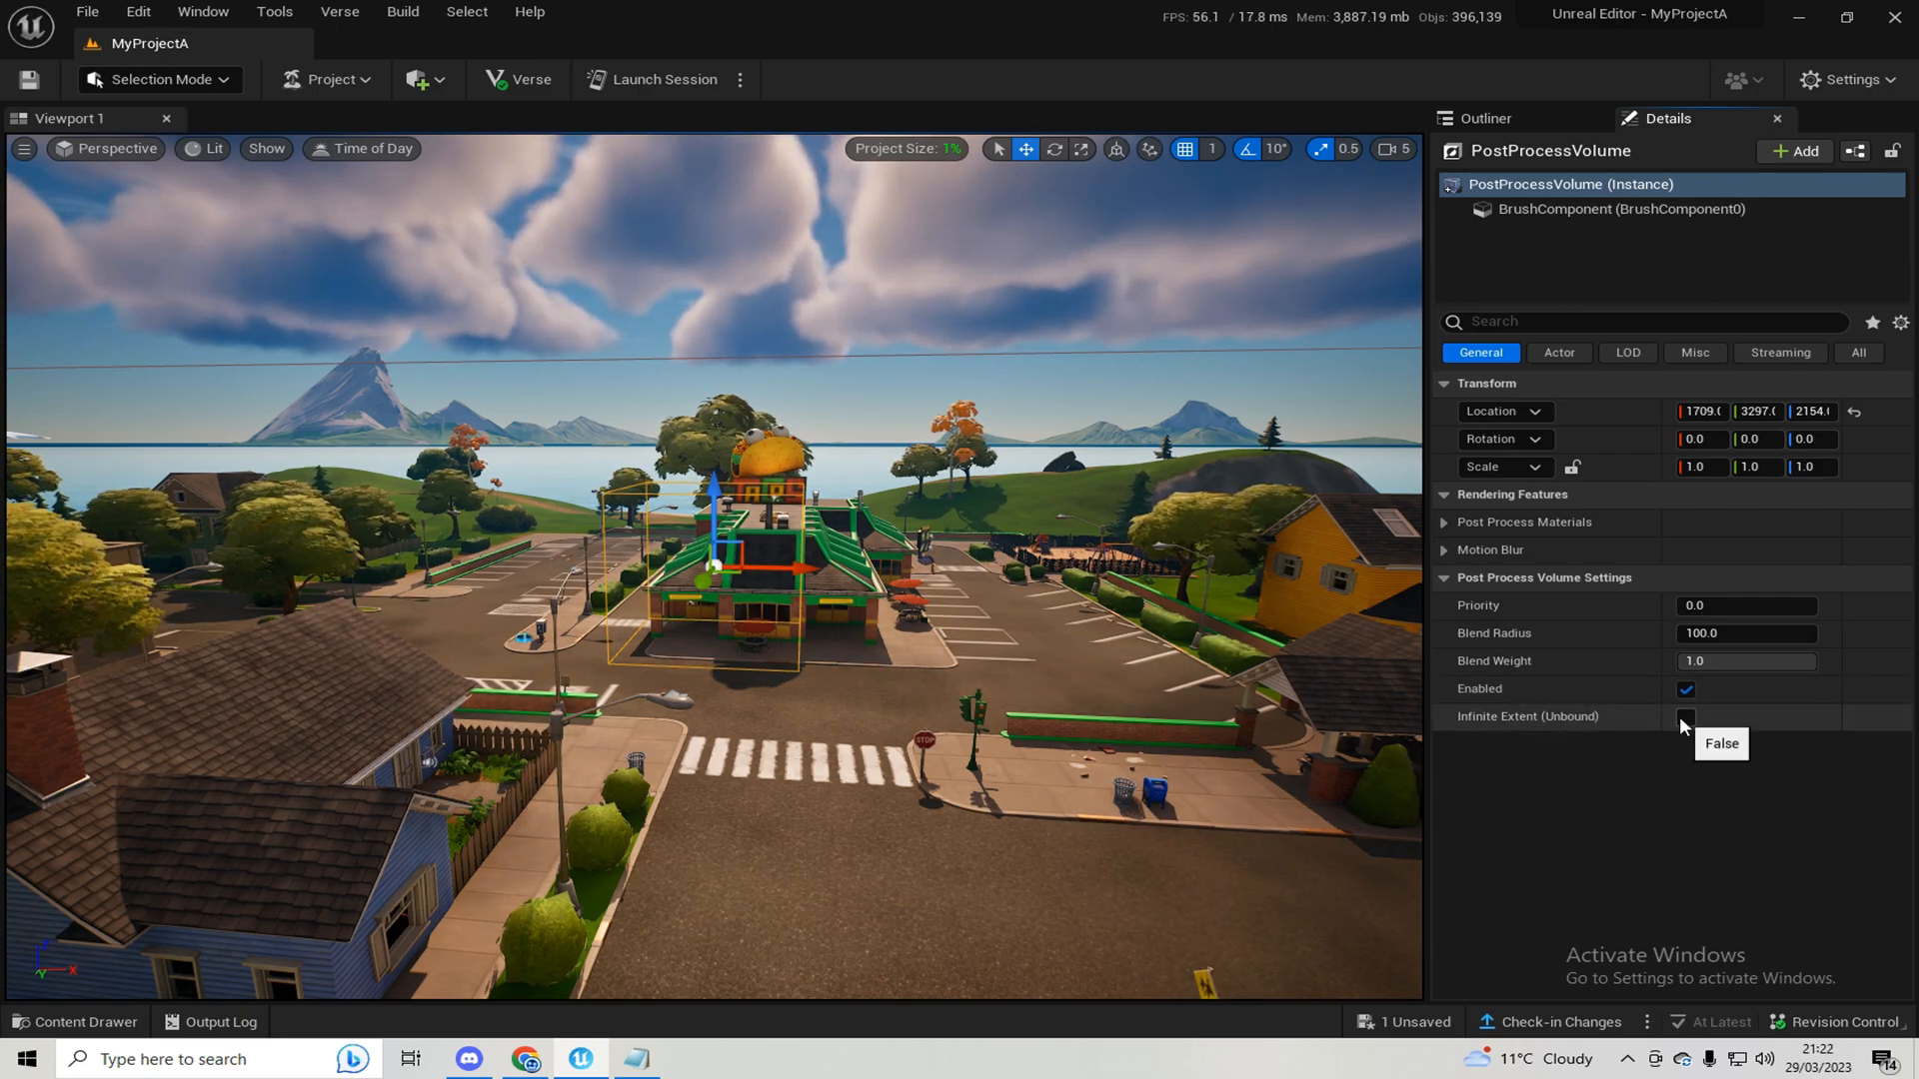
- Turn on Infinite Extent (Unbound) on the new PostProcessVolume
click(1685, 716)
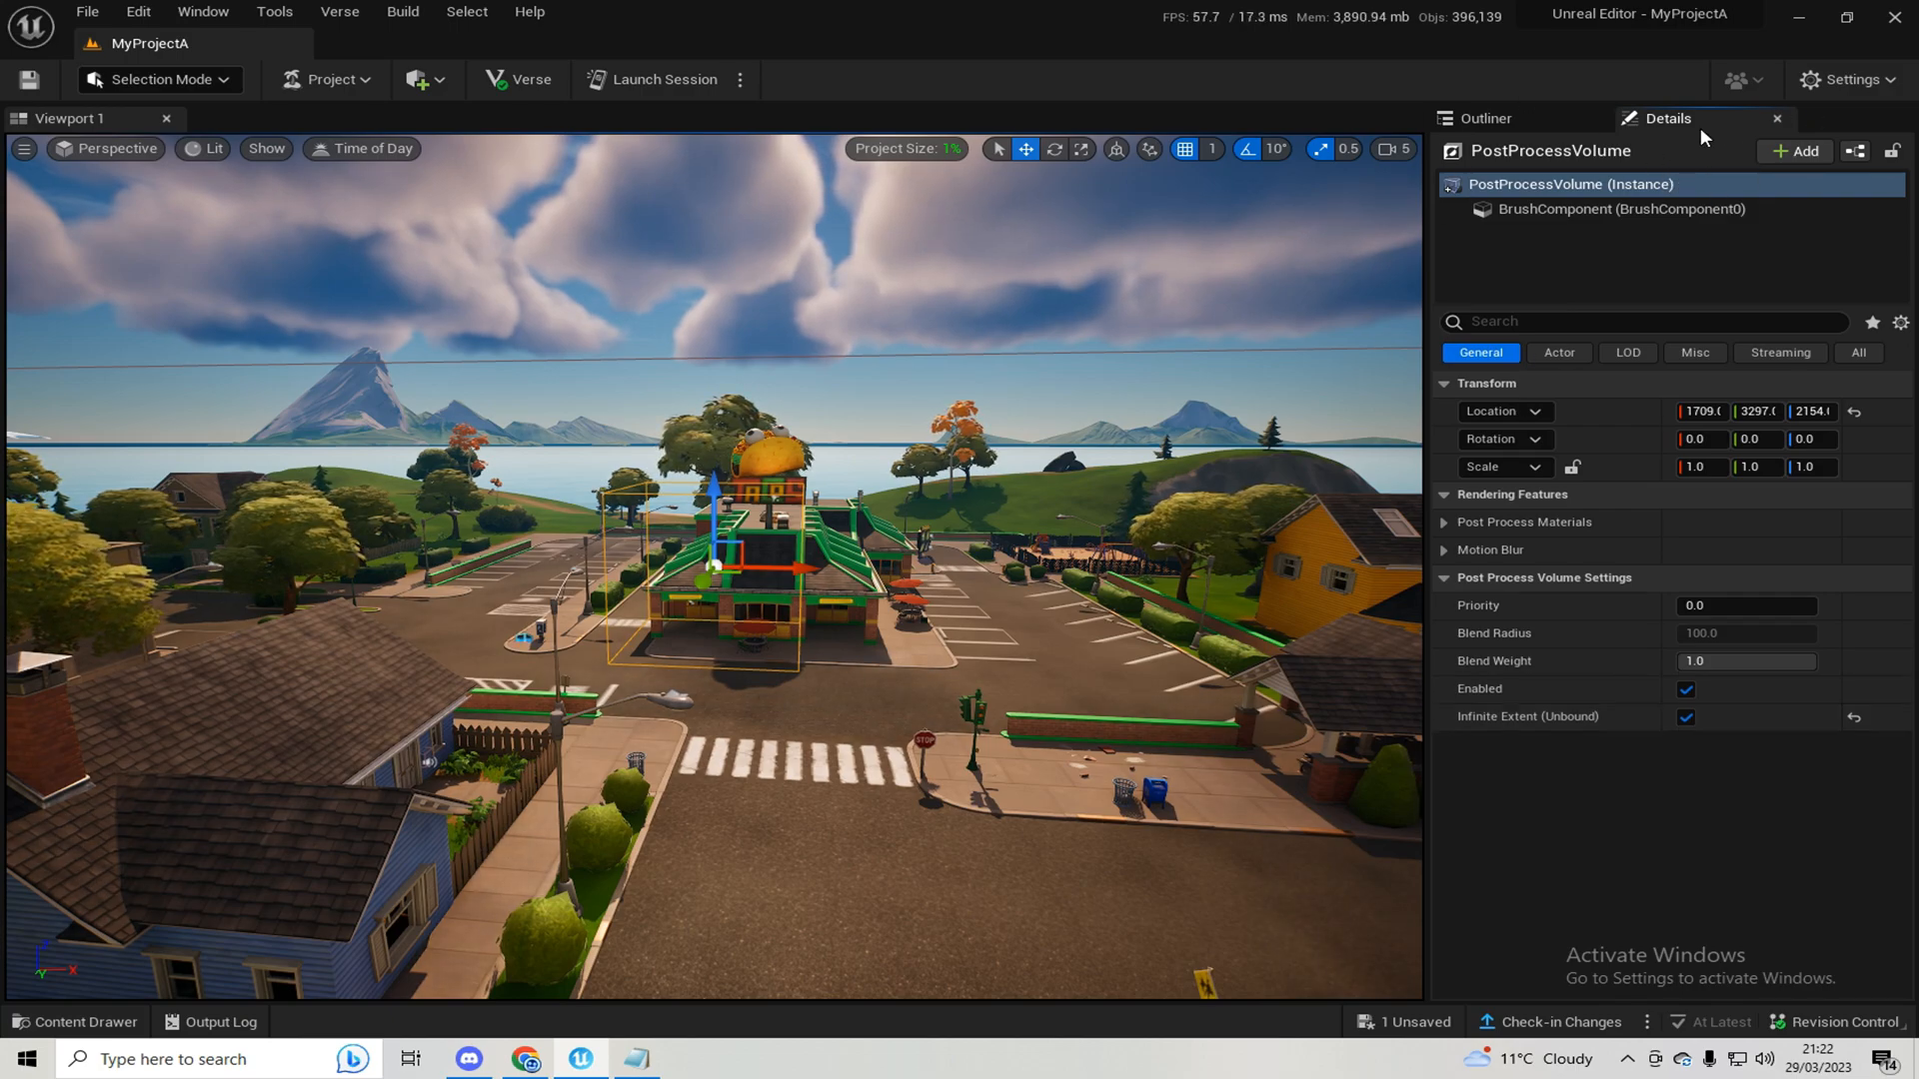
click(201, 12)
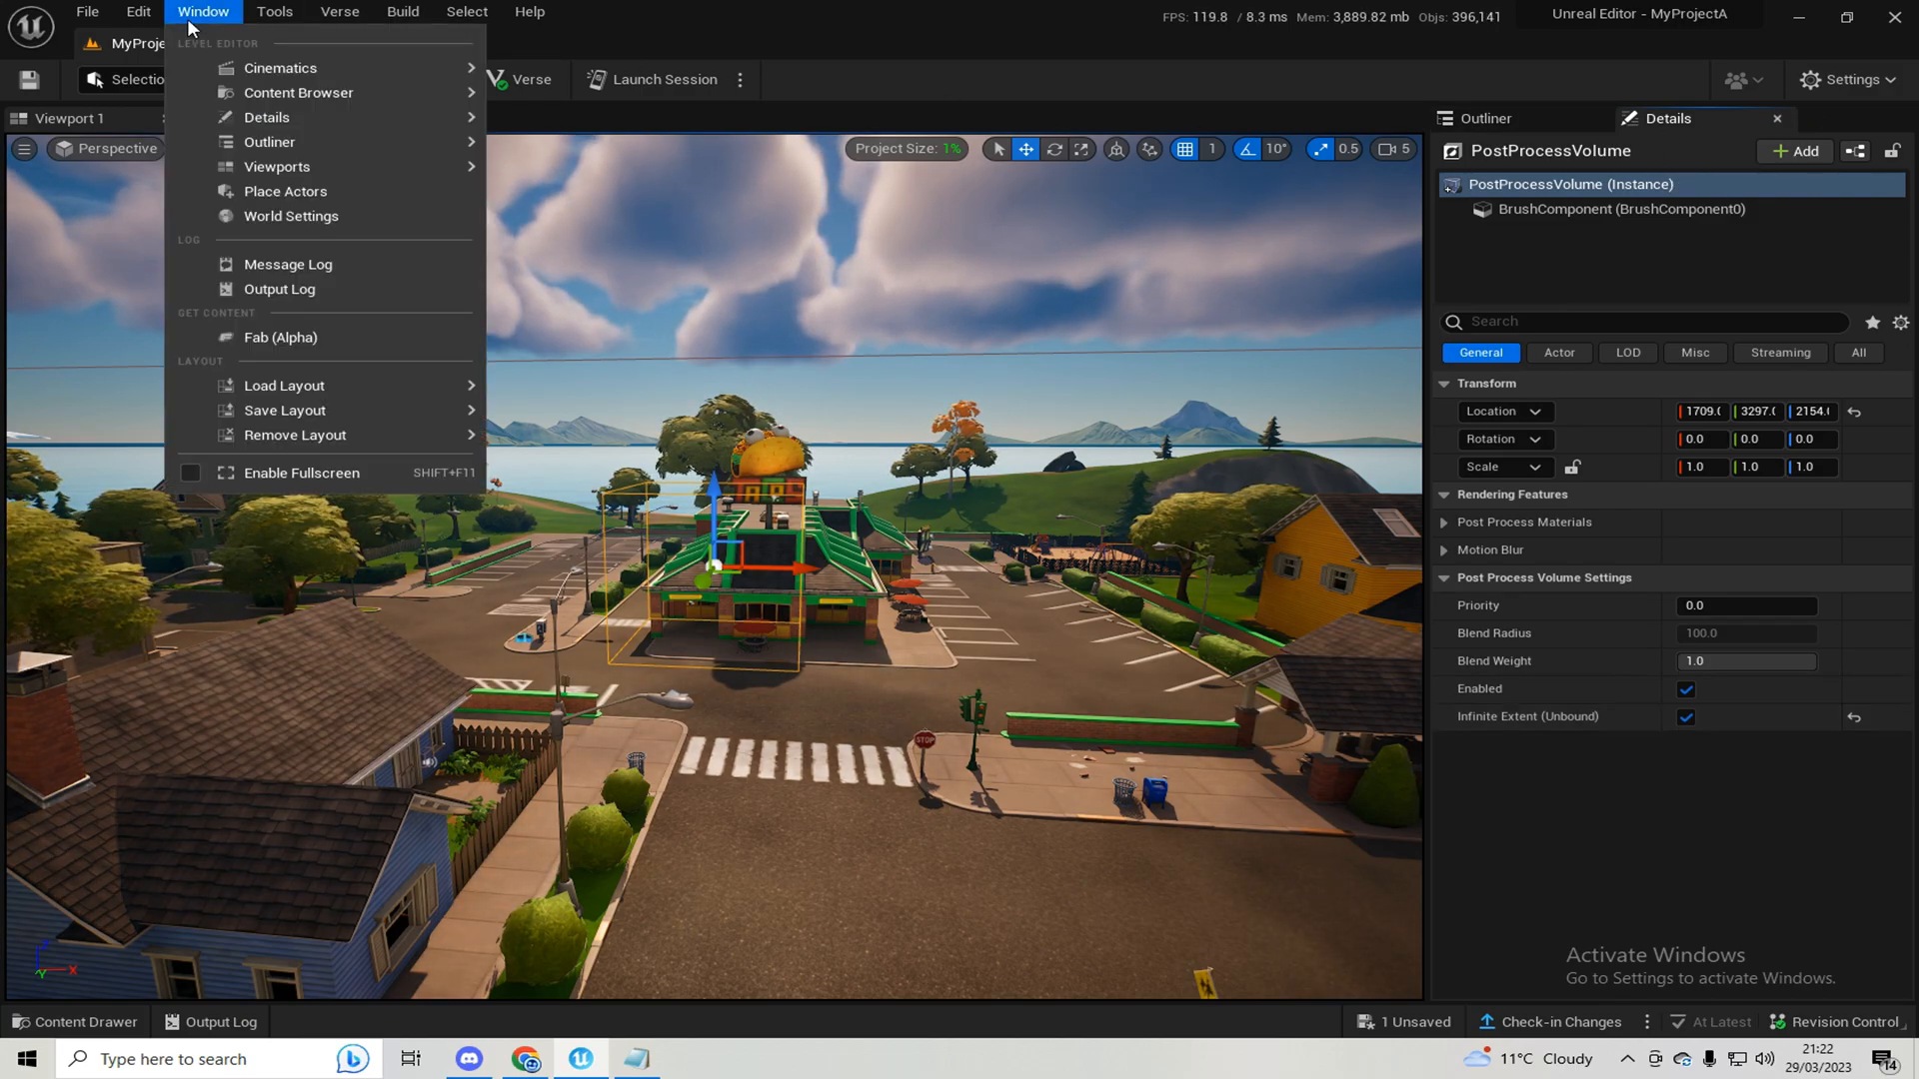
mouse_move(270, 118)
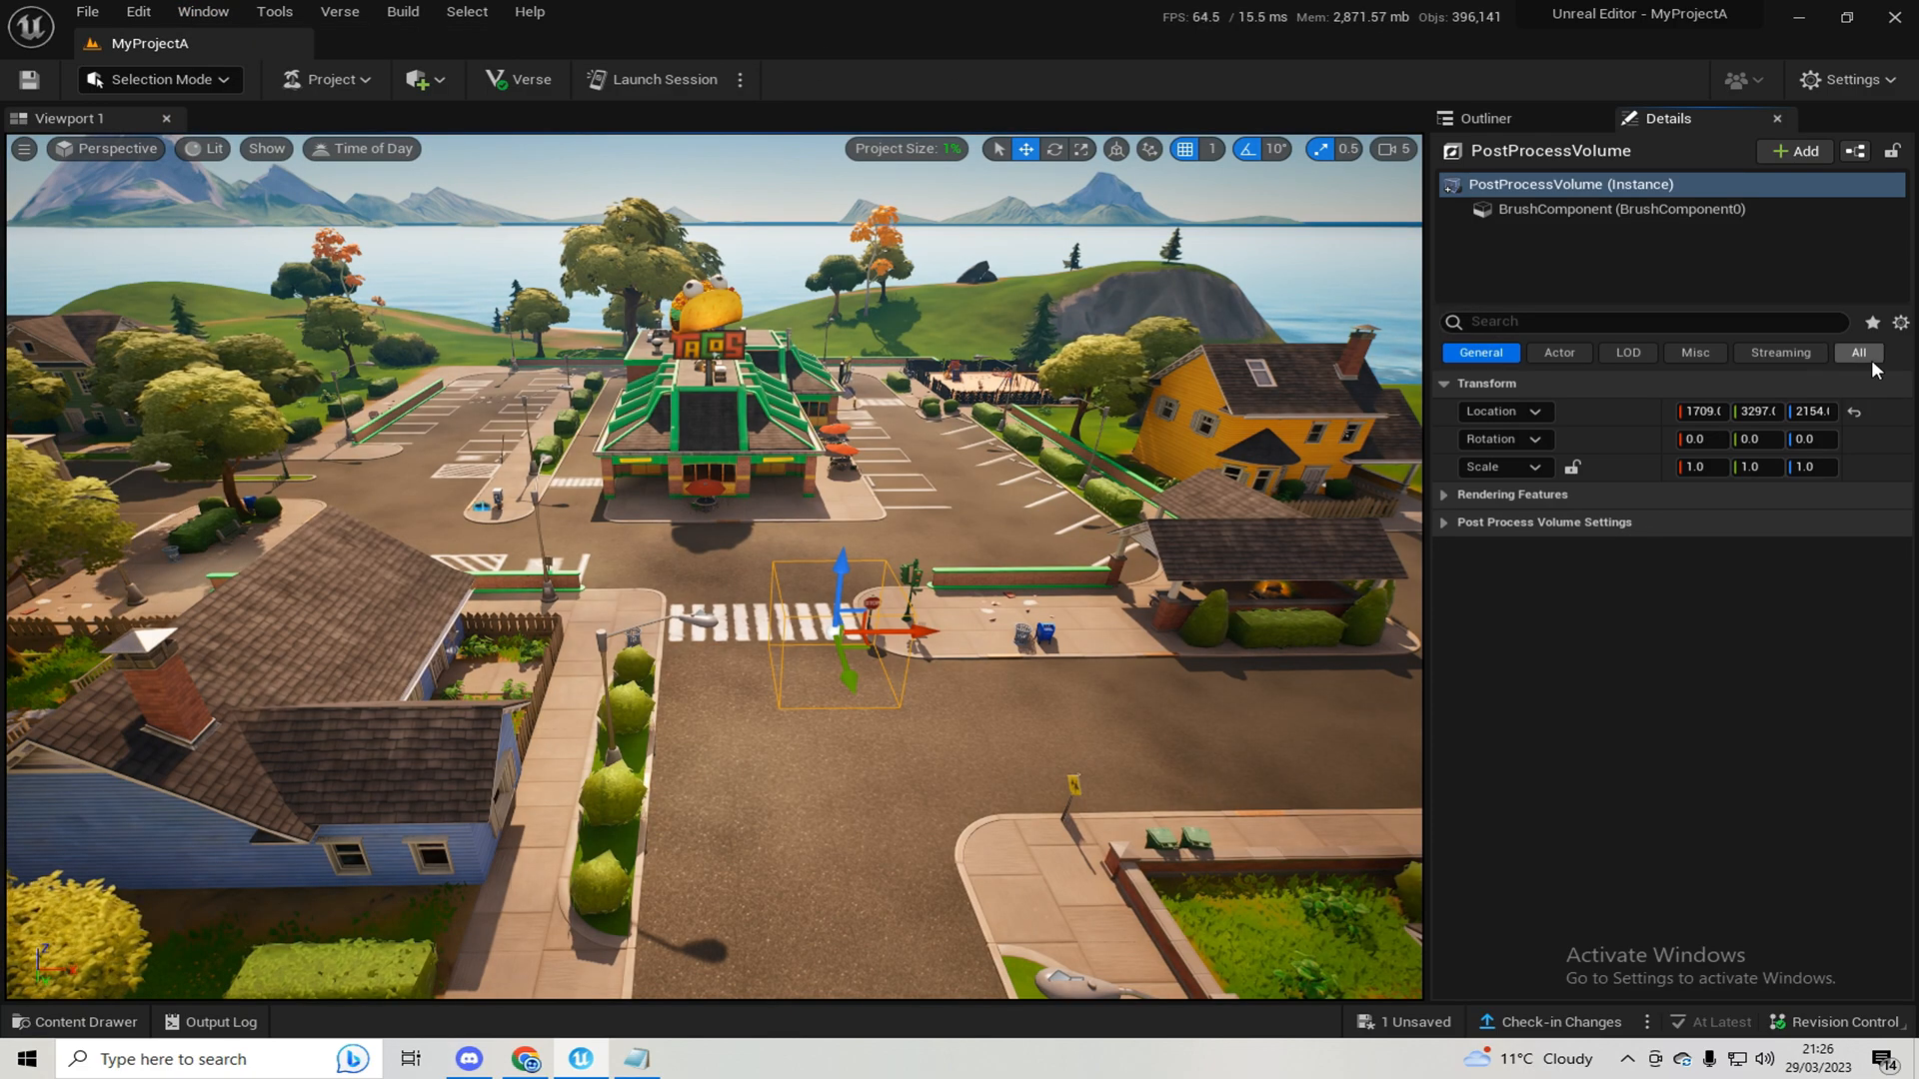
- Show all volume properties, collapse Lens, and expand the Color Grading category
click(1860, 353)
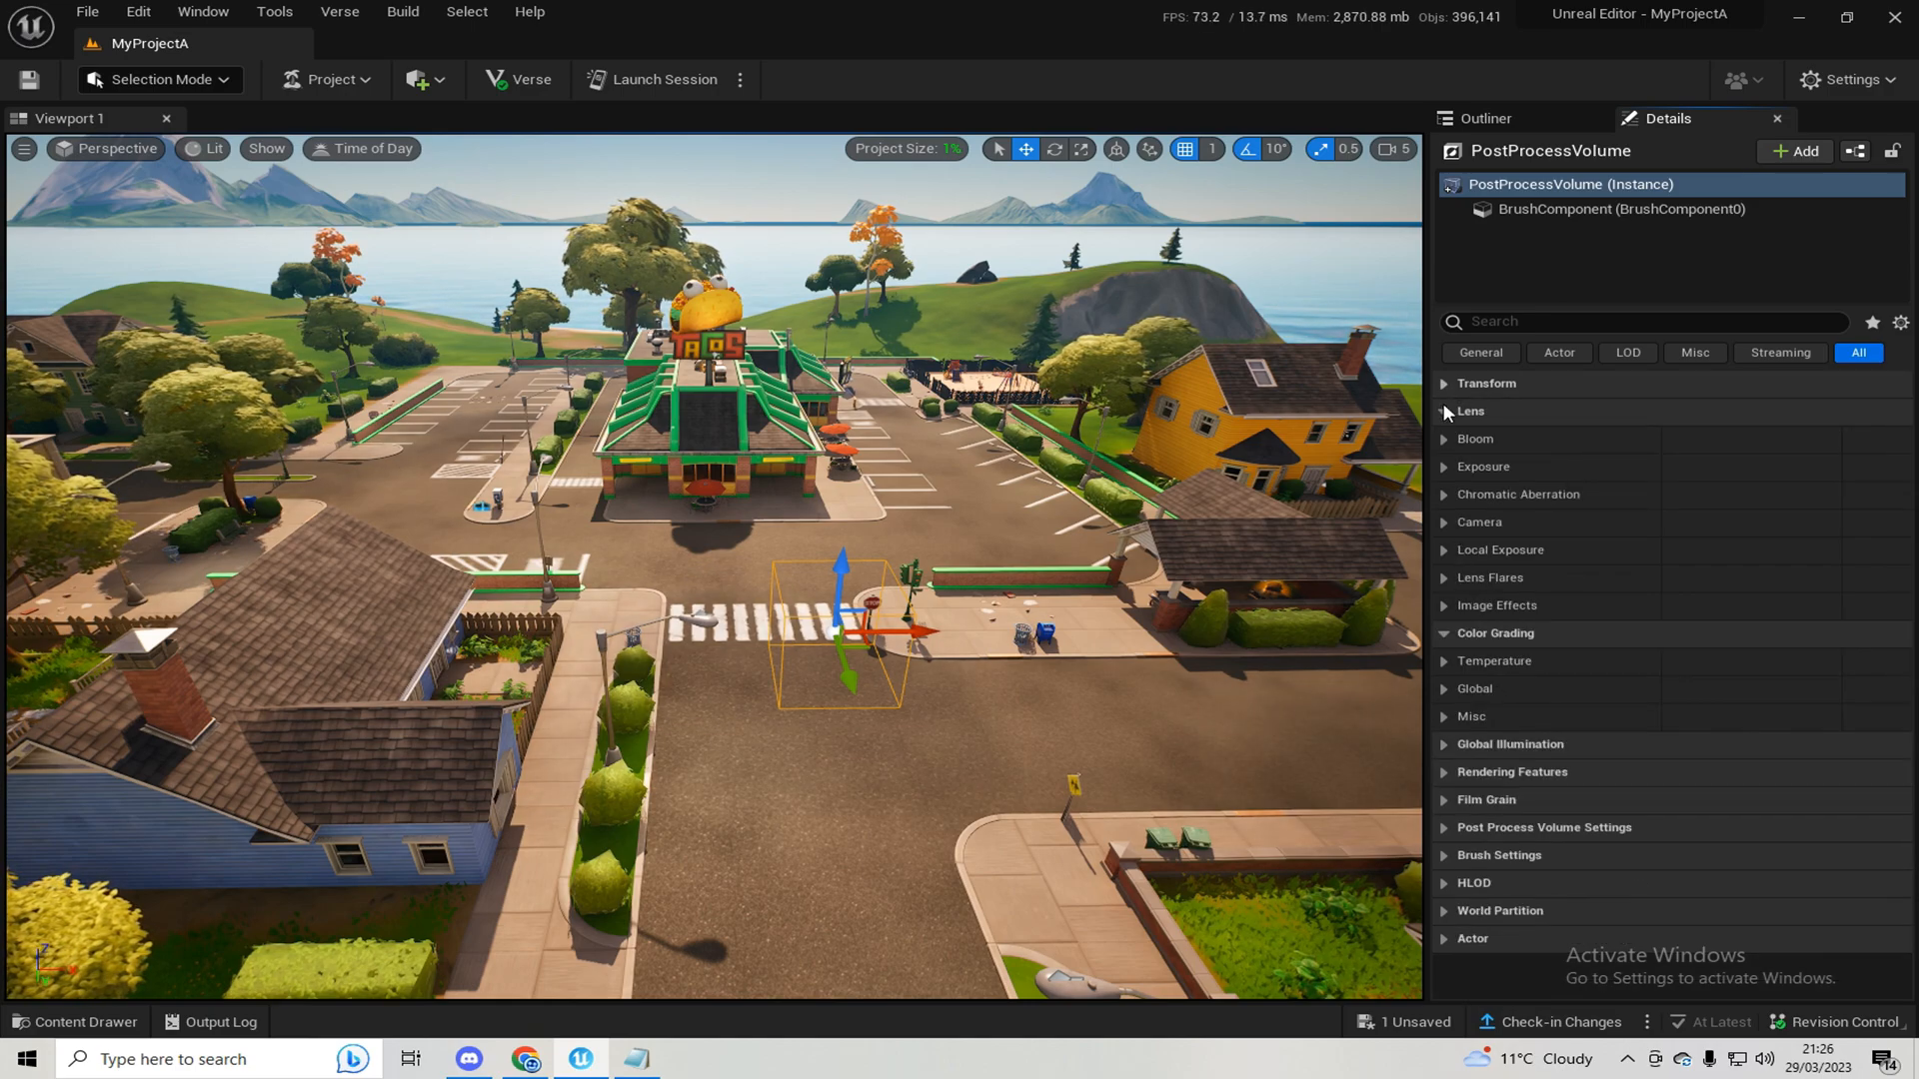
click(1444, 411)
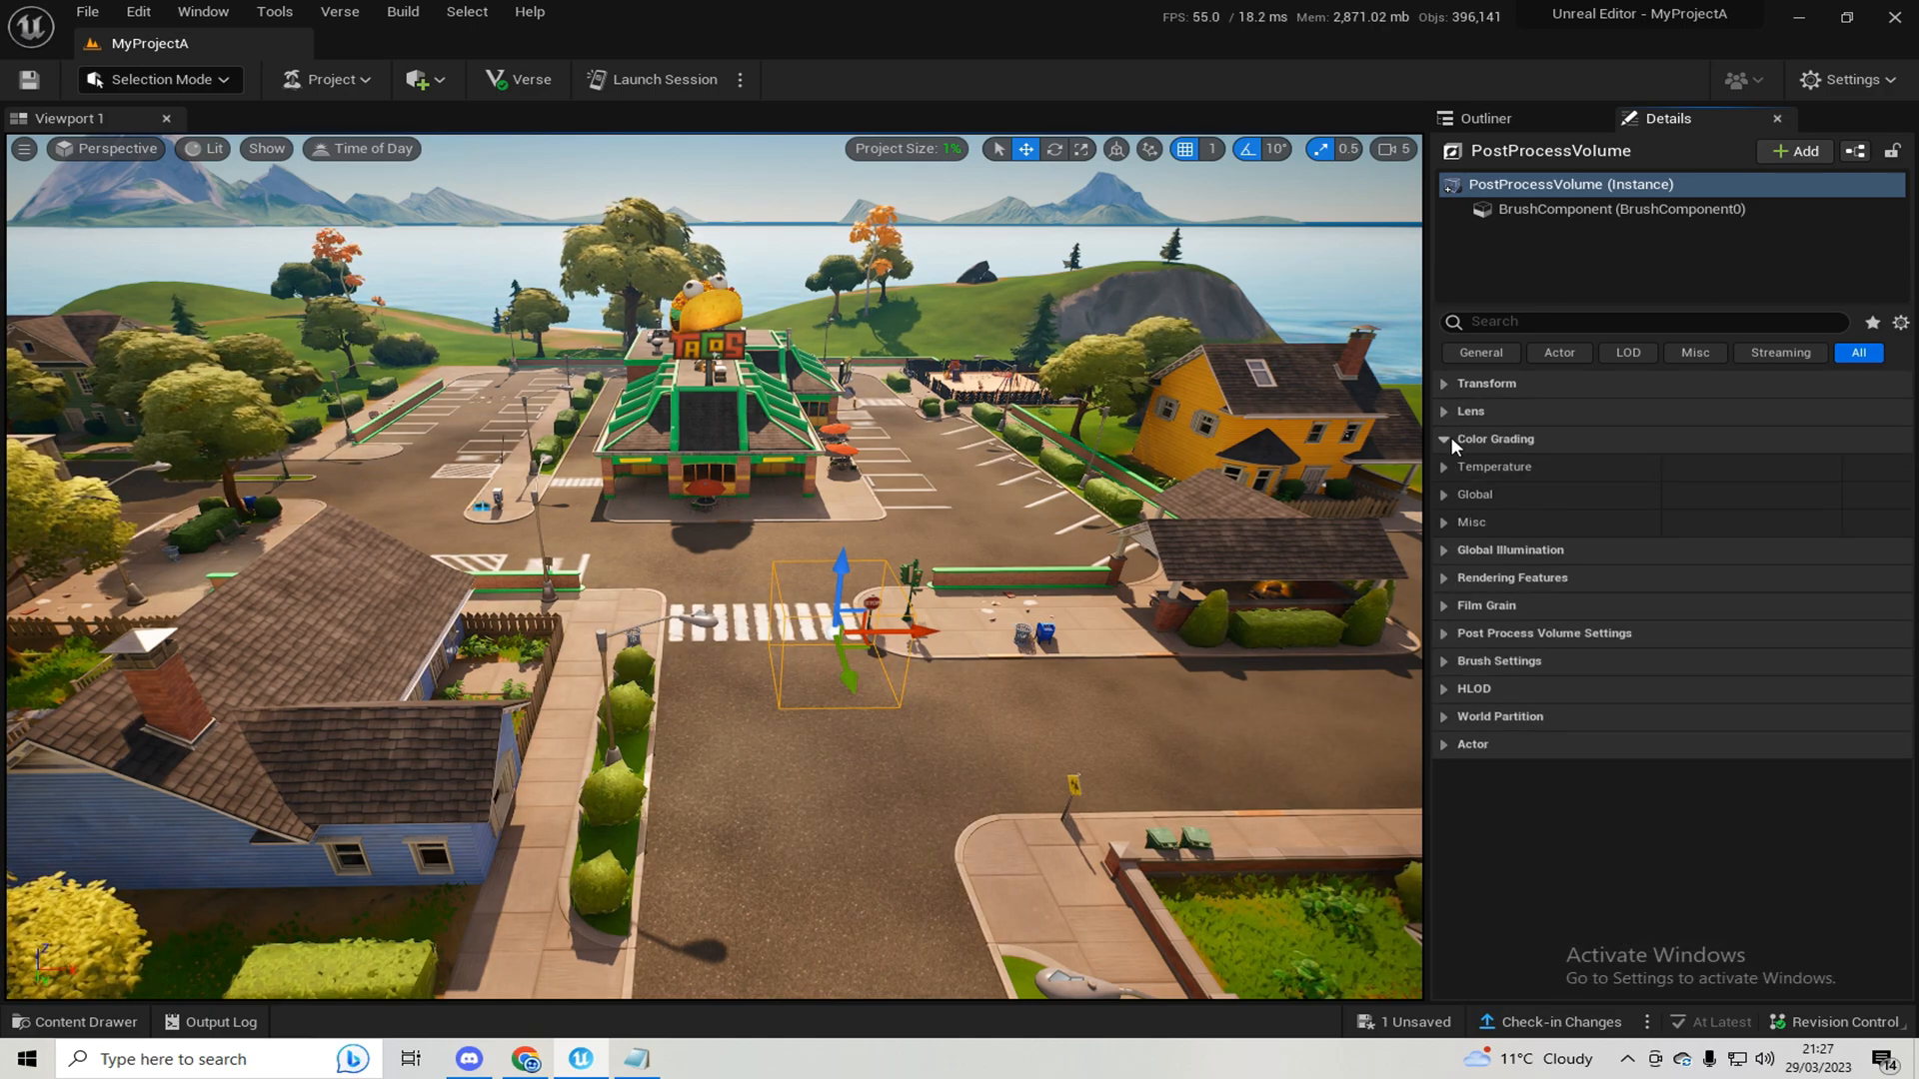
click(1444, 438)
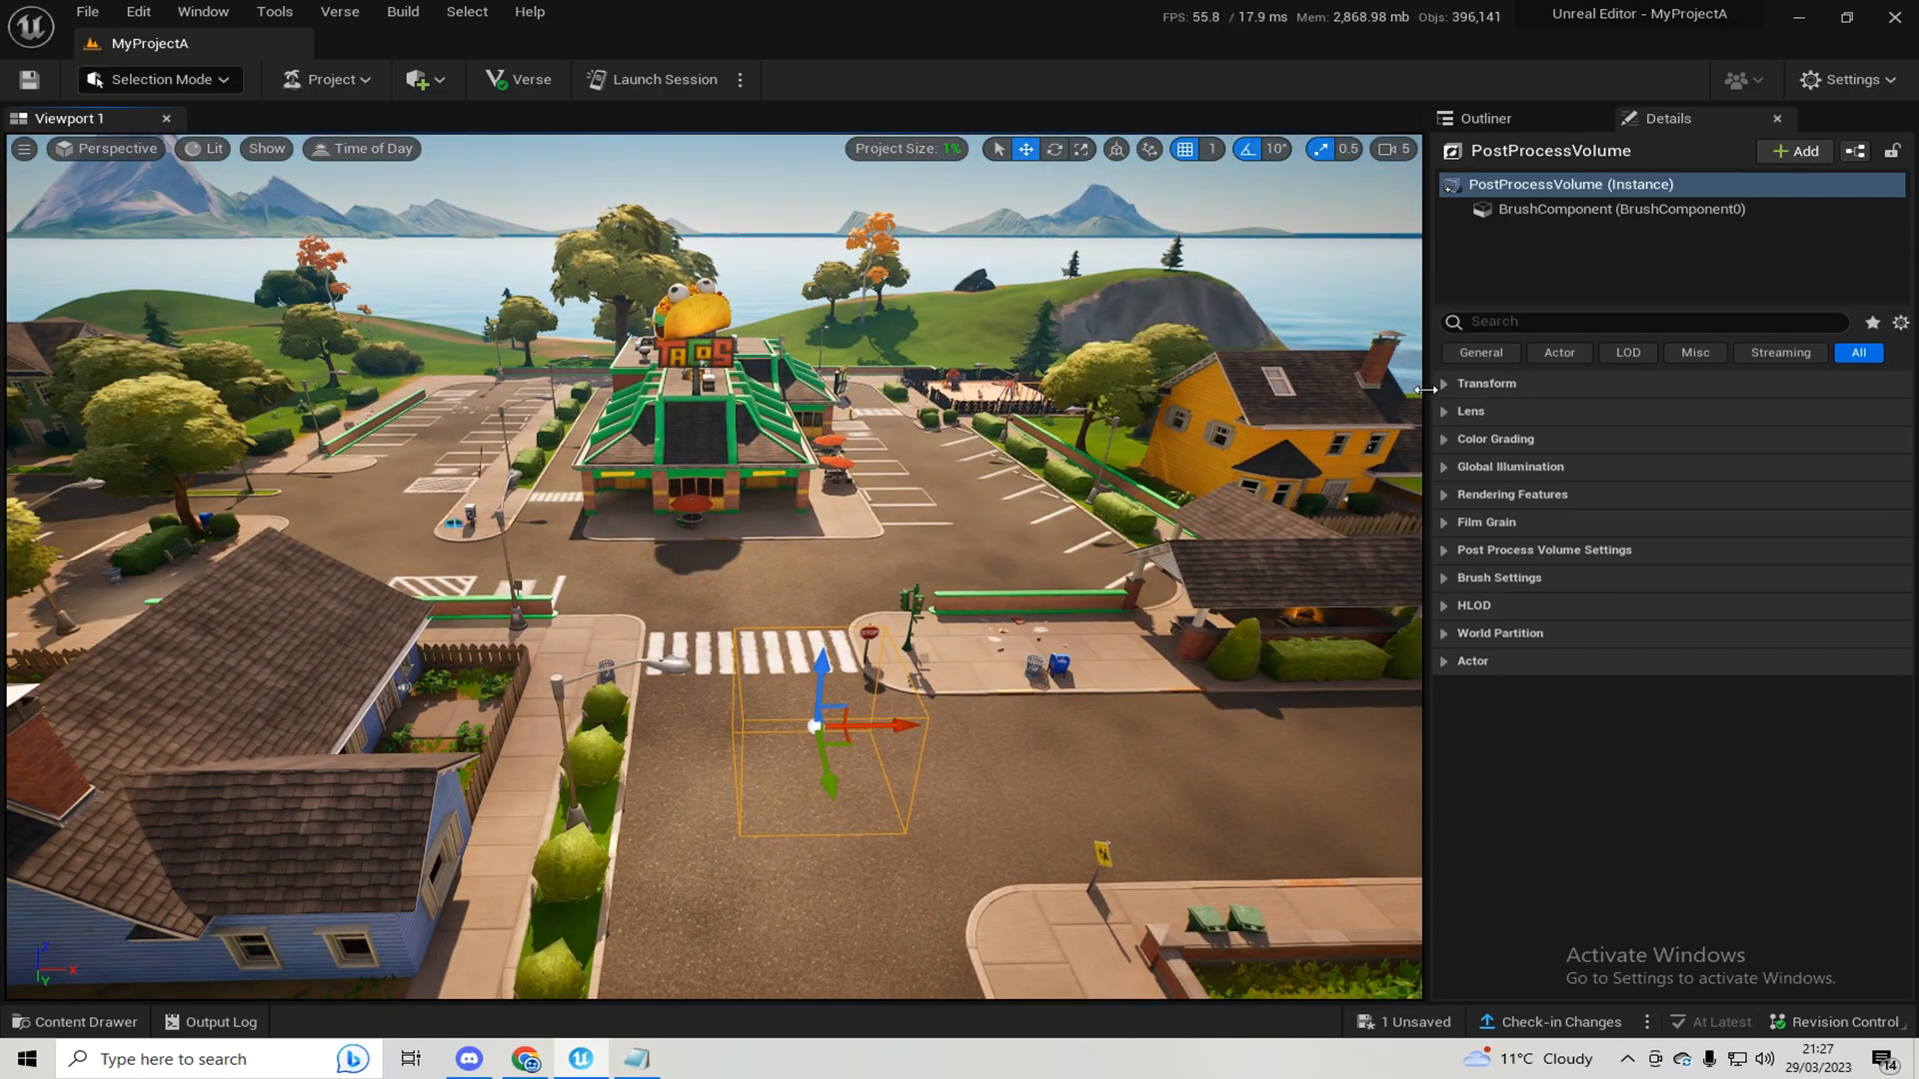
mouse_move(1466, 709)
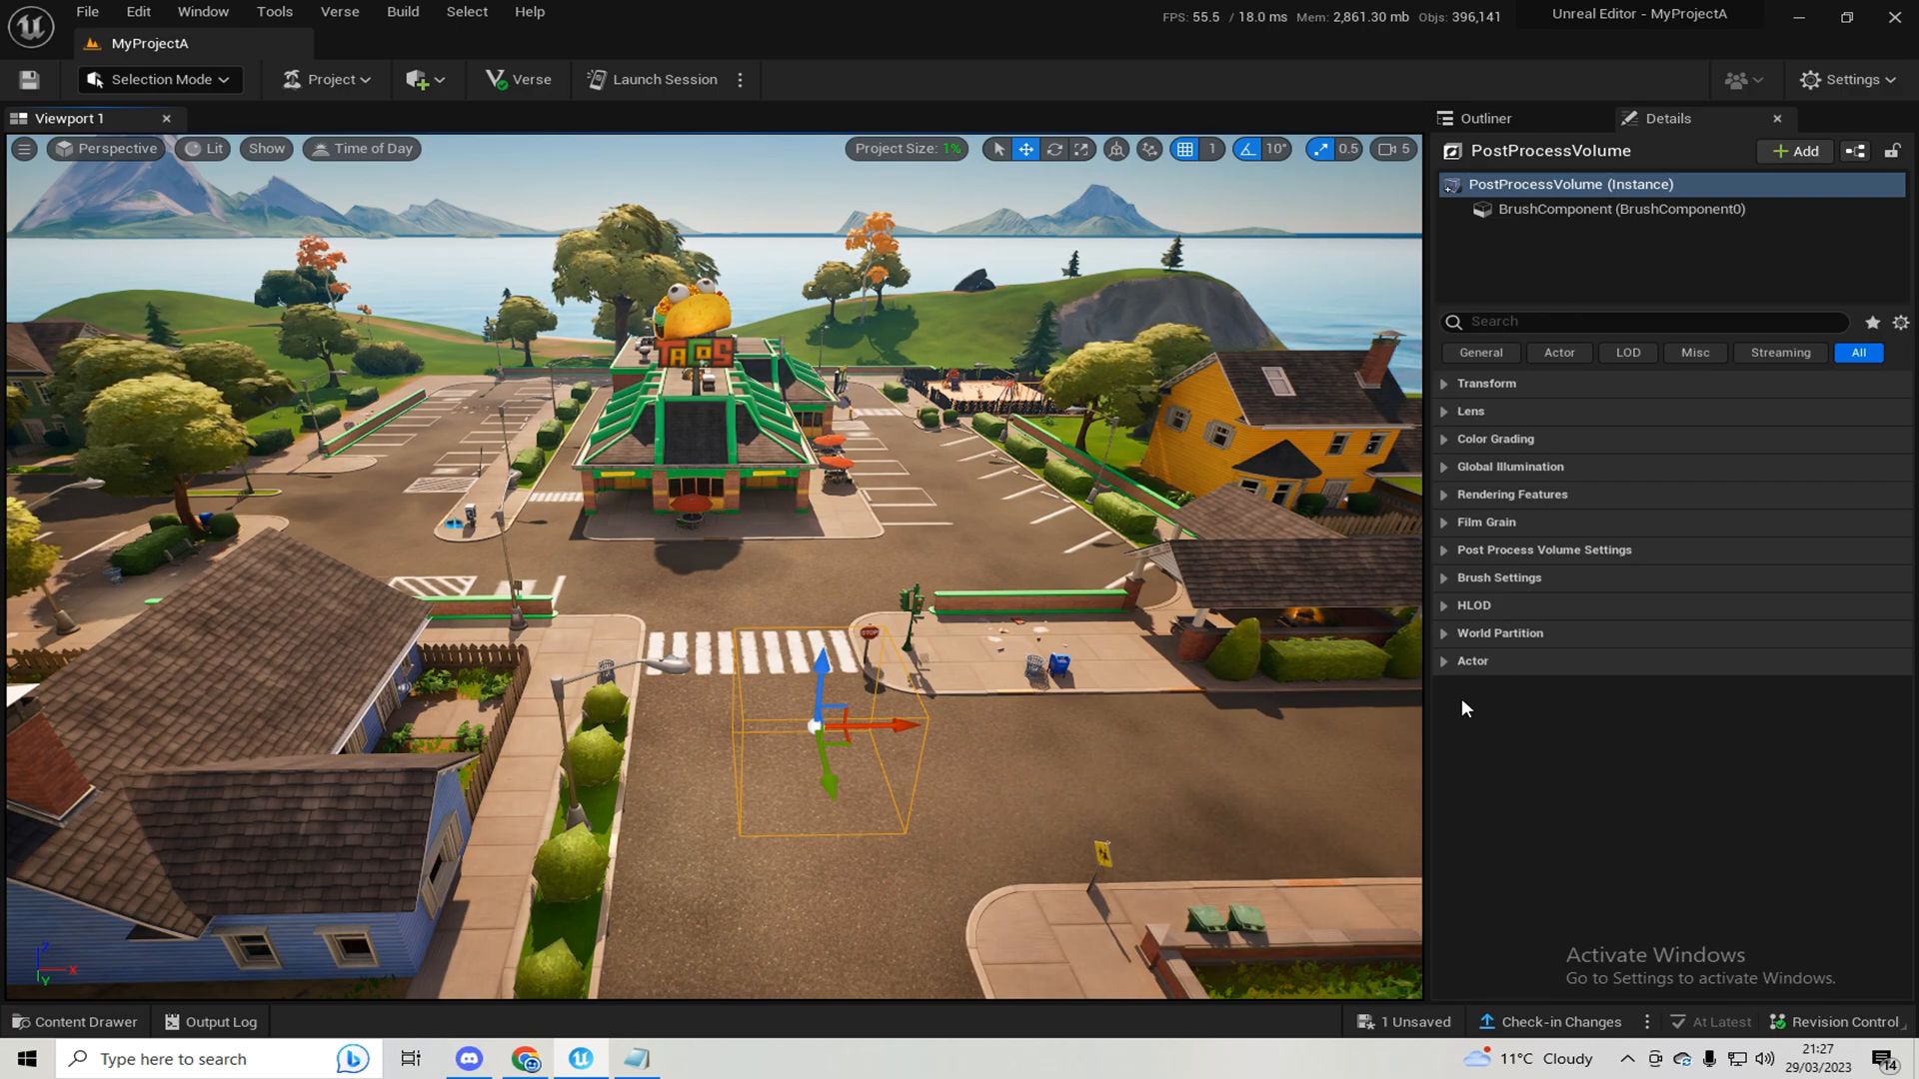
mouse_move(1471, 643)
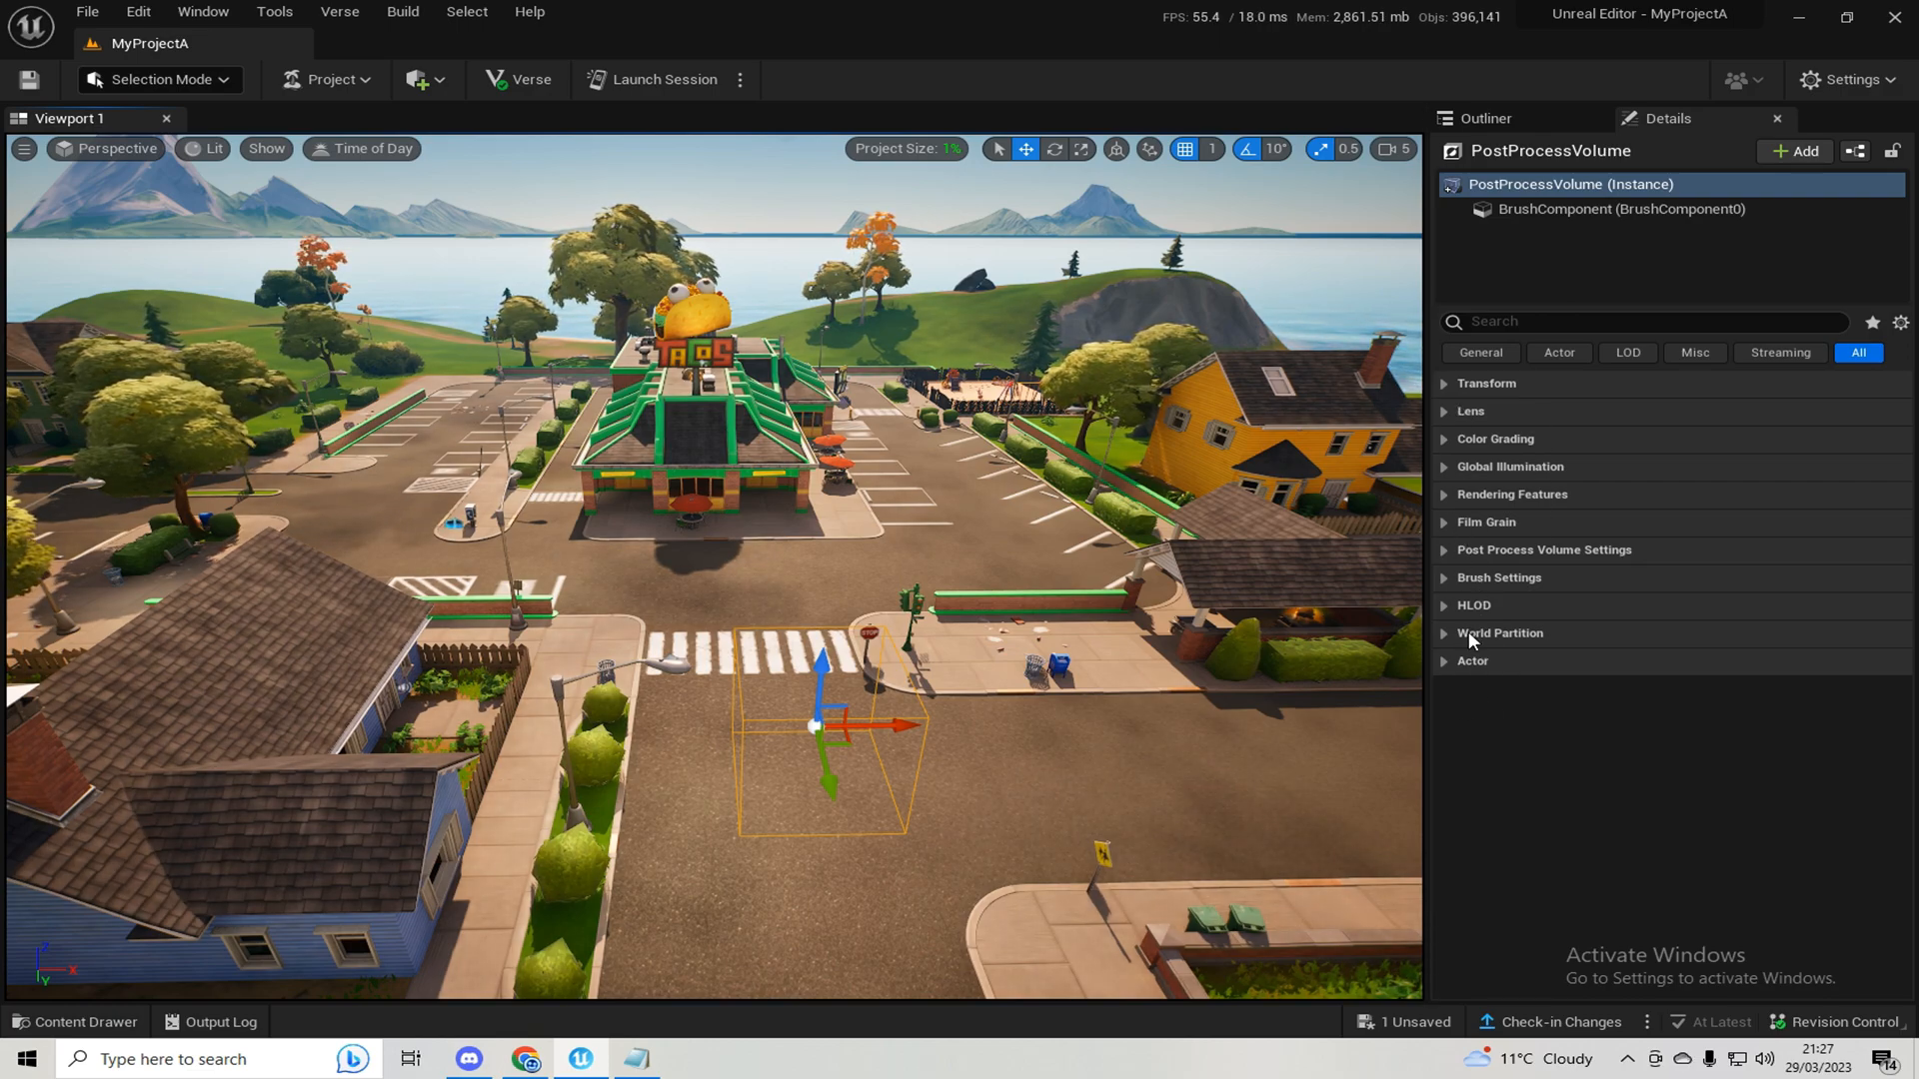
mouse_move(1318, 300)
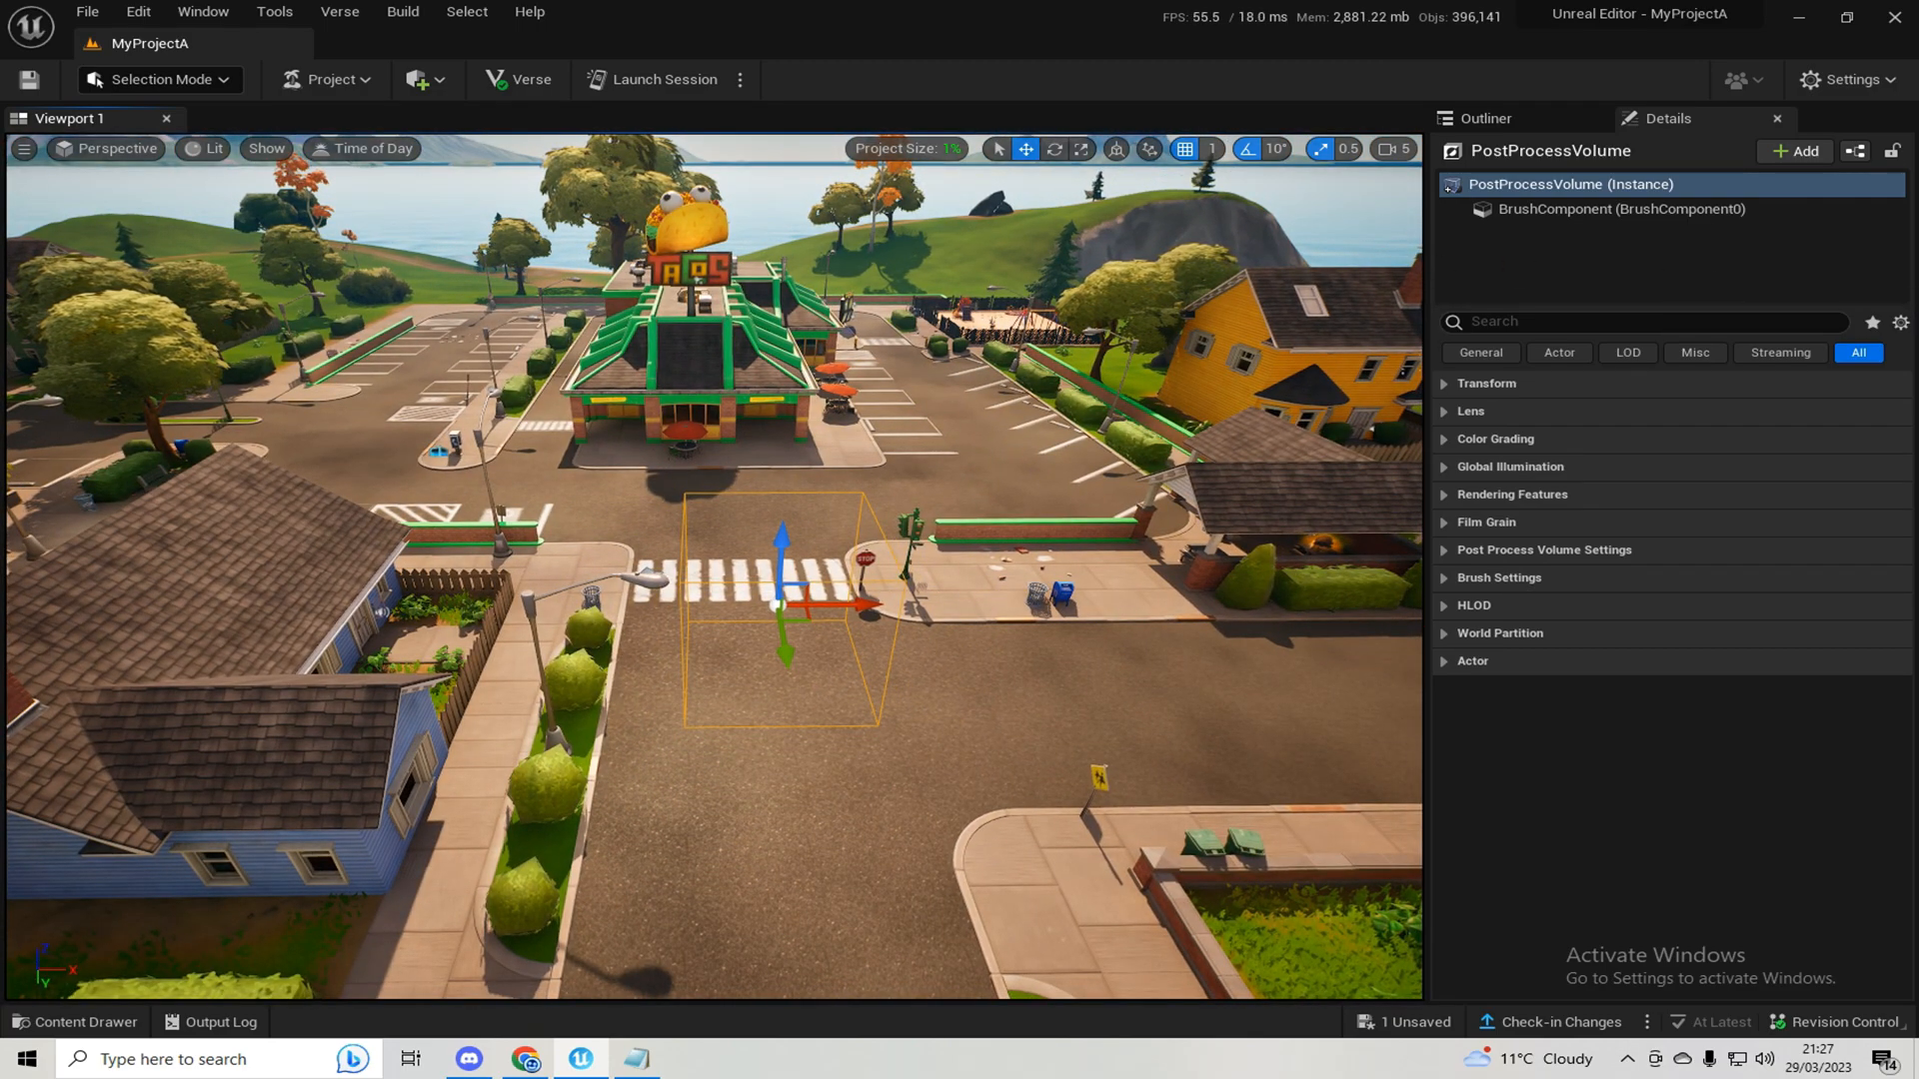
click(1444, 439)
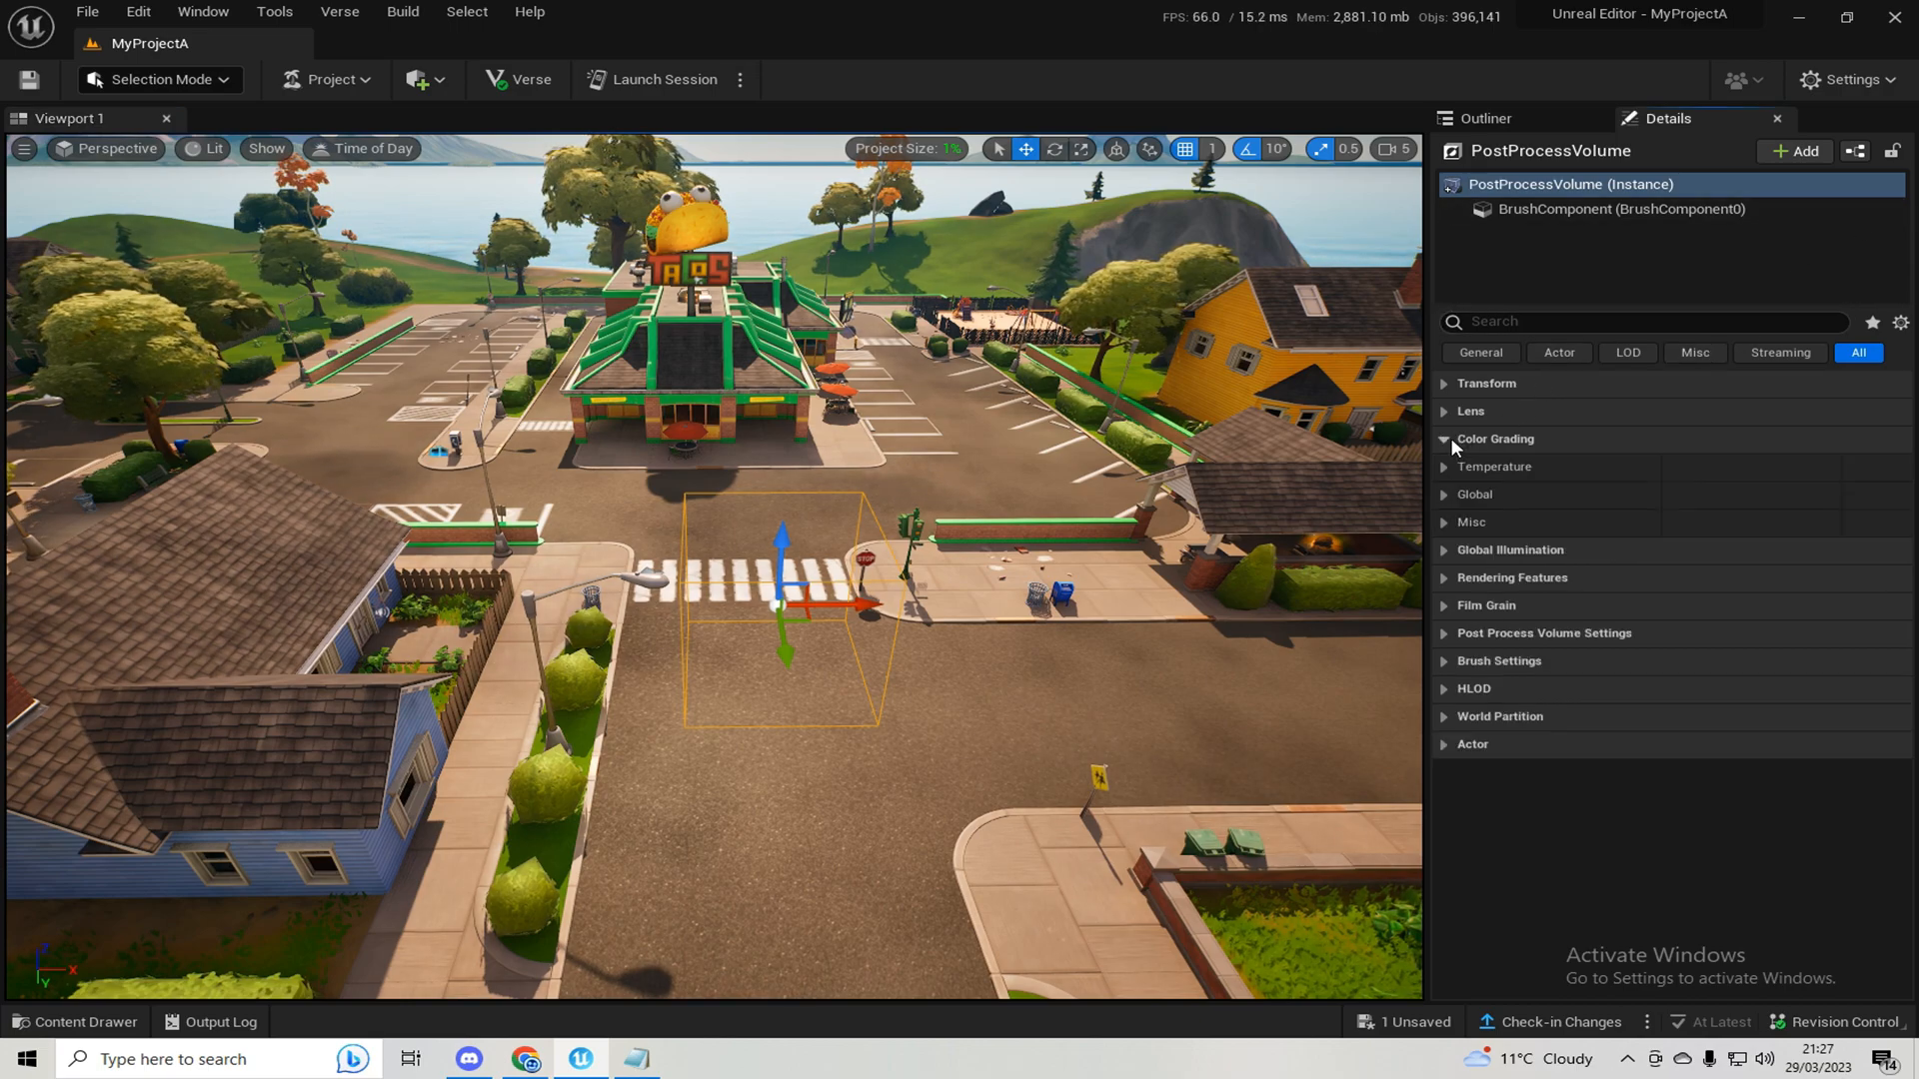
- Enable Global Gamma and set it to R 0.75, G 0.85, B 1.0
click(1443, 494)
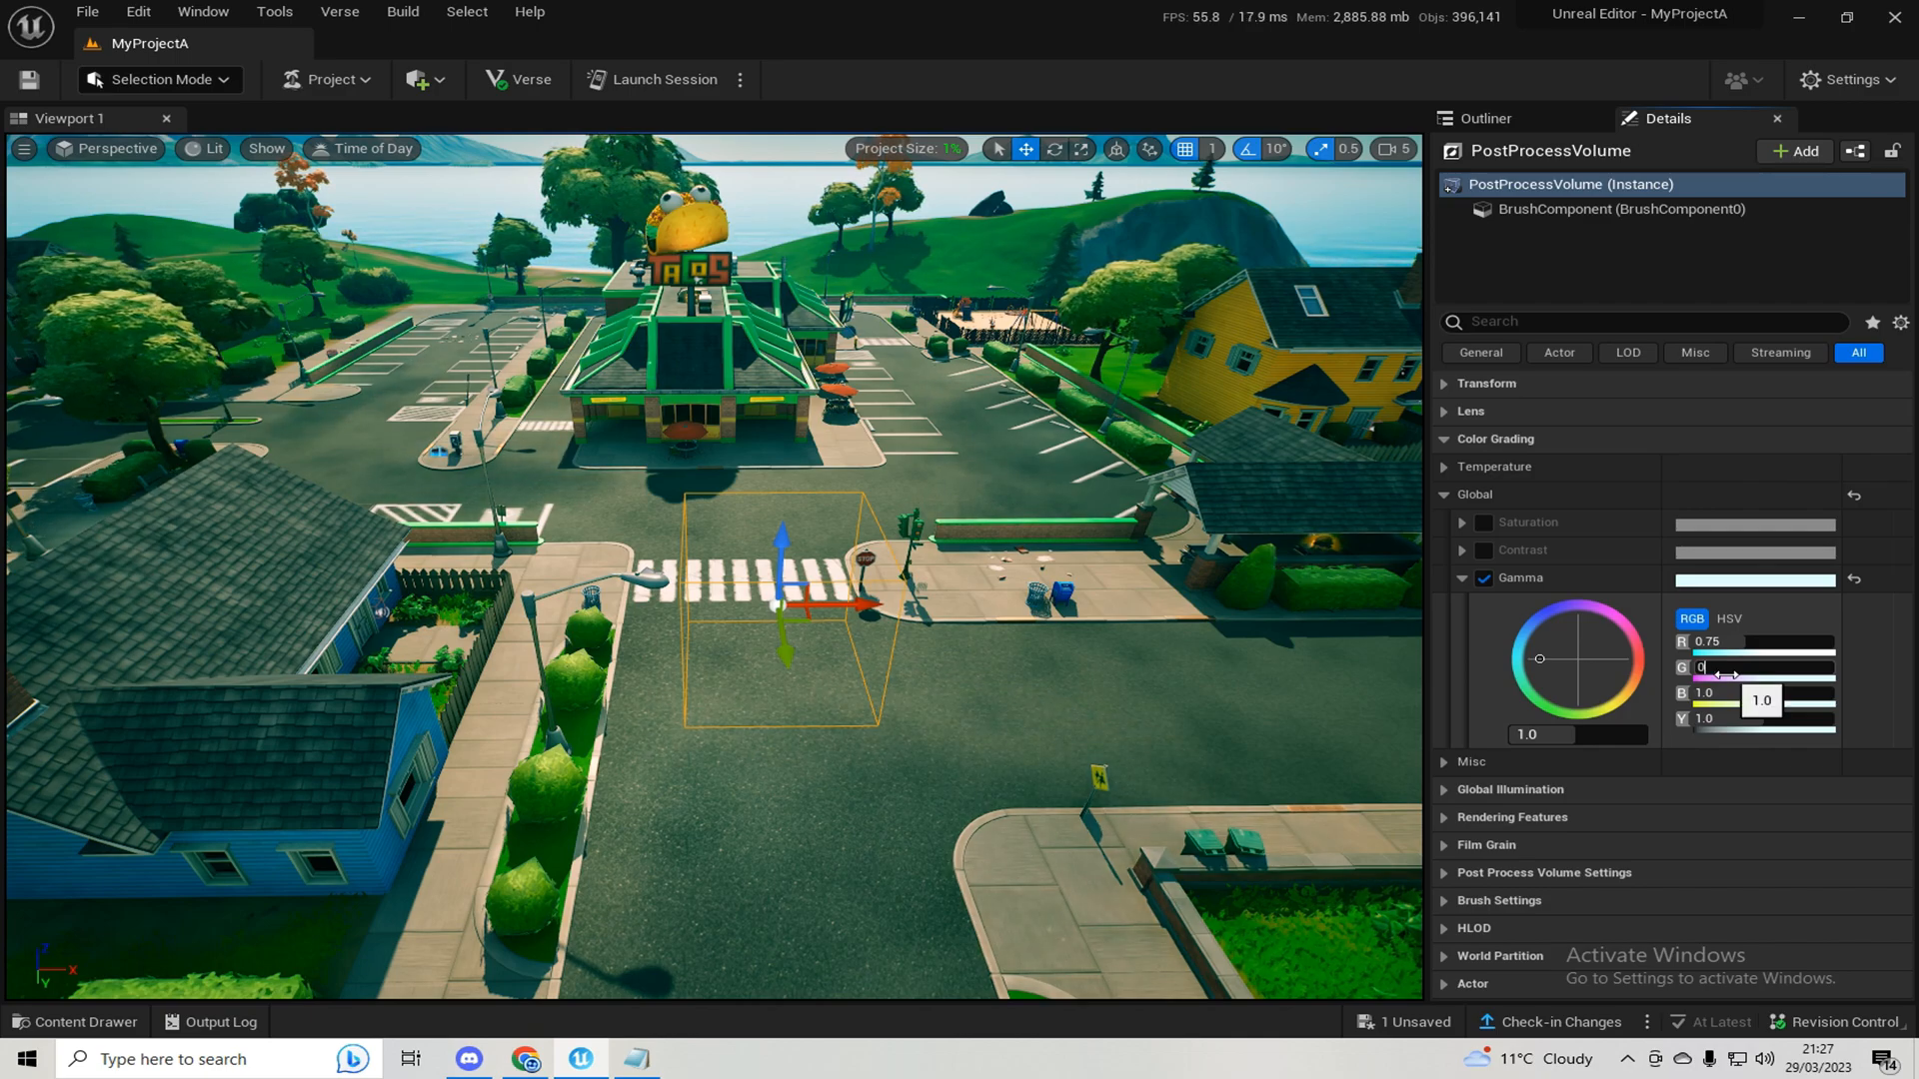
text(0.85)
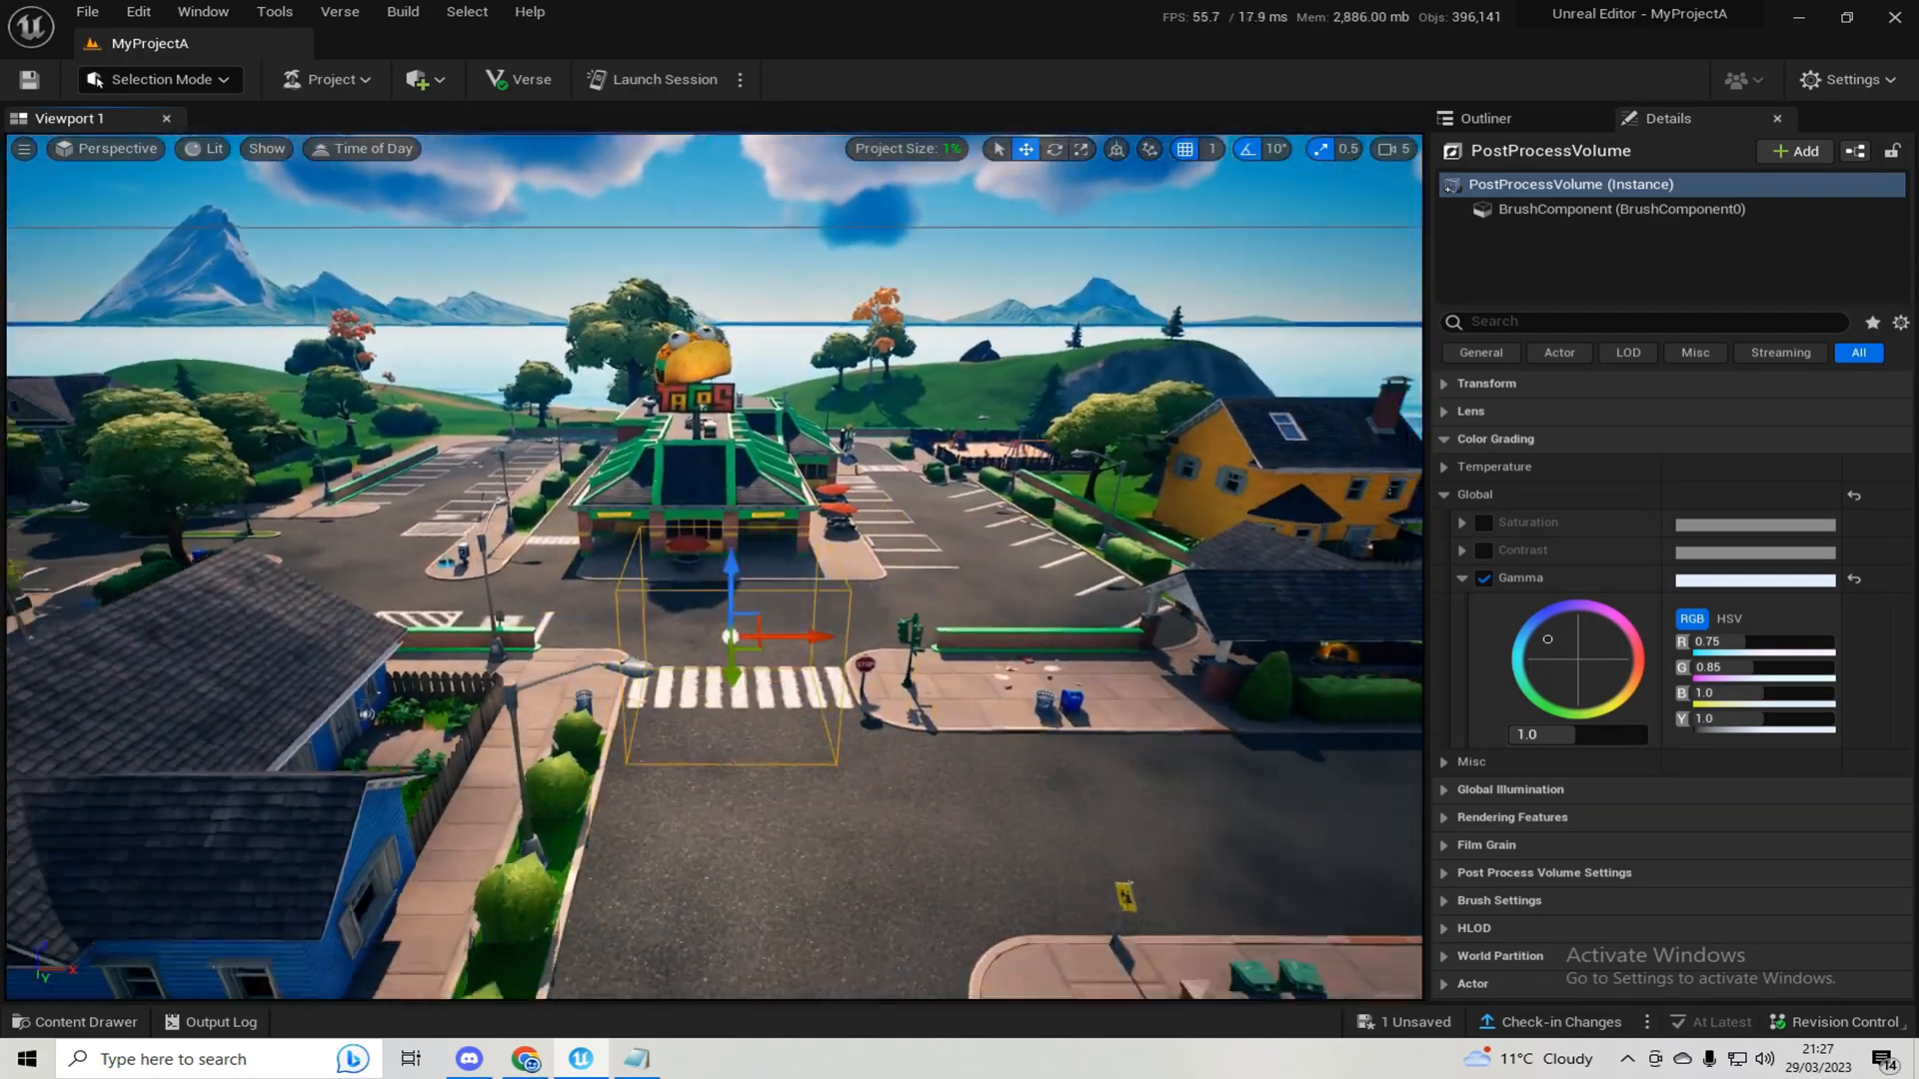
- Search 'ex' and enable Exposure Compensation at 1.5
text(e)
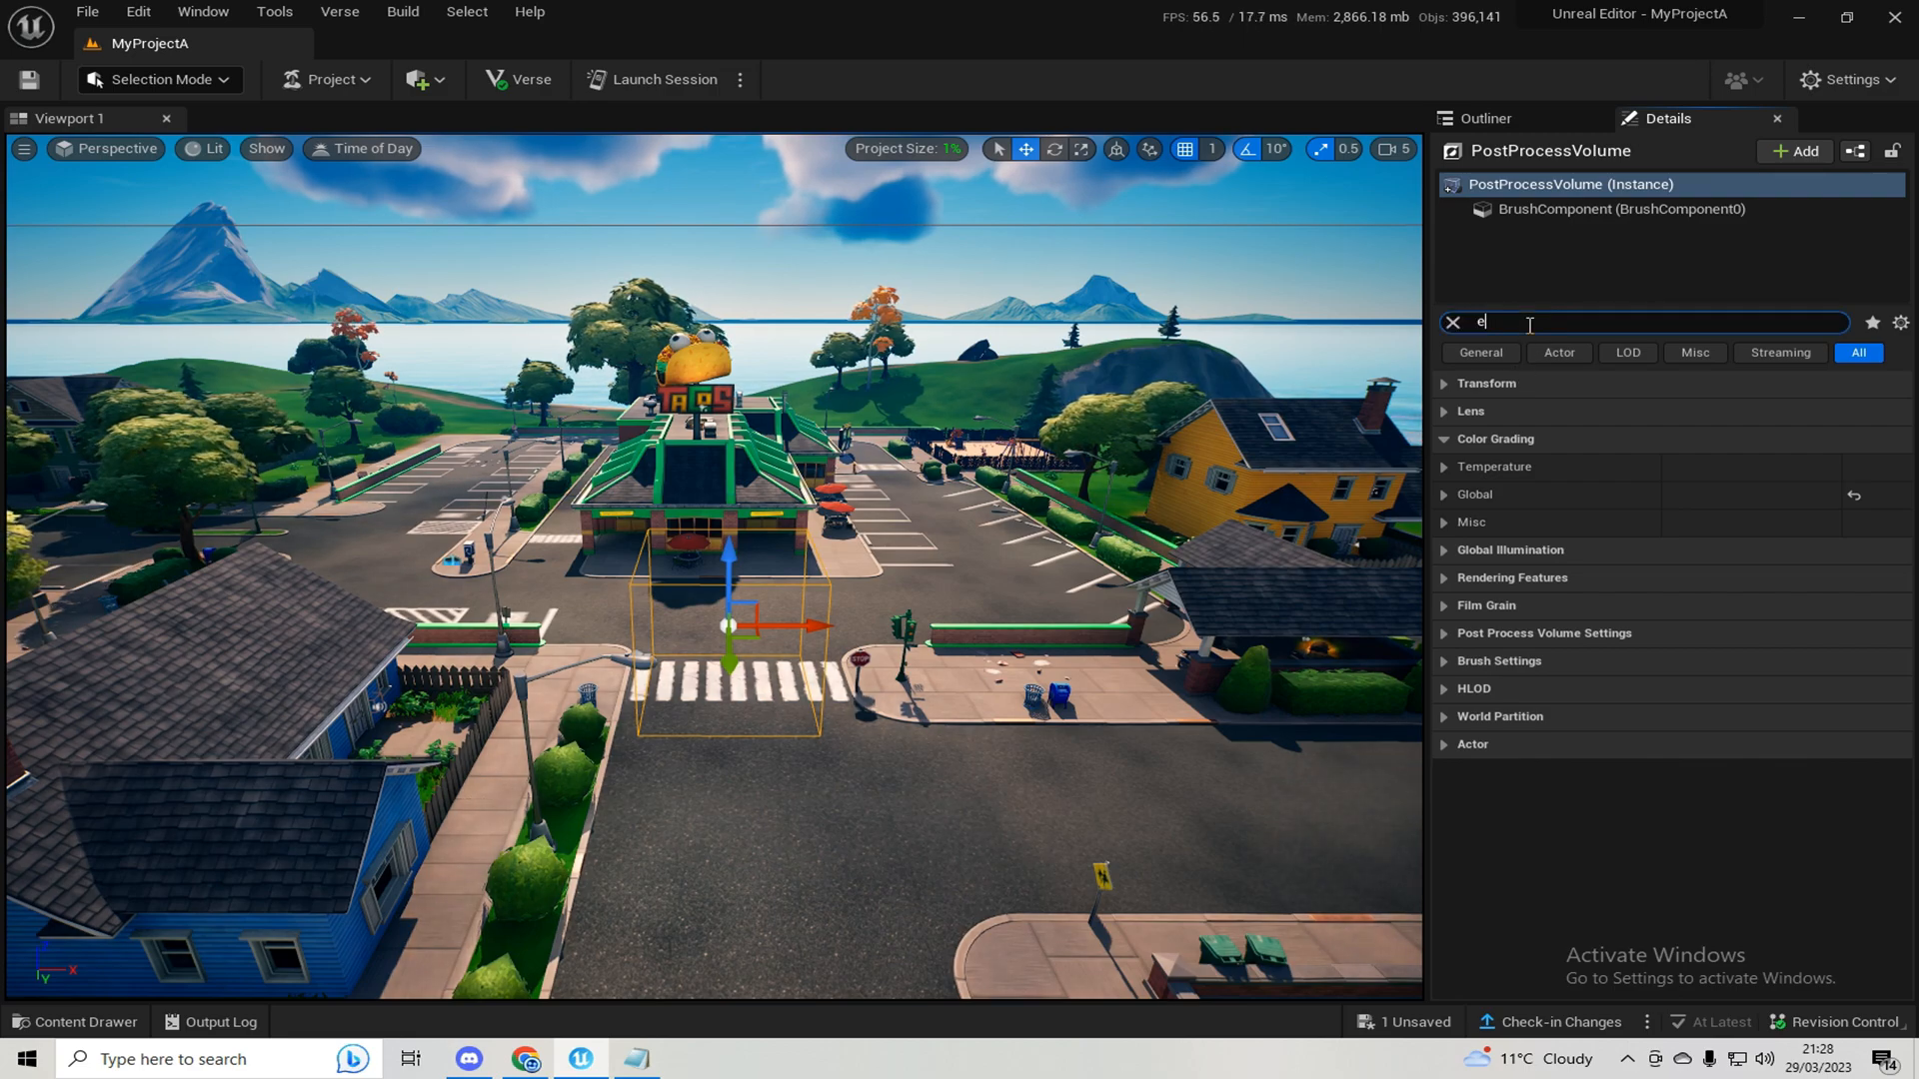
text(x)
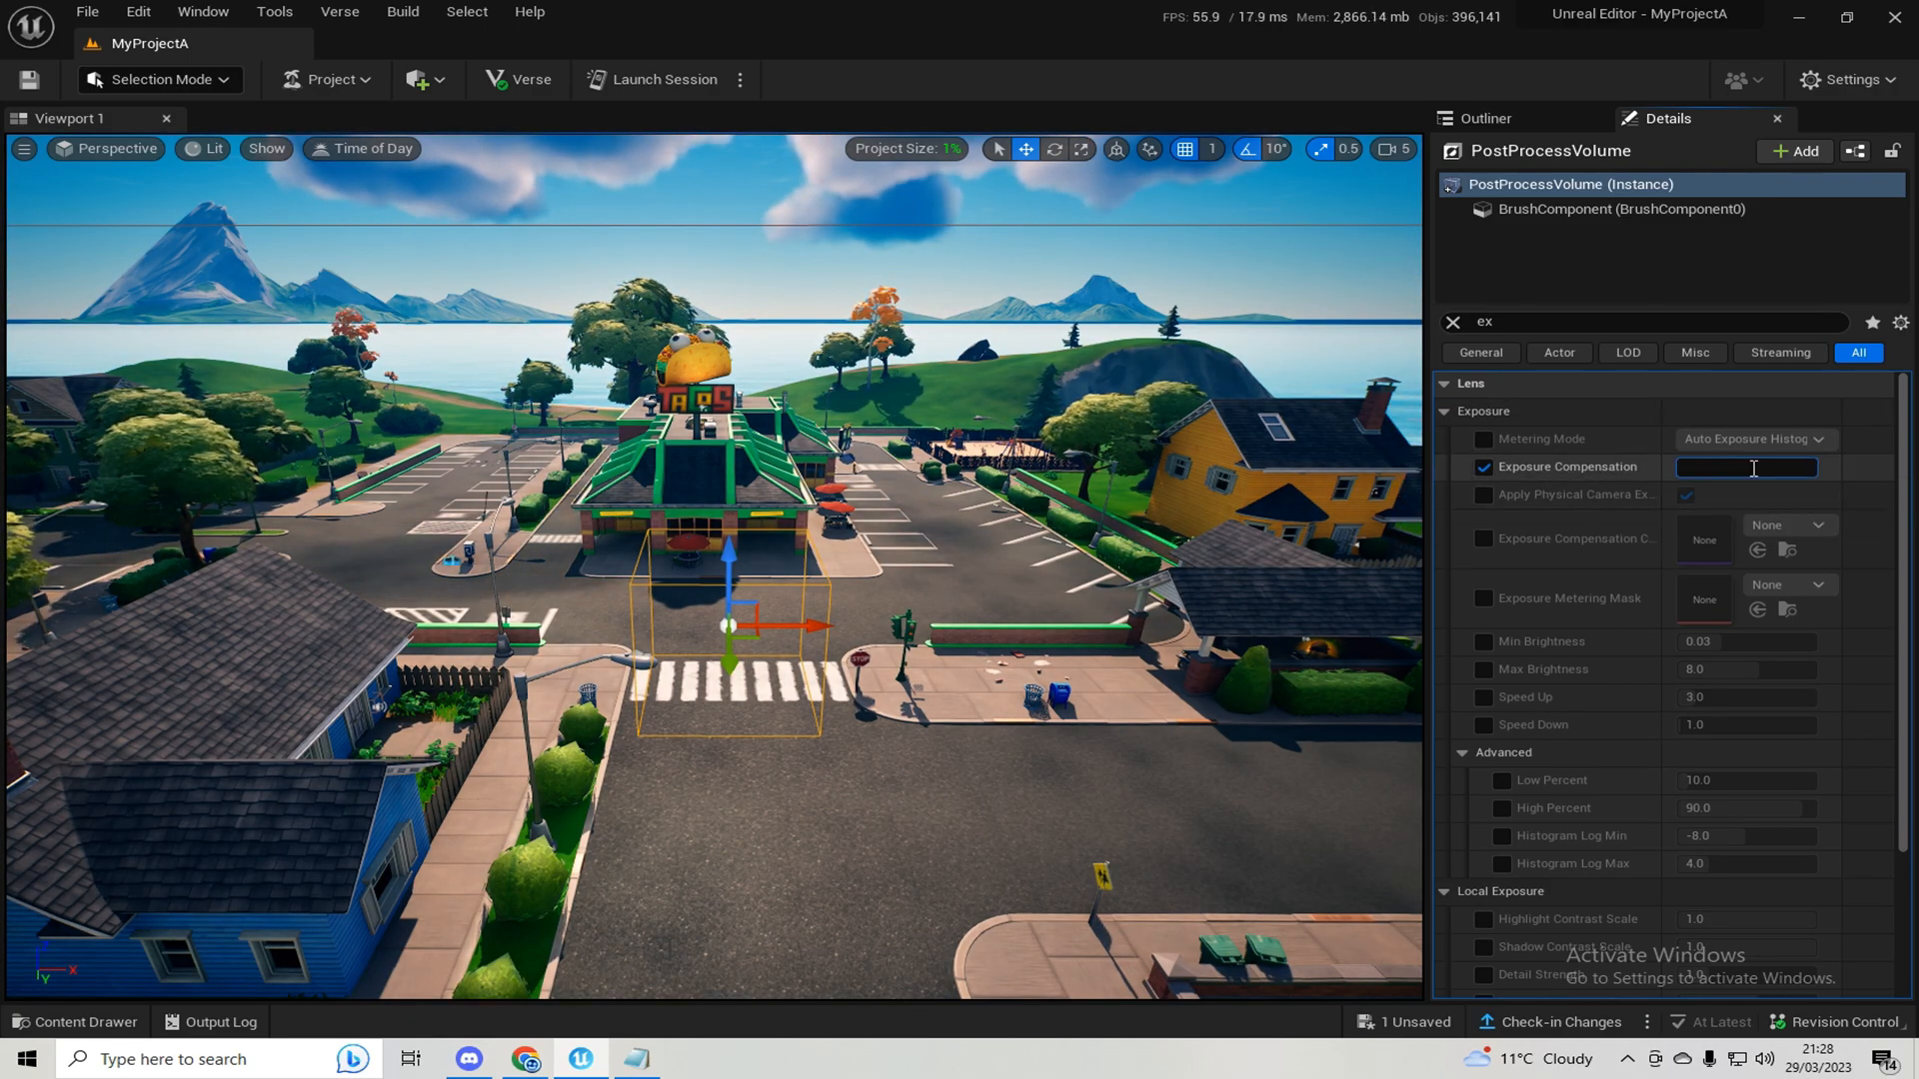
text(1.5)
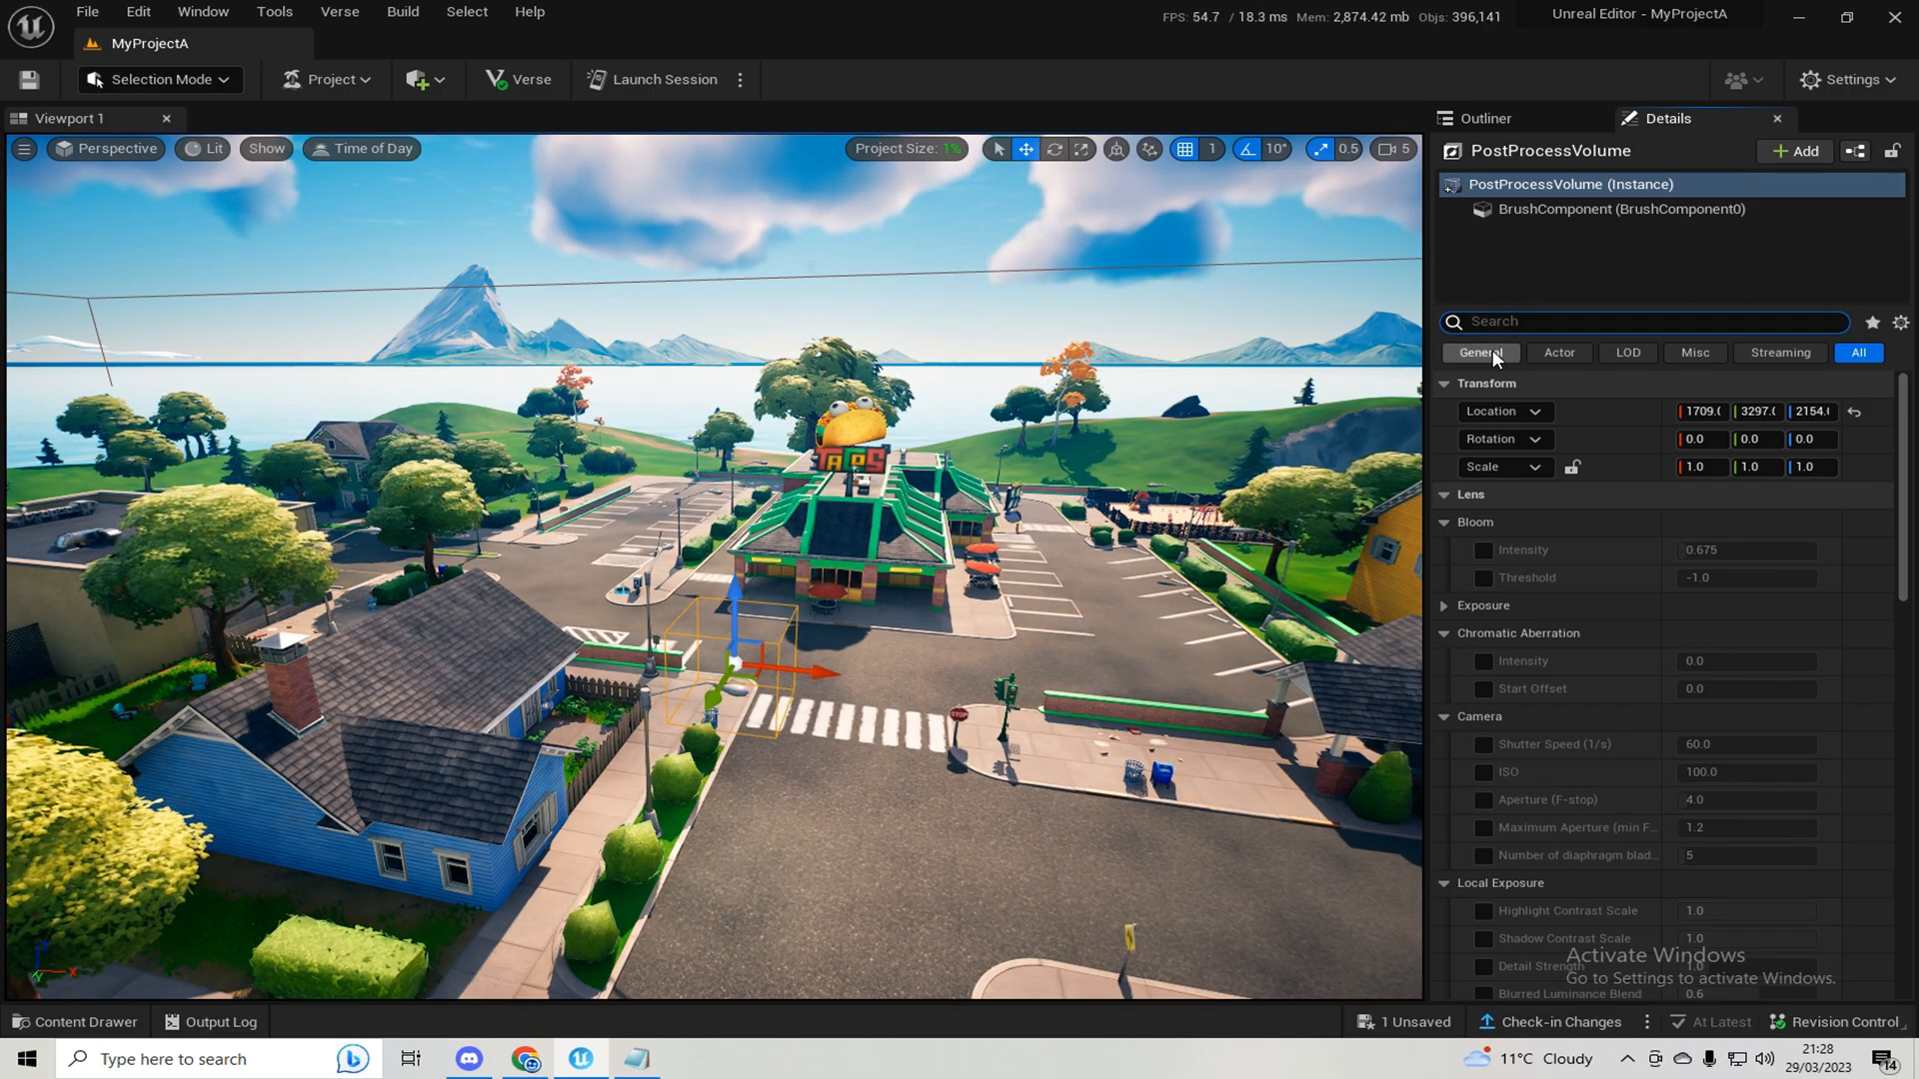
- Enable Chromatic Aberration Intensity at 0.0, then collapse the Lens and image effects groups
text(chromatic aber)
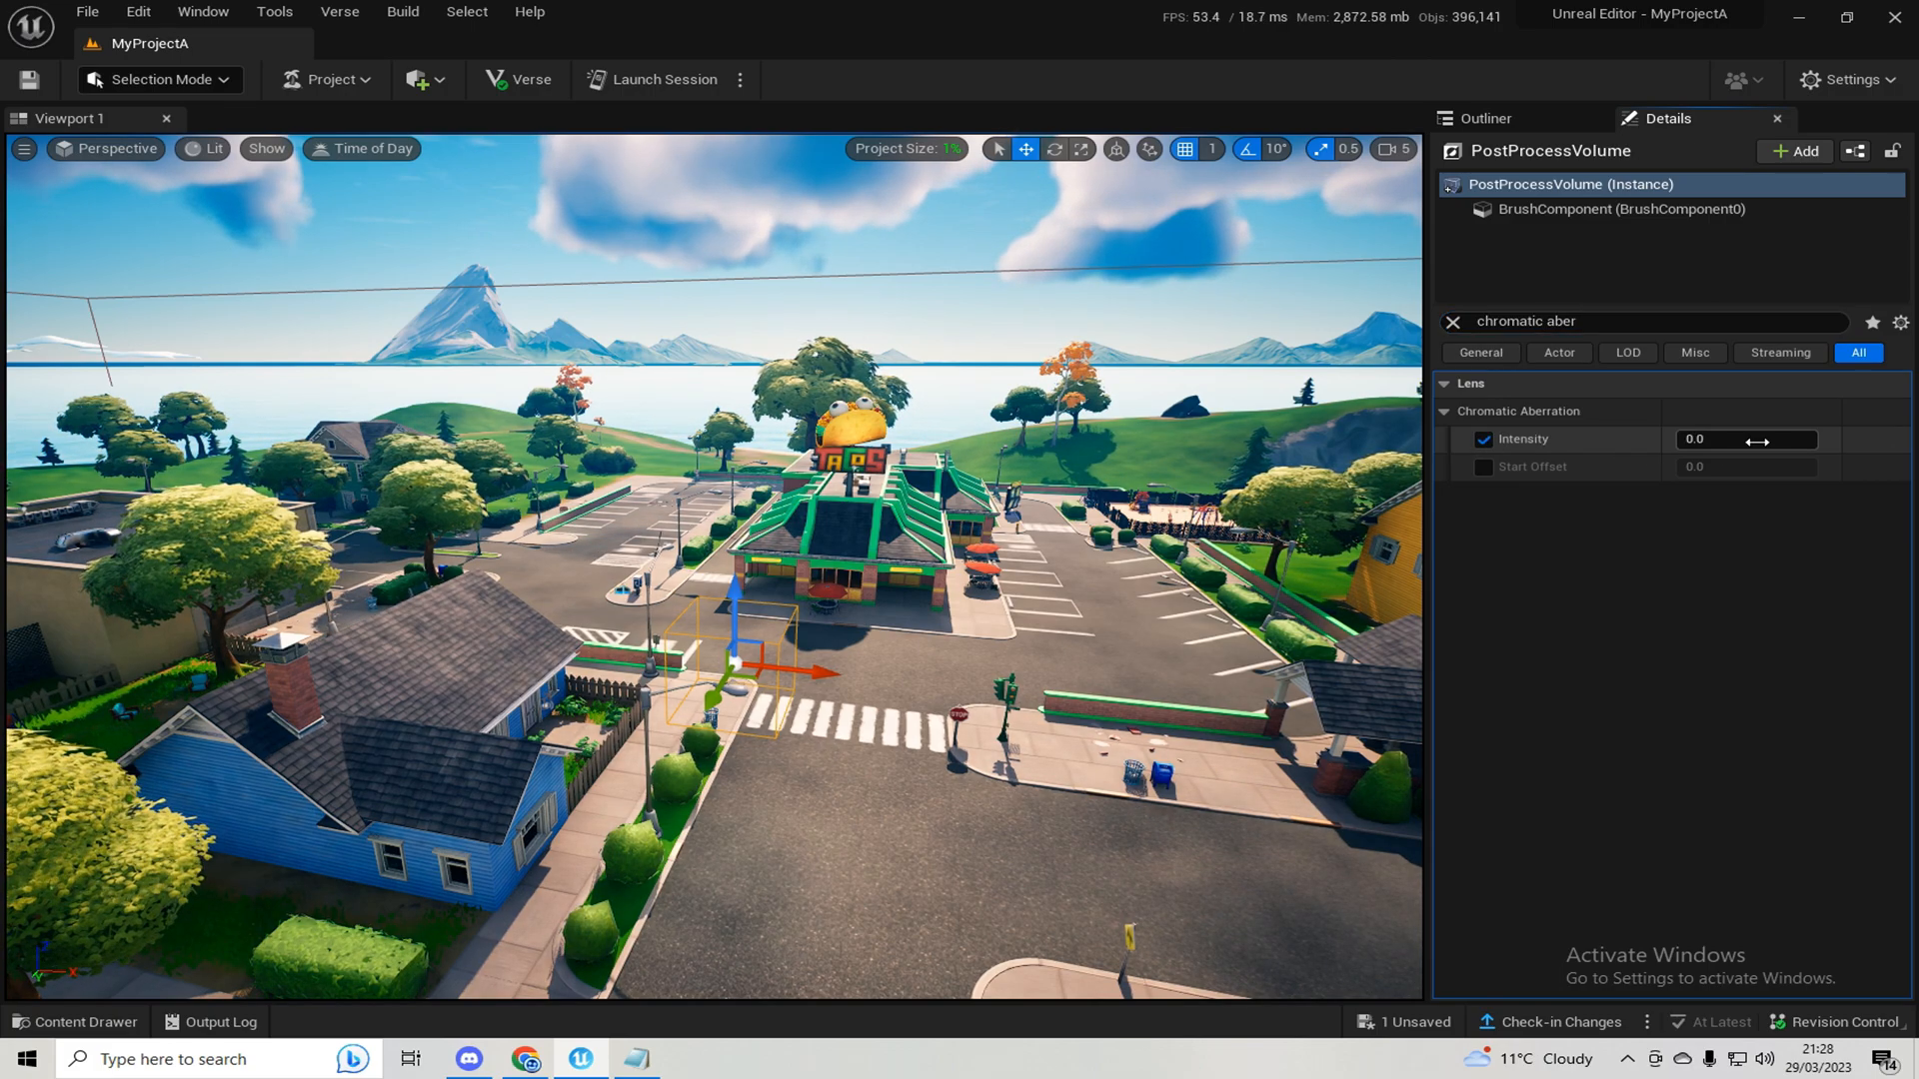
click(1745, 438)
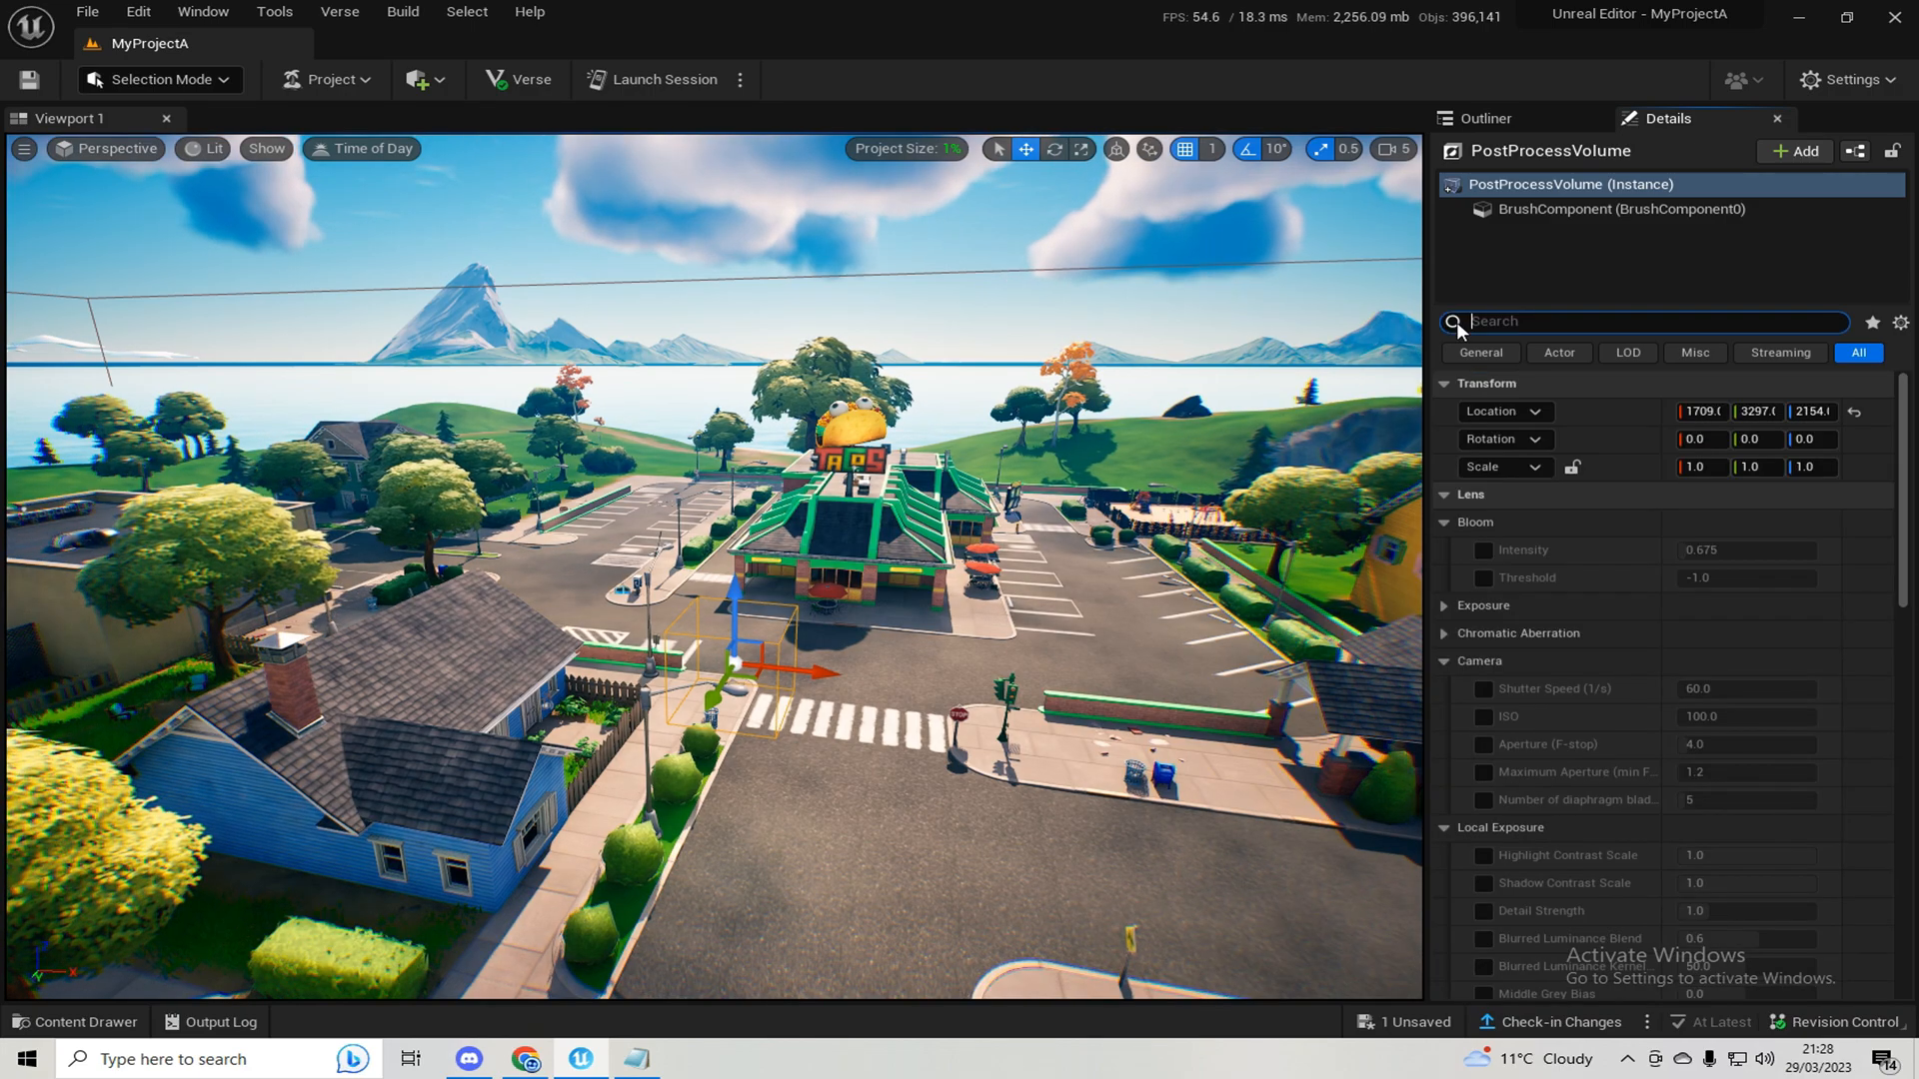
mouse_move(1471, 334)
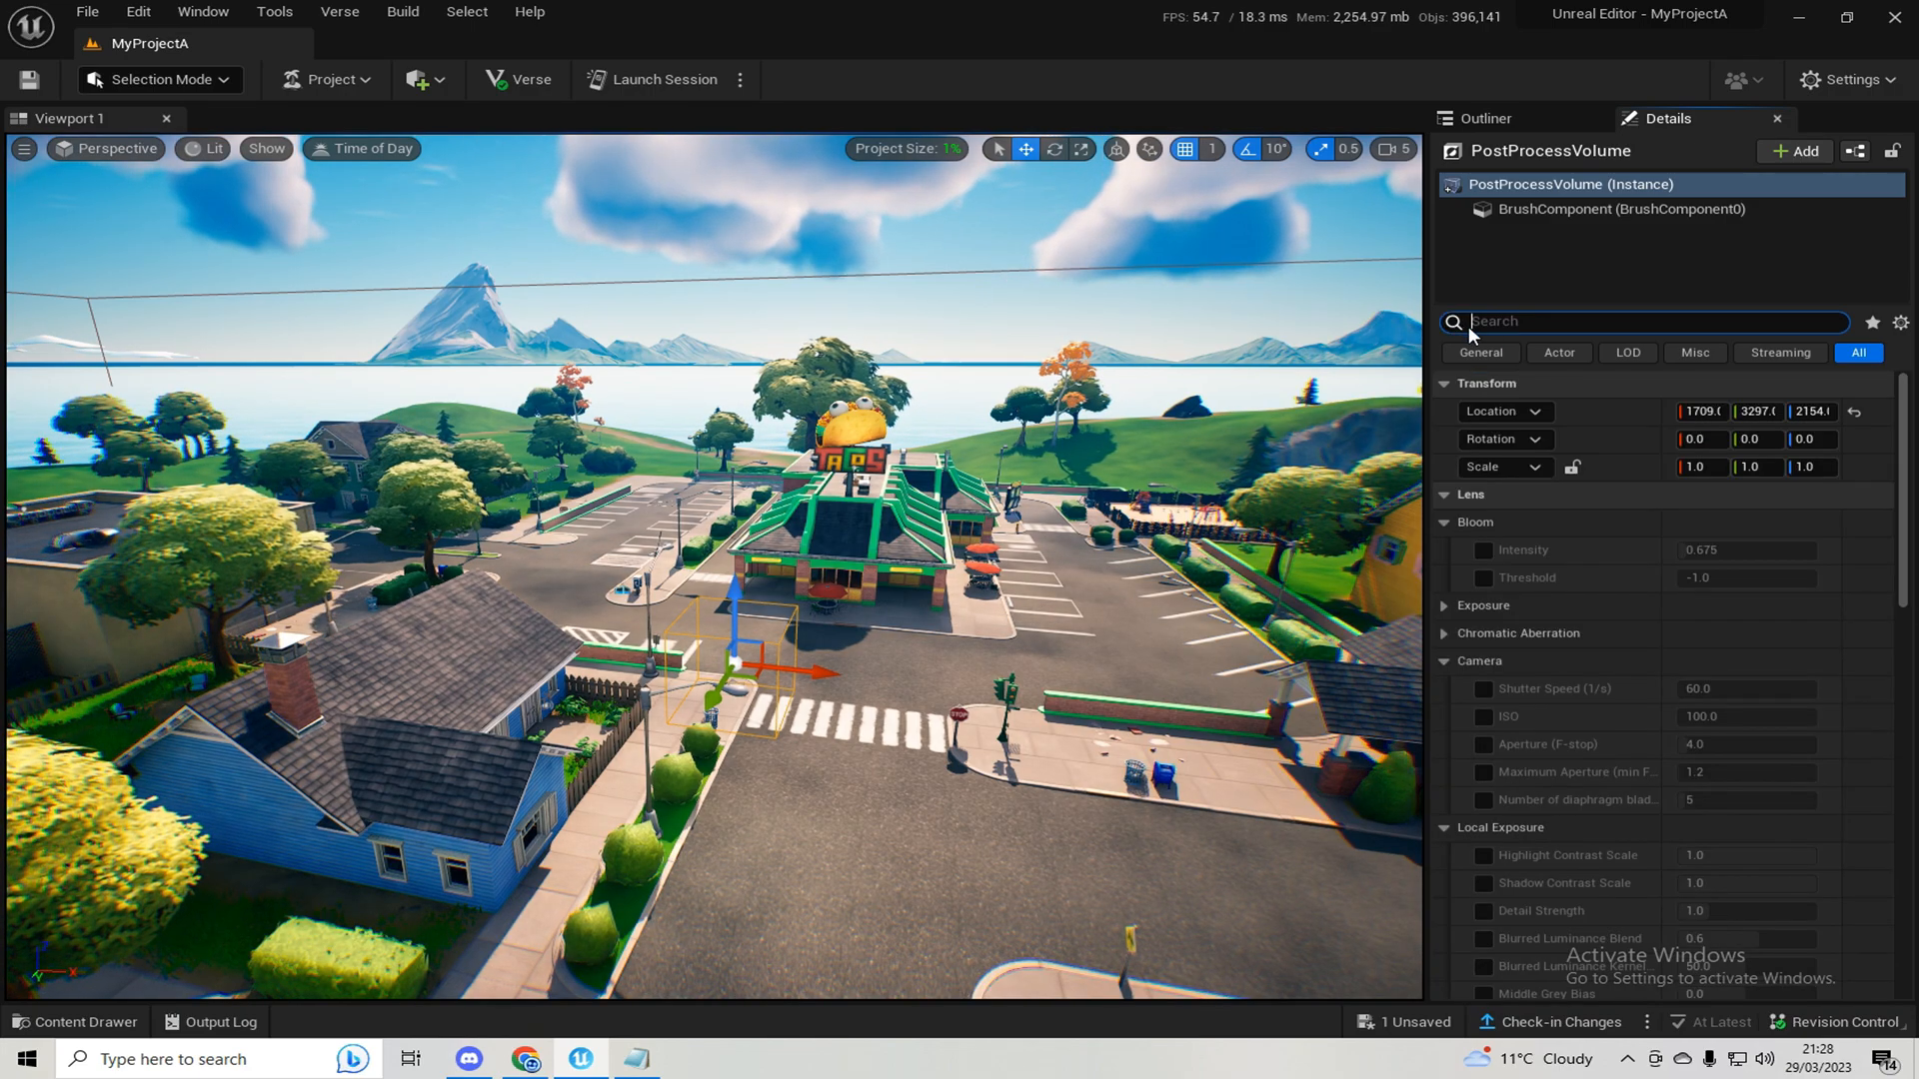
click(1445, 383)
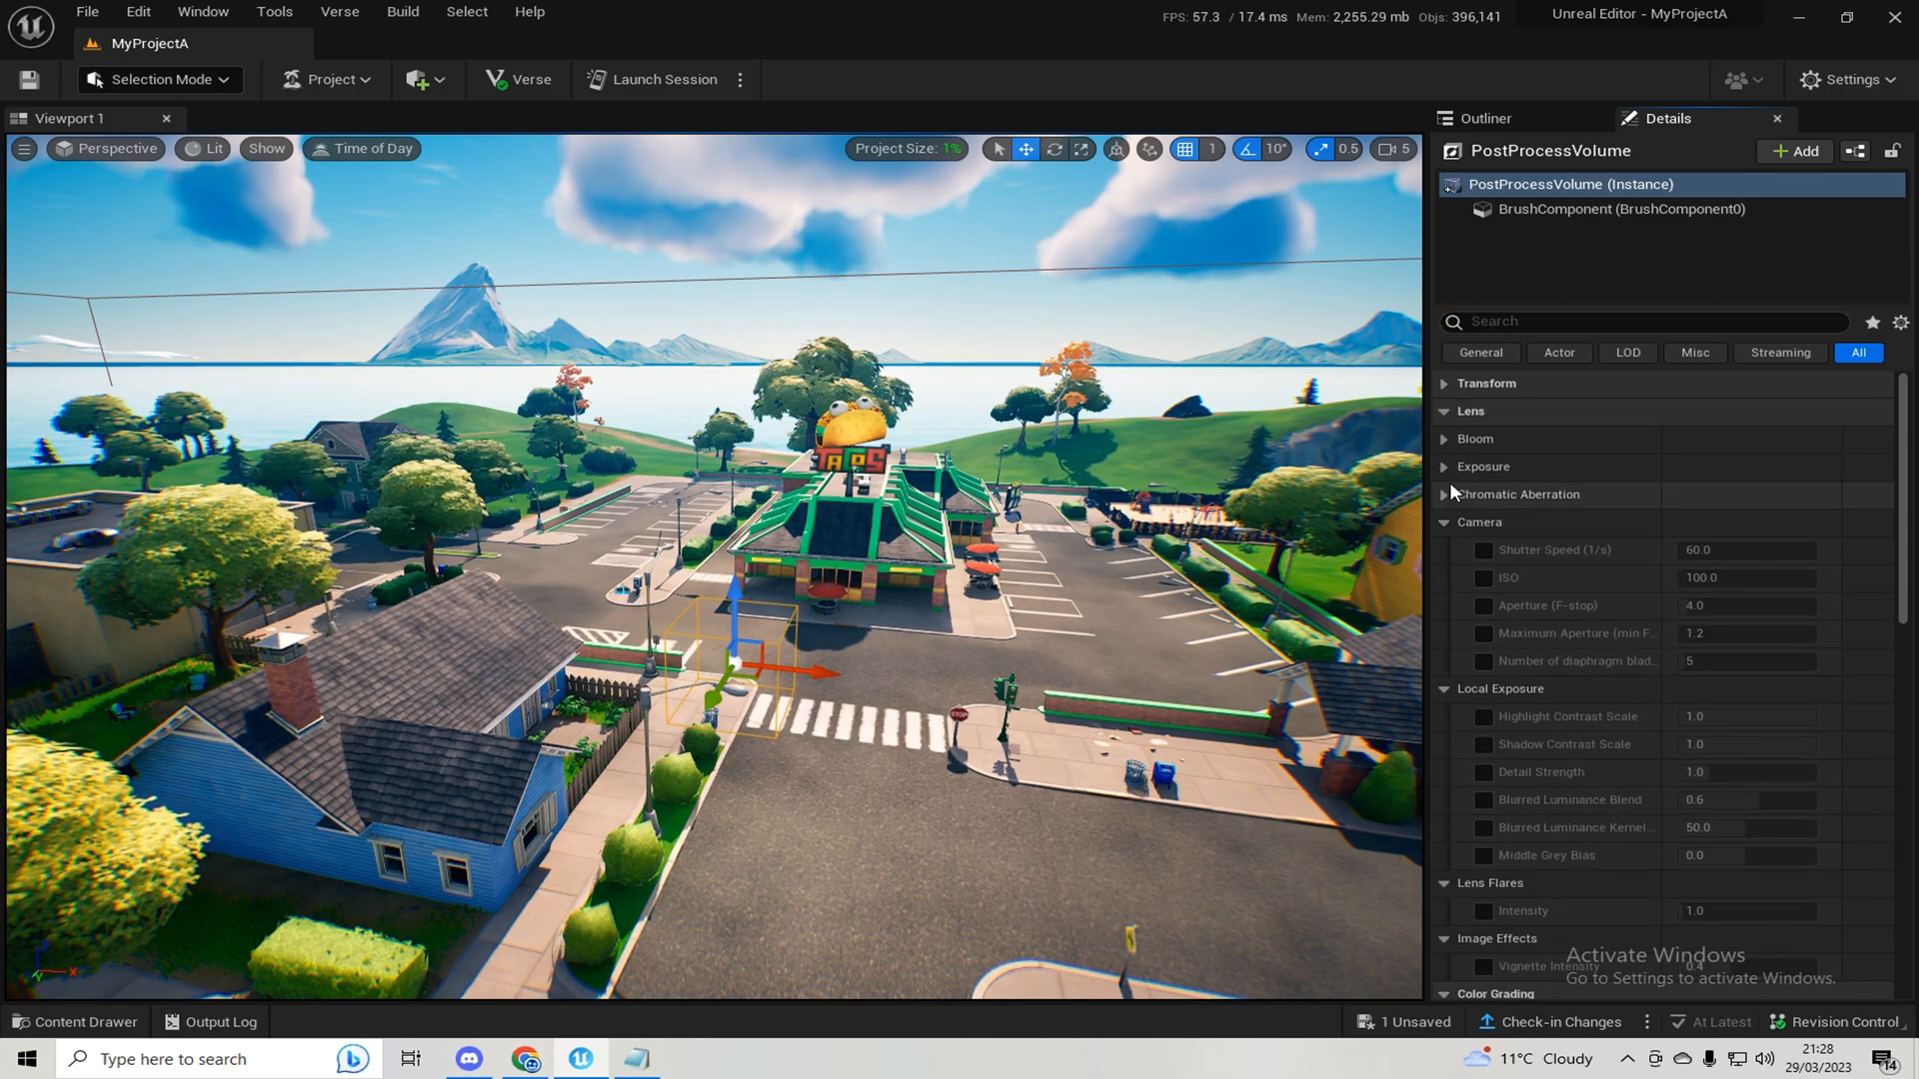
click(1443, 521)
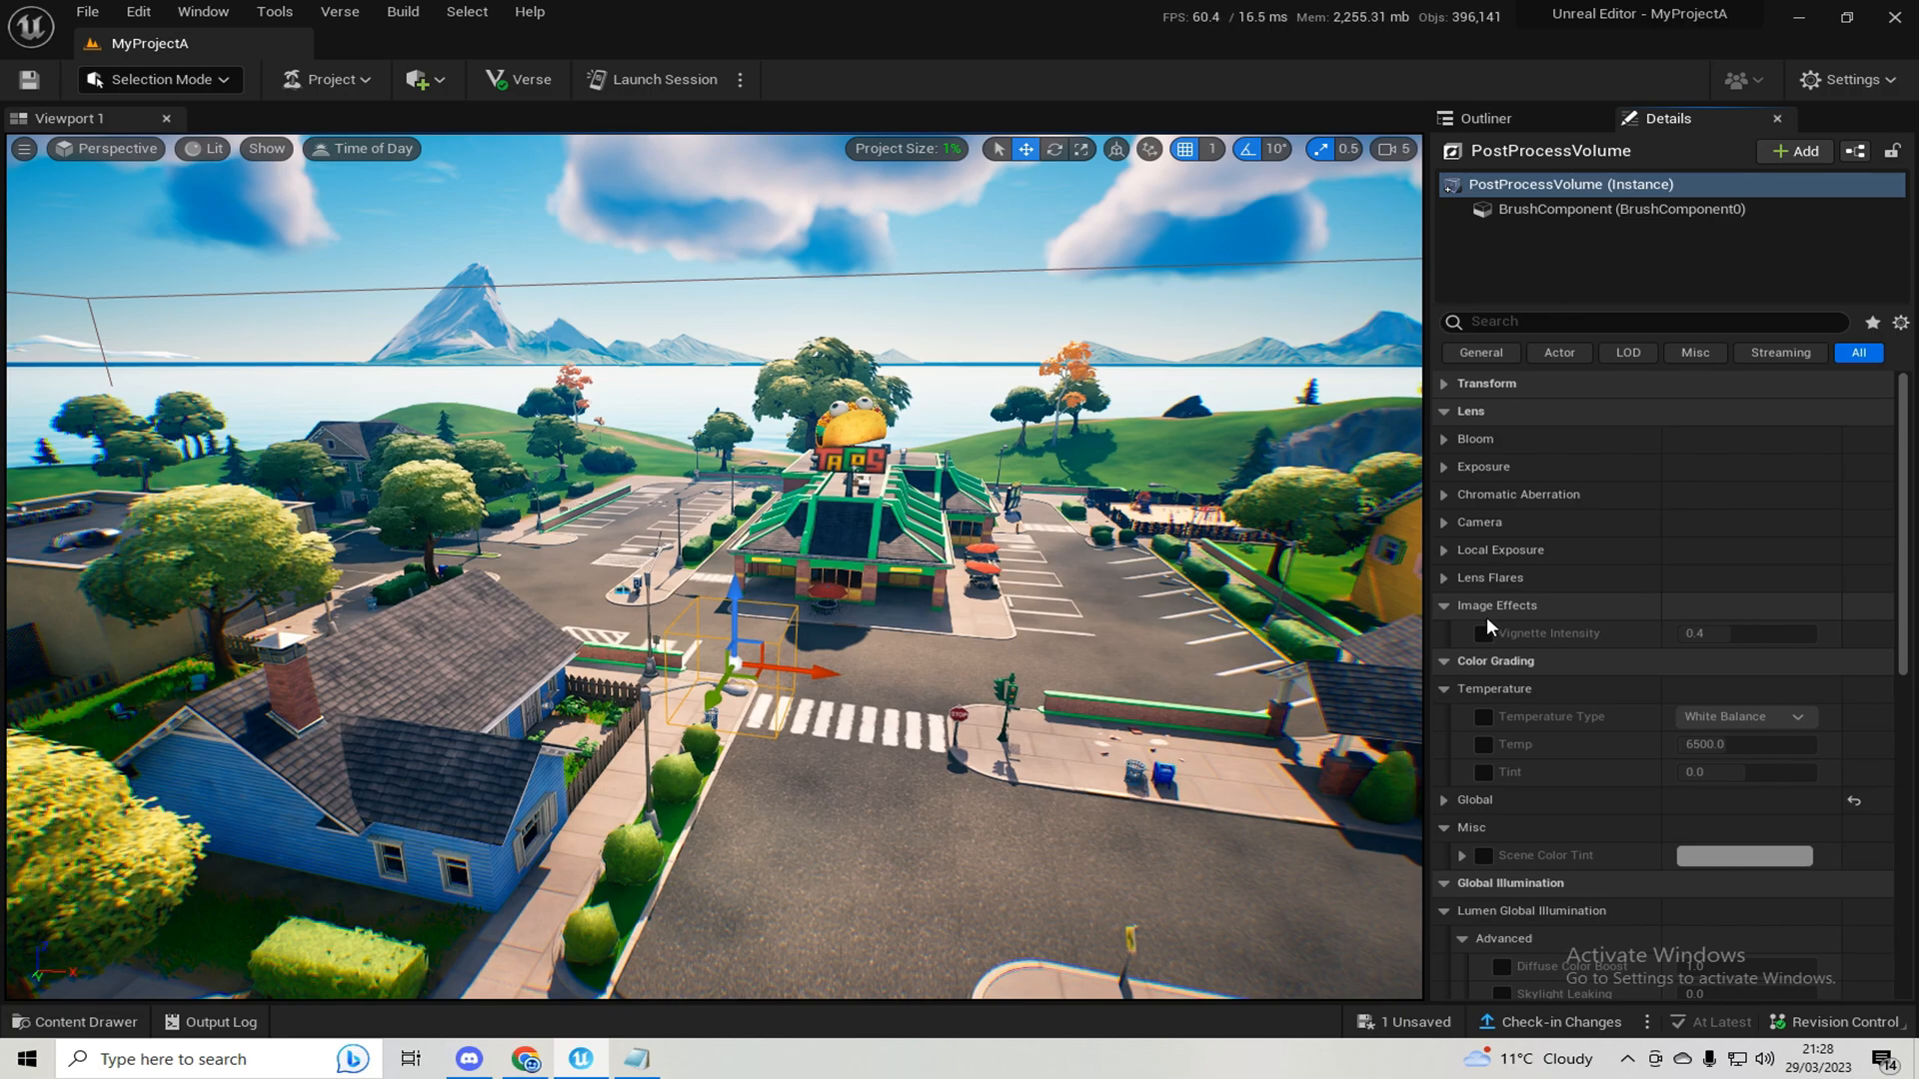
click(1484, 634)
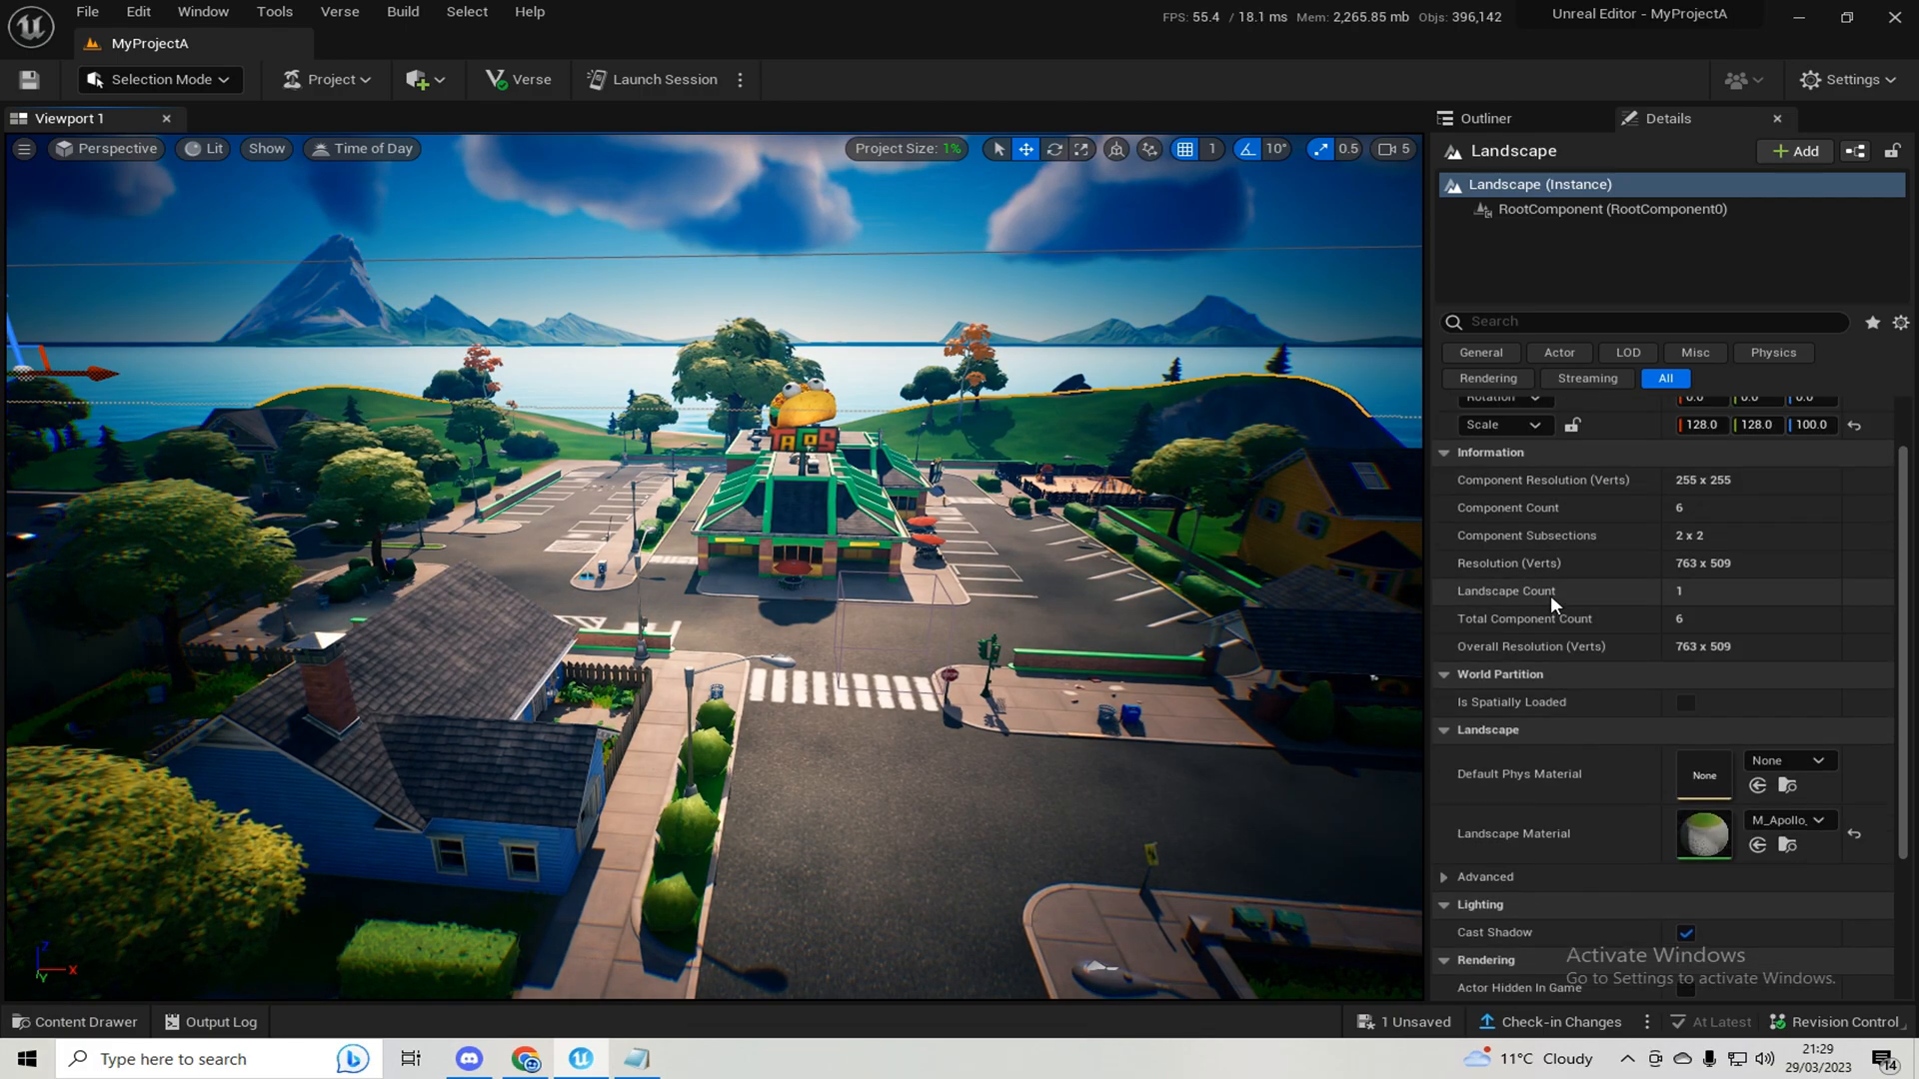
- Bring up the level's actor list showing all 2,817 actors
click(1483, 118)
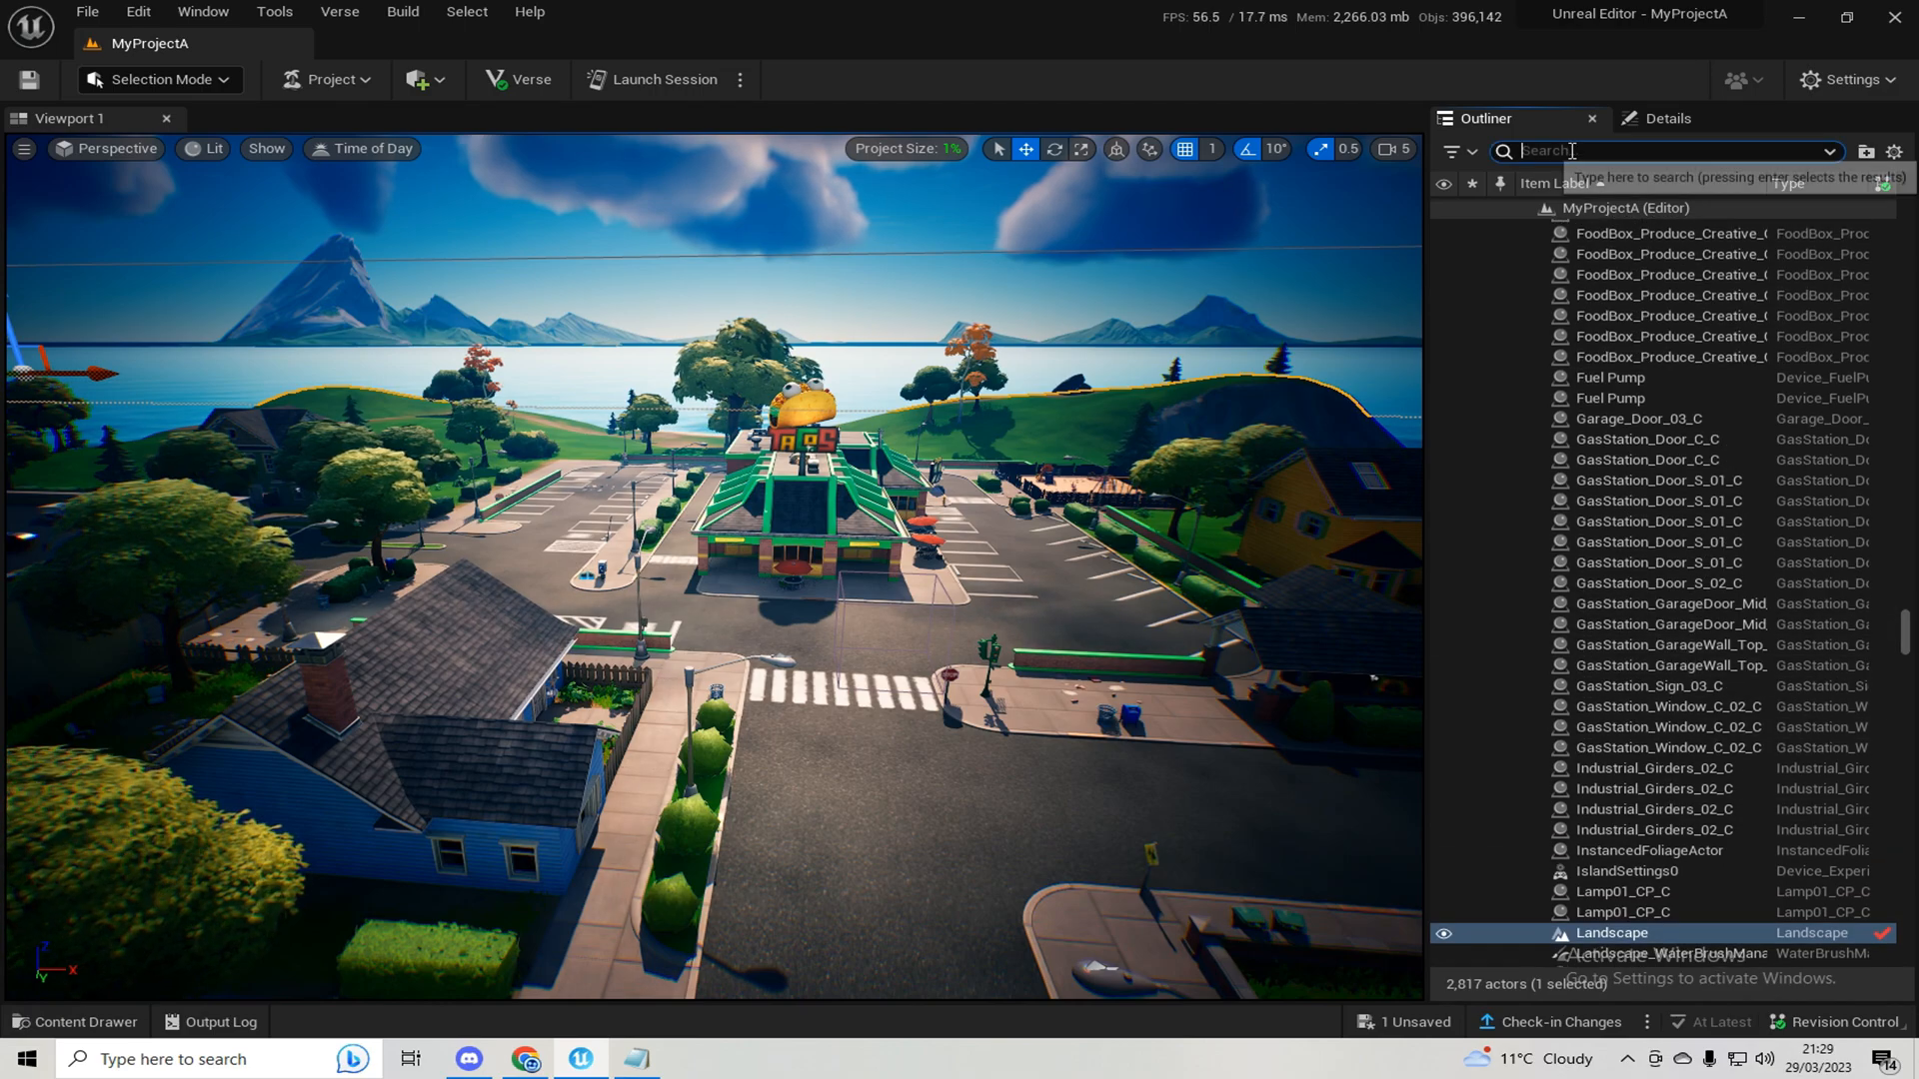
- Filter the Outliner by 'post' and select the PostProcessVolume
text(post)
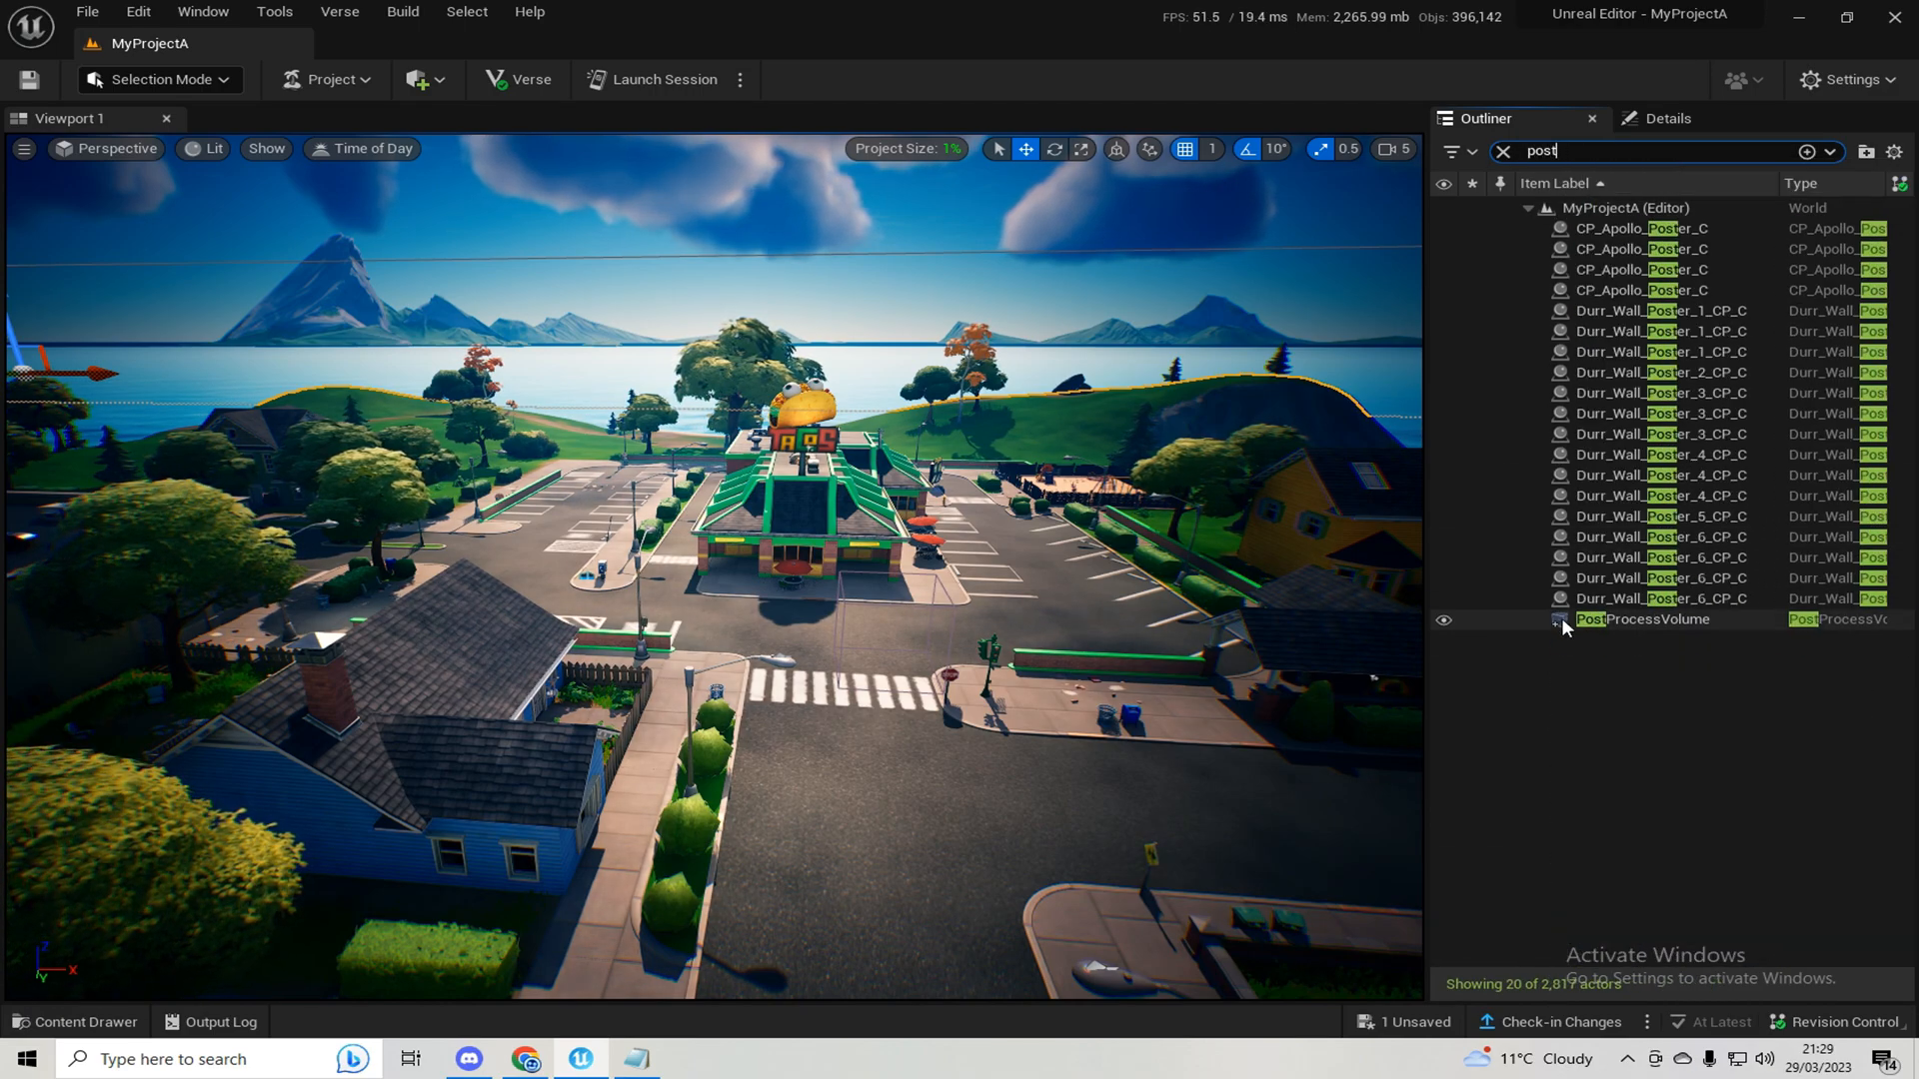
click(1641, 619)
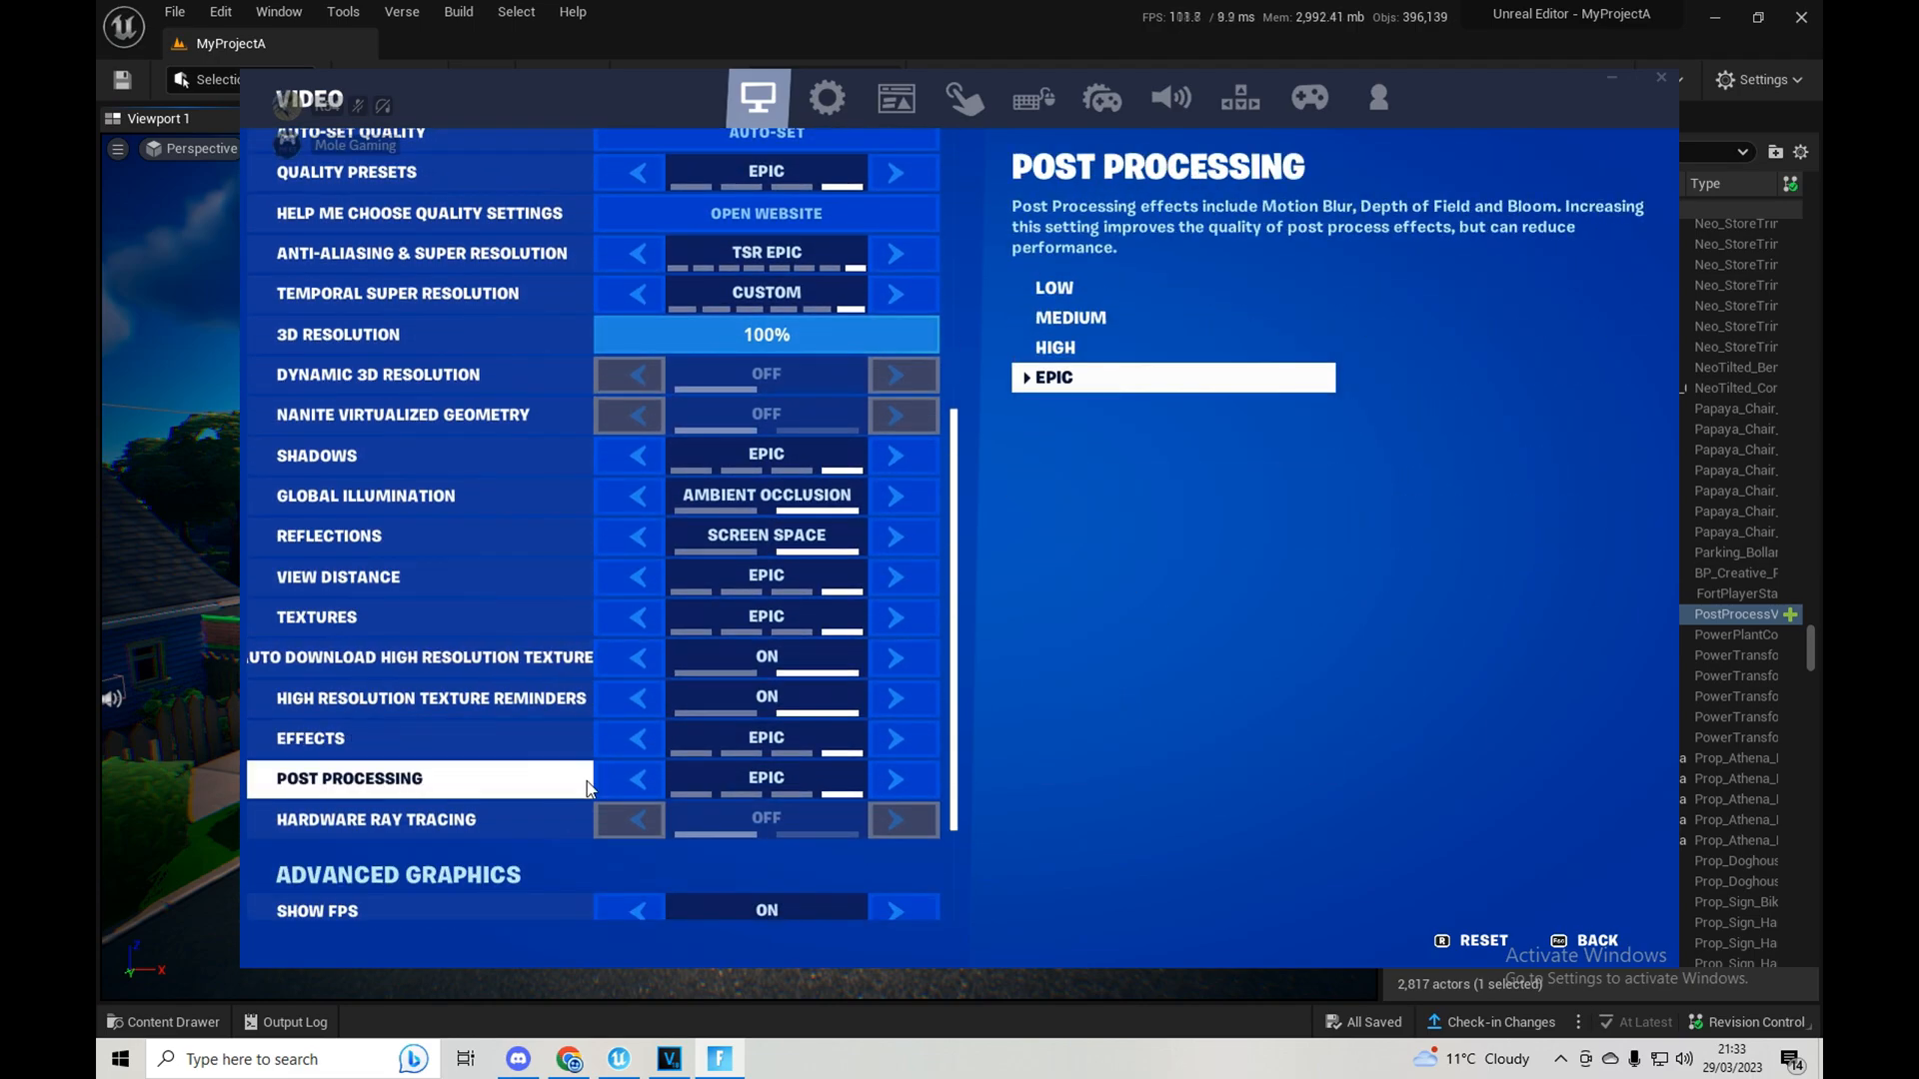
- Change Fortnite's Post Processing video quality from Epic to Low
click(1052, 287)
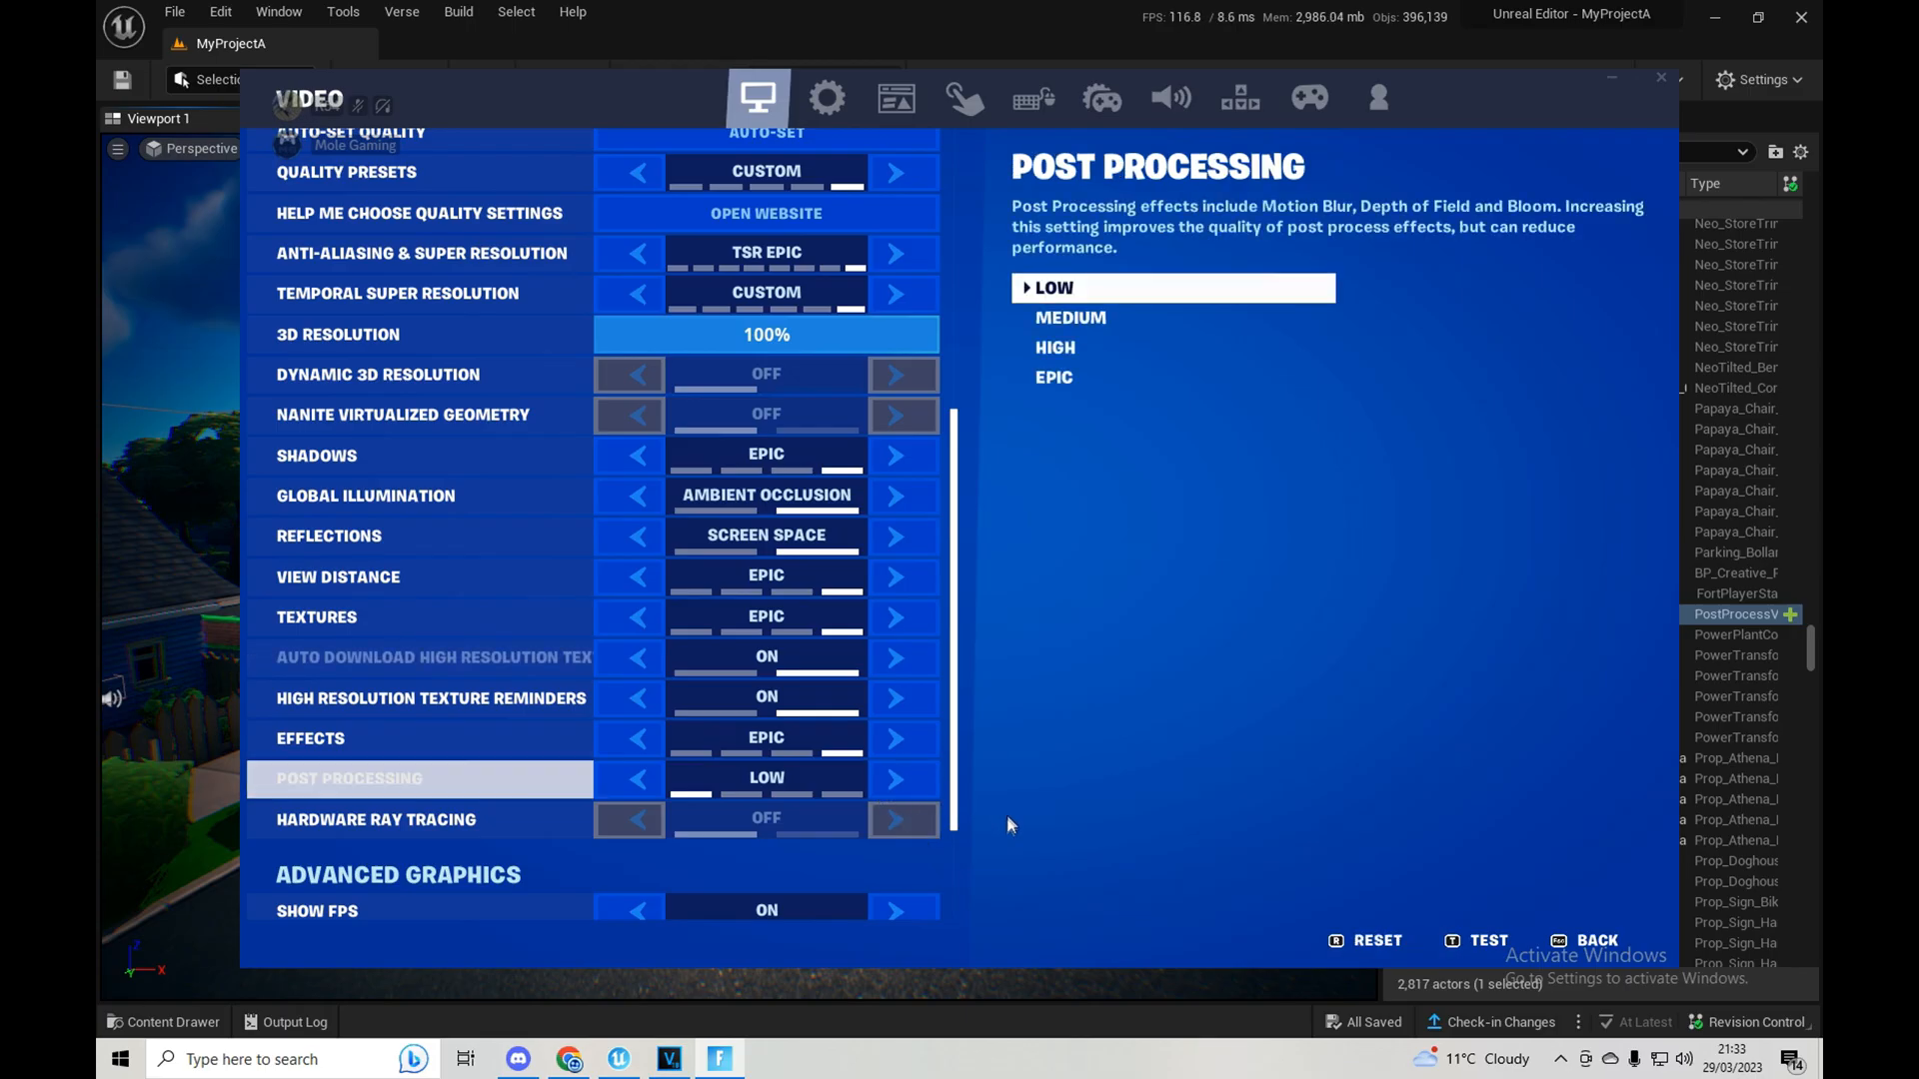